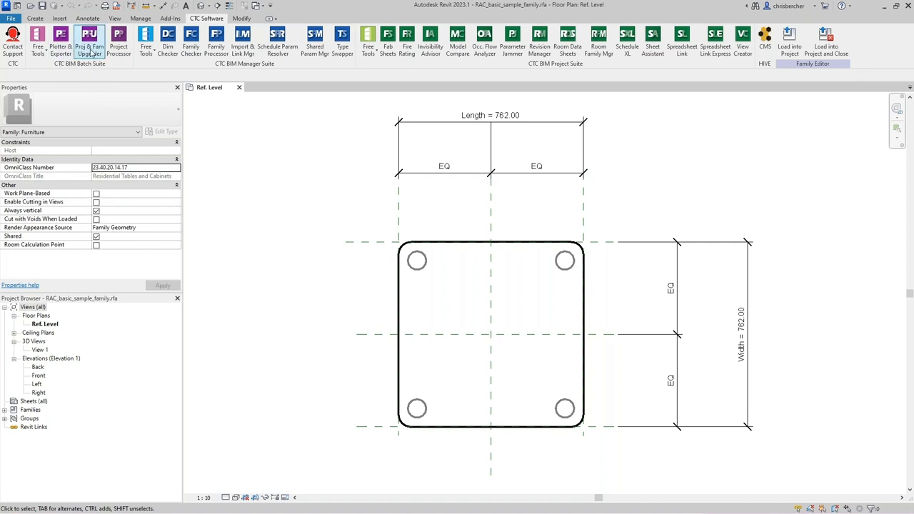
# Step: Expand the CTC BIM Batch Suite panel to reach the Proj & Fam Upgrader tool
pyautogui.click(89, 40)
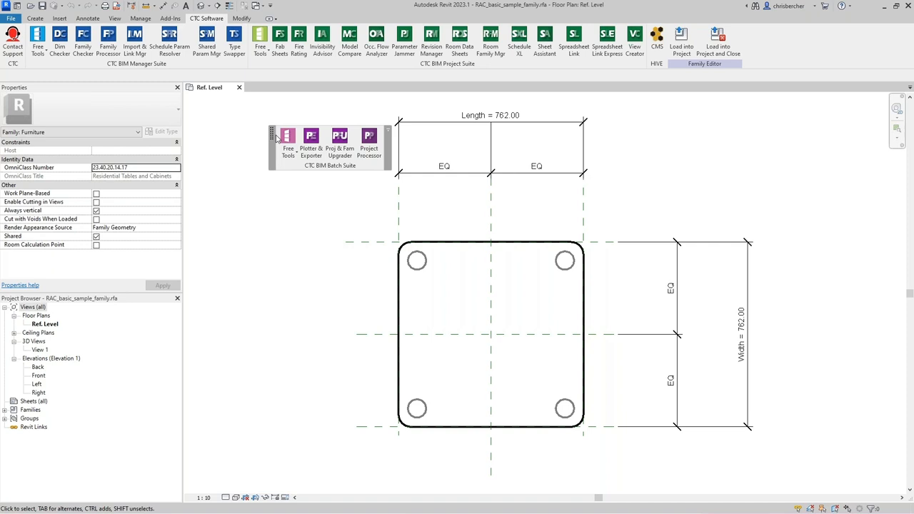
pyautogui.click(287, 143)
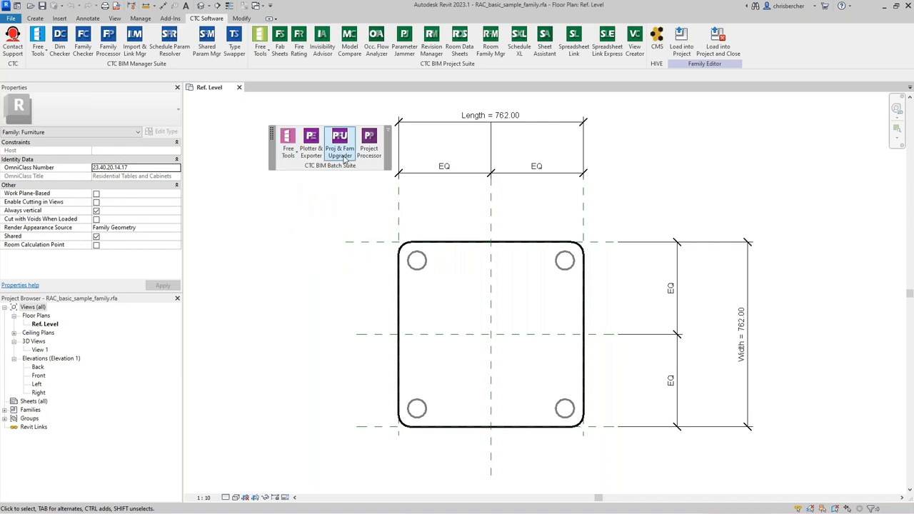
pyautogui.moveTo(340, 143)
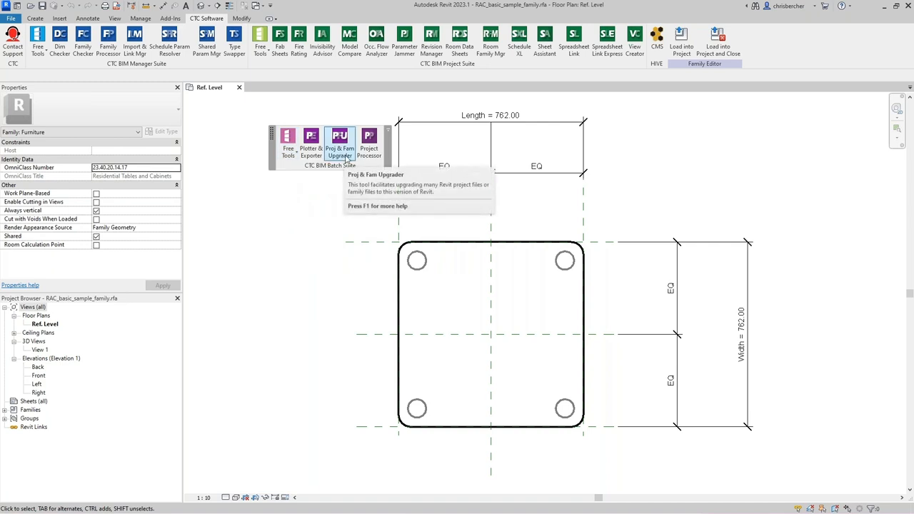
pyautogui.moveTo(312, 143)
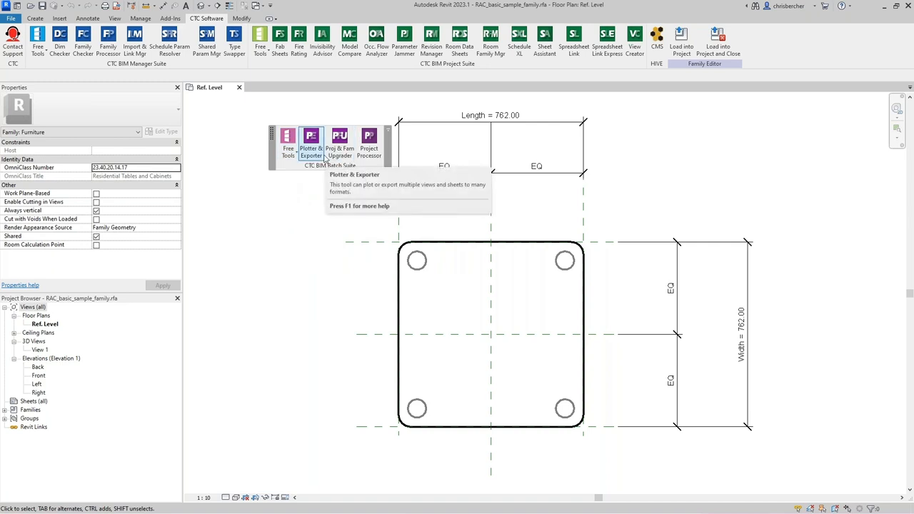
pyautogui.moveTo(340, 141)
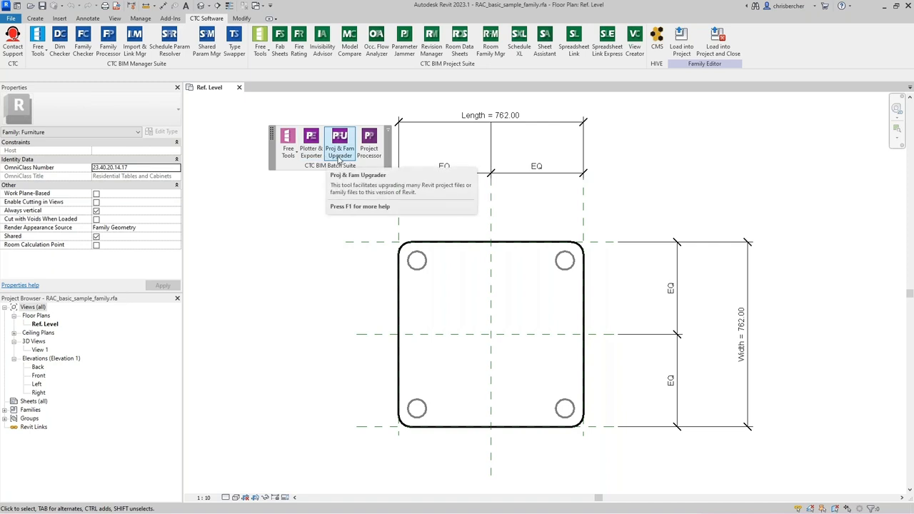
pyautogui.moveTo(369, 141)
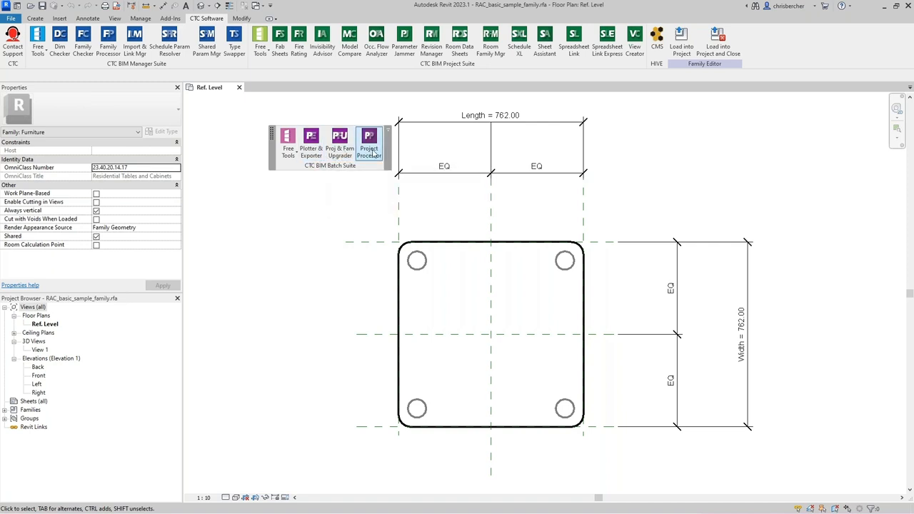
pyautogui.moveTo(369, 142)
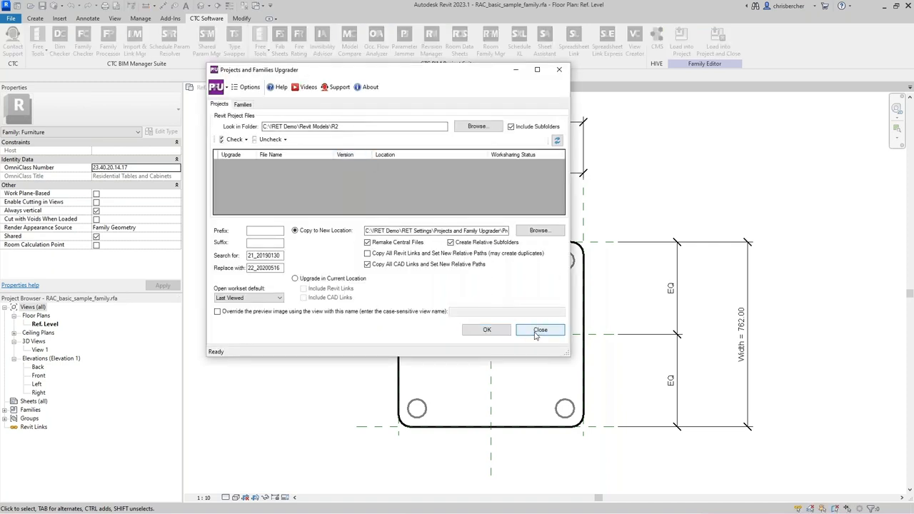
# Step: Close the Projects and Families Upgrader window
pyautogui.click(540, 328)
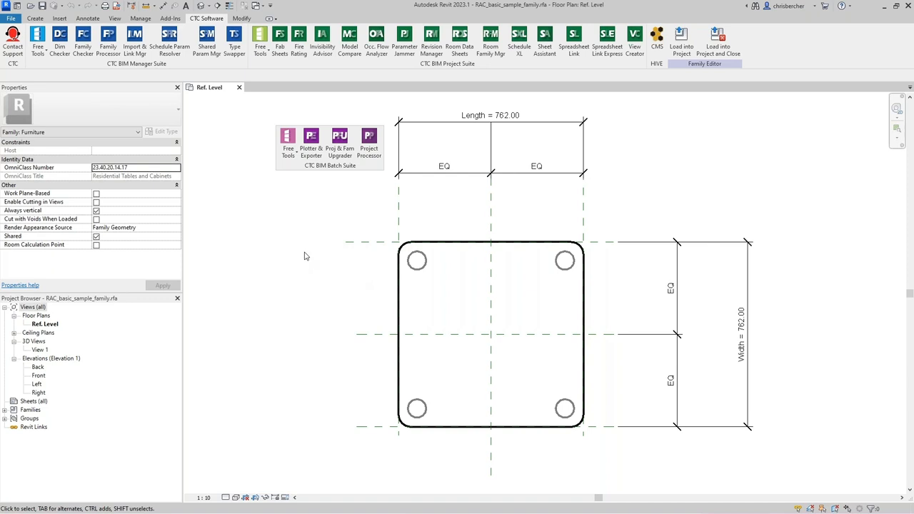
pyautogui.moveTo(295, 238)
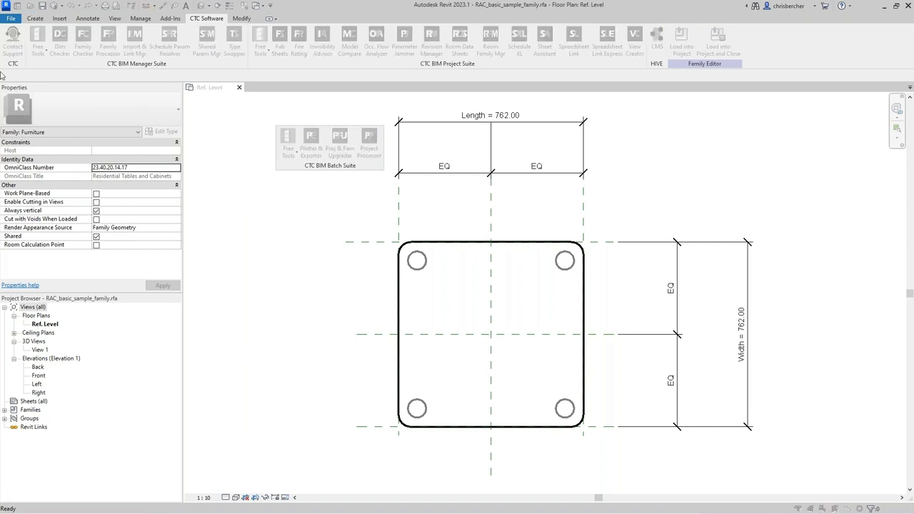
pyautogui.moveTo(835, 111)
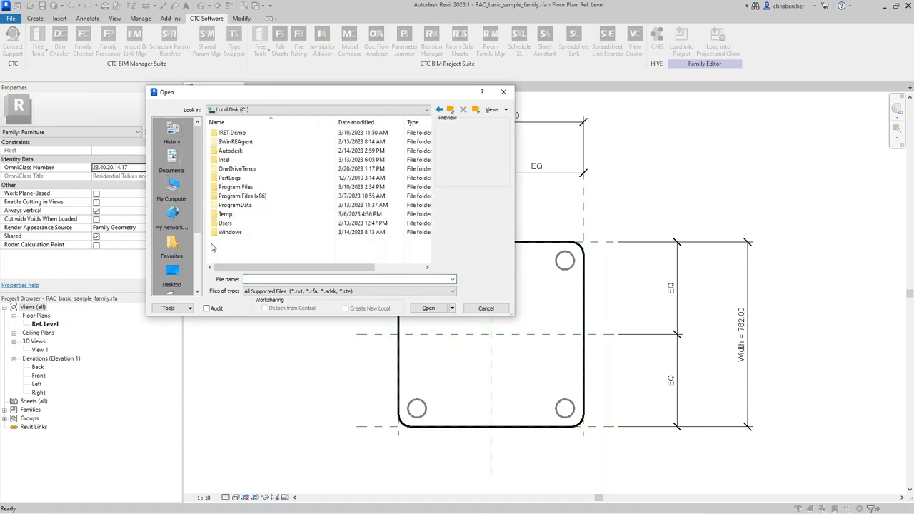
# Step: In Revit Models choose a 2020 project file with Audit enabled, accept the warning, and review the workset options
pyautogui.doubleClick(231, 132)
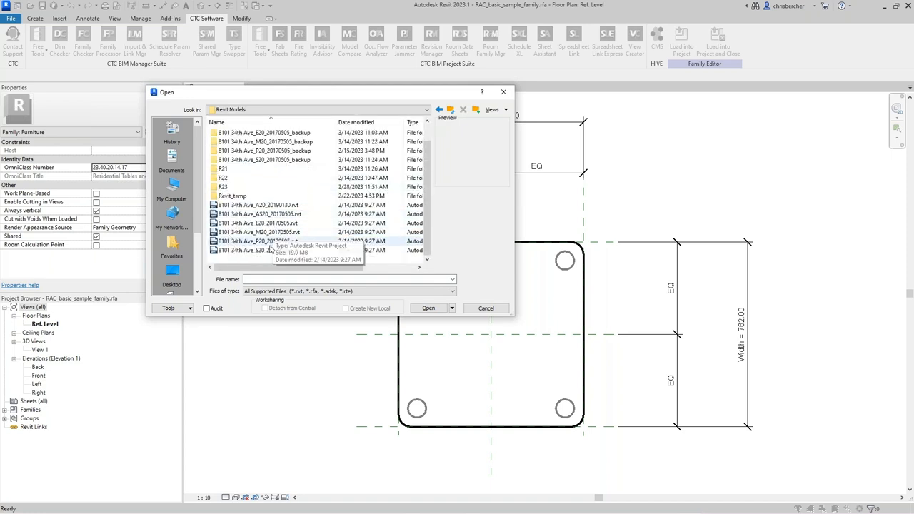
pyautogui.click(256, 240)
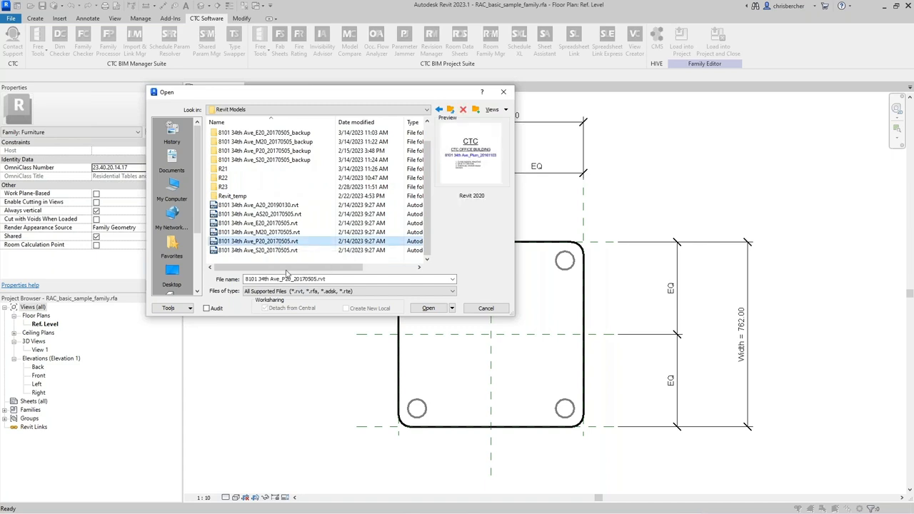
pyautogui.click(257, 232)
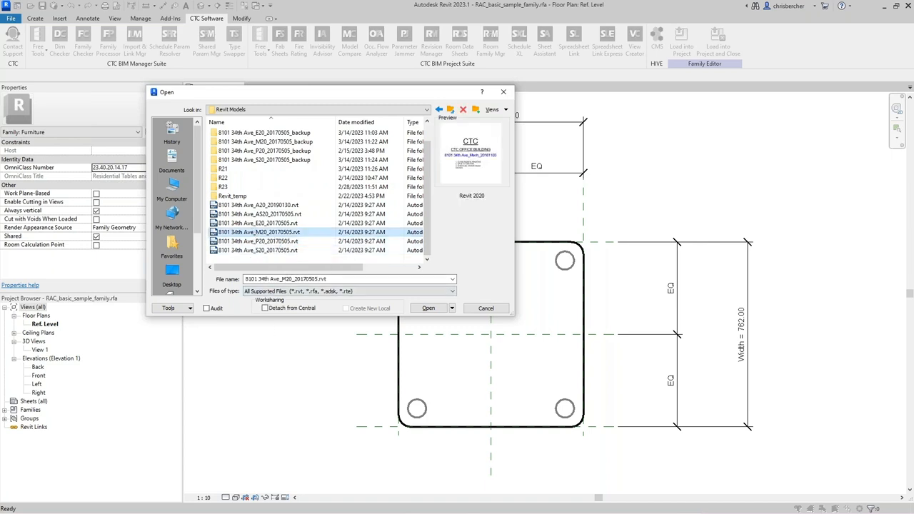
pyautogui.click(206, 309)
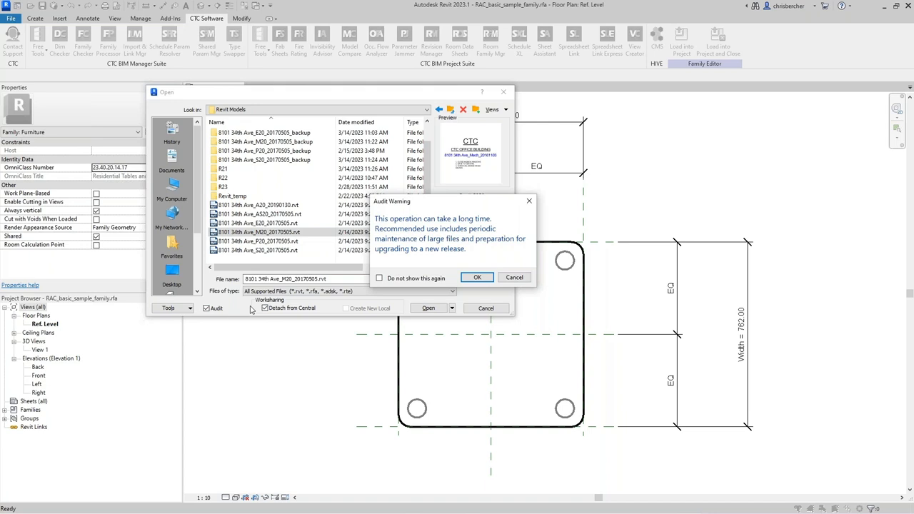
pyautogui.moveTo(471, 289)
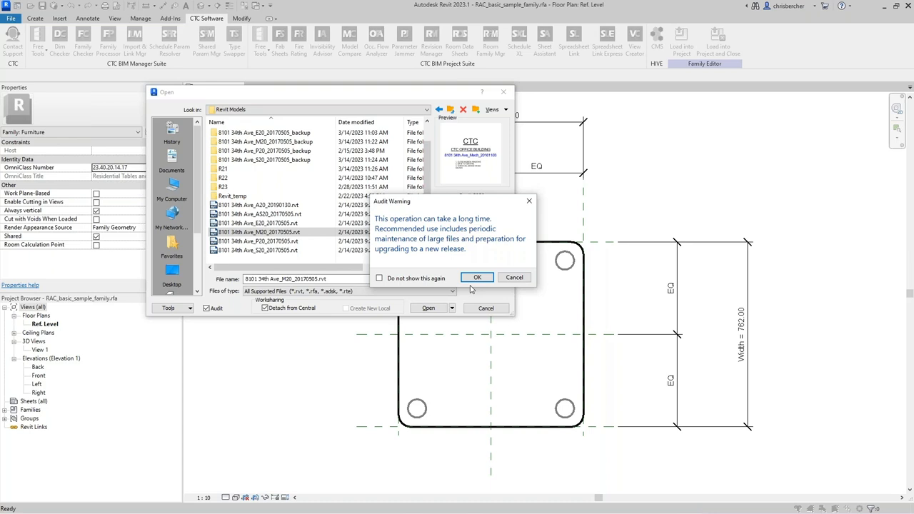
pyautogui.click(477, 277)
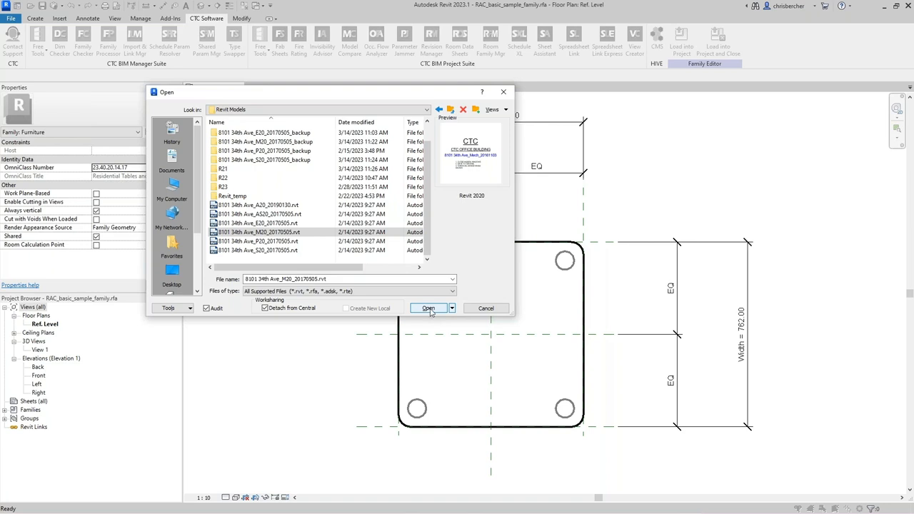
pyautogui.click(451, 308)
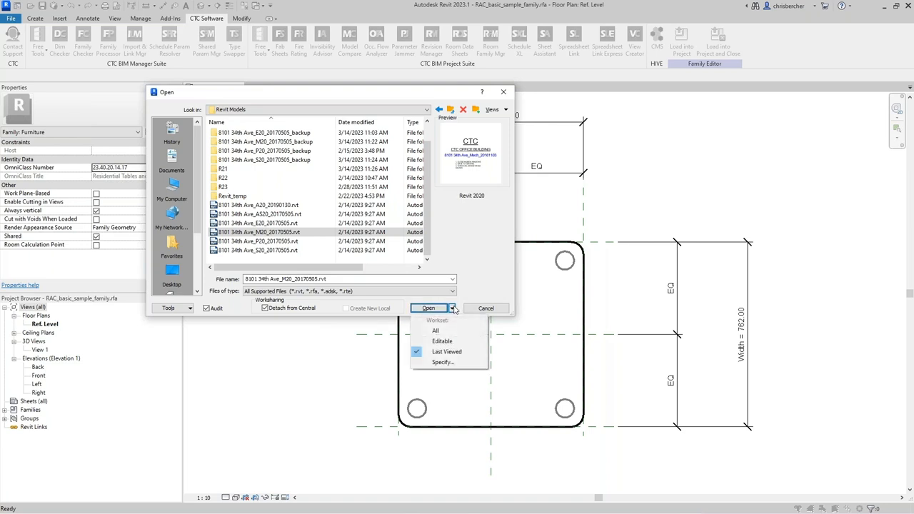
pyautogui.click(451, 308)
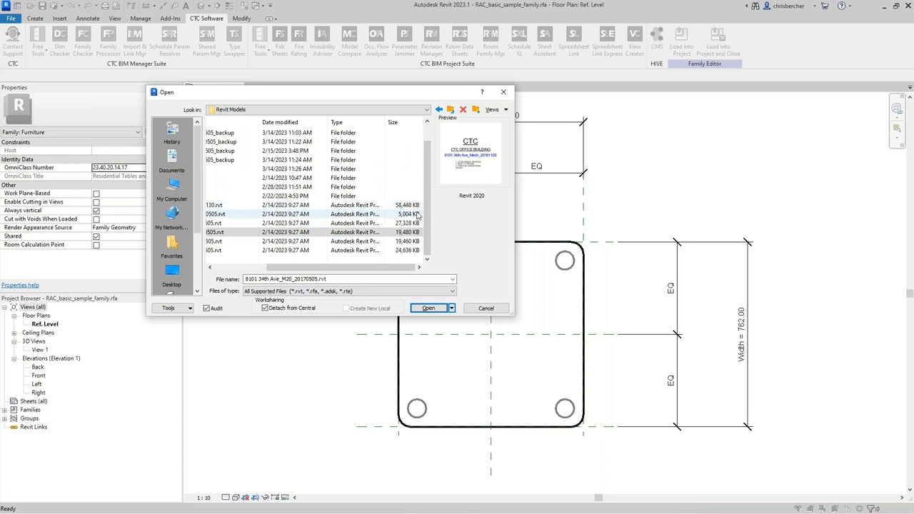
# Step: Select another project file, then cancel the Open dialog without opening anything
pyautogui.click(214, 231)
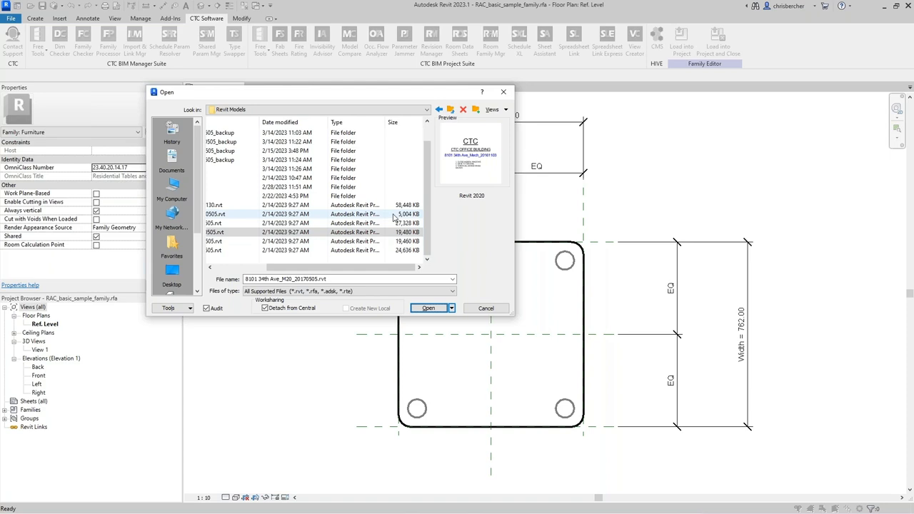
pyautogui.moveTo(394, 215)
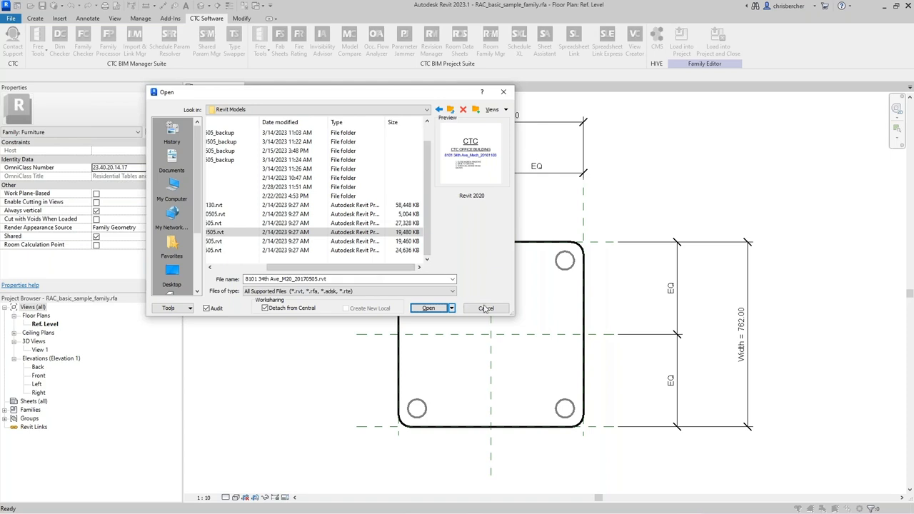
pyautogui.click(485, 309)
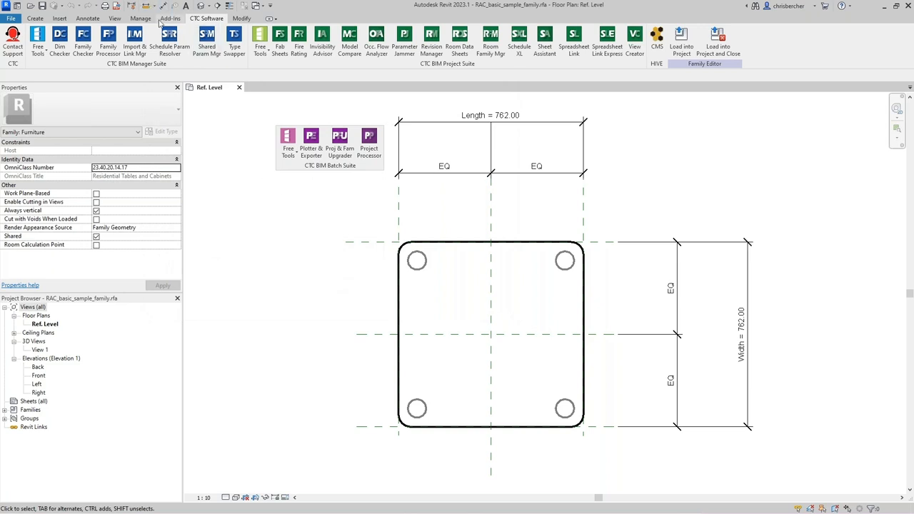
pyautogui.click(170, 17)
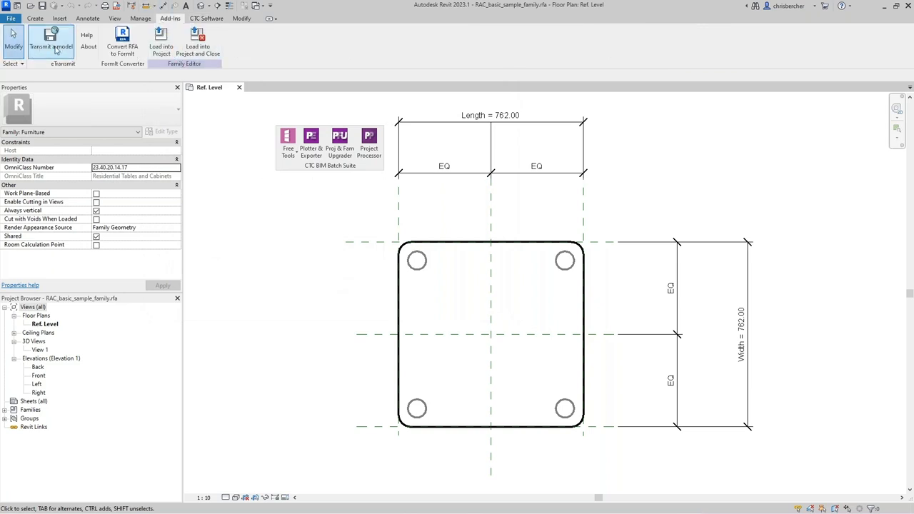
pyautogui.moveTo(98, 55)
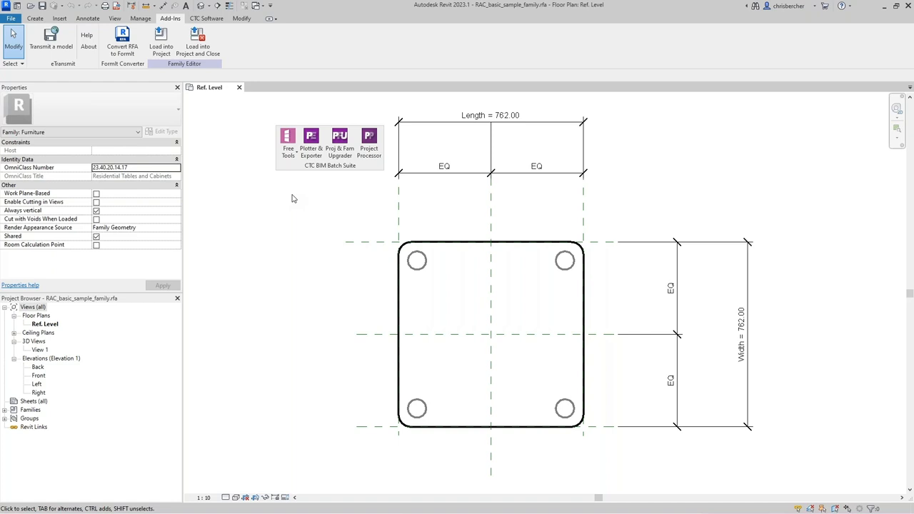
pyautogui.moveTo(291, 194)
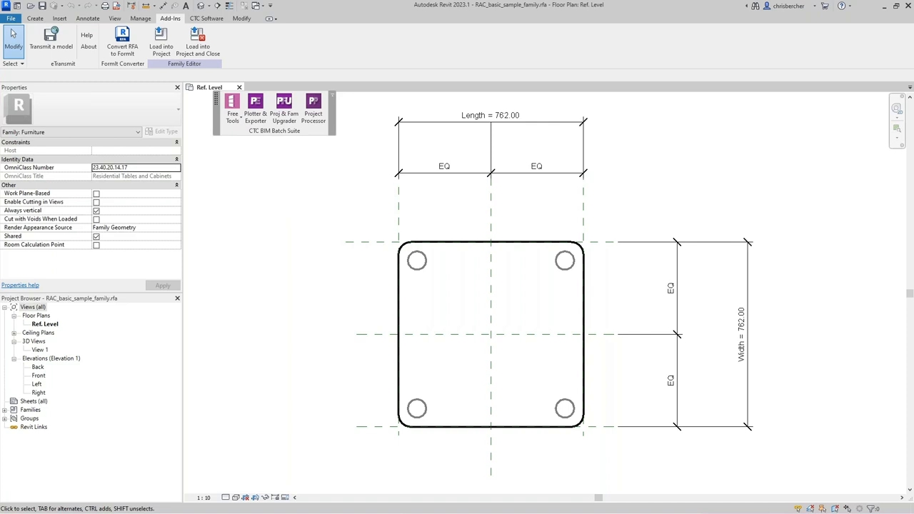
pyautogui.moveTo(270, 131)
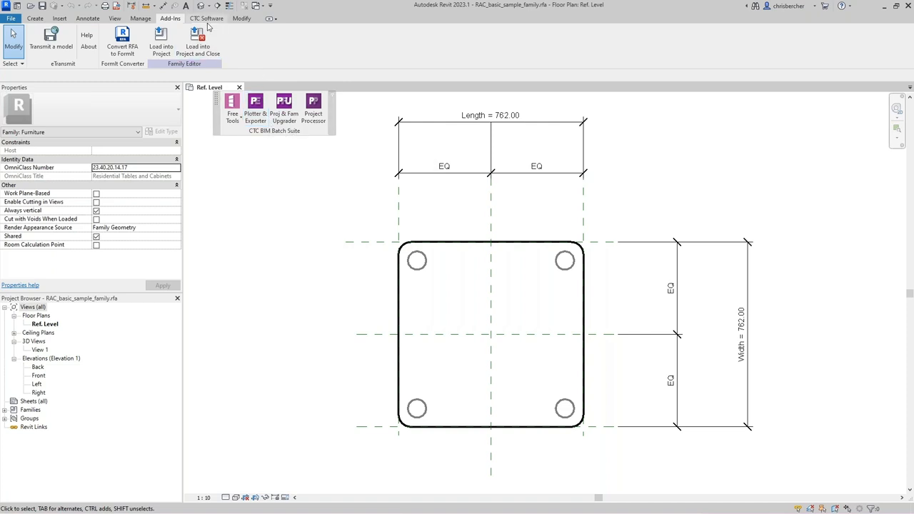
pyautogui.click(206, 17)
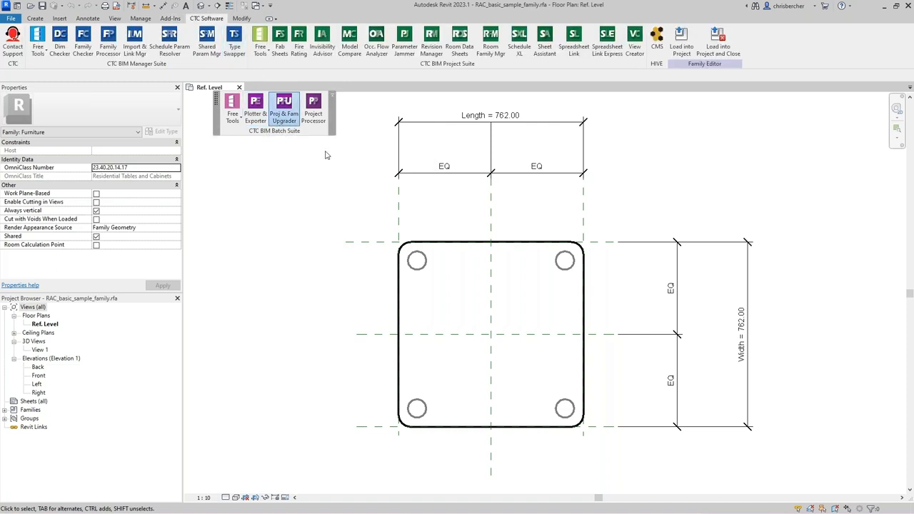
# Step: Launch the upgrader, move it aside, switch to Families and bring up its Options window
pyautogui.click(283, 107)
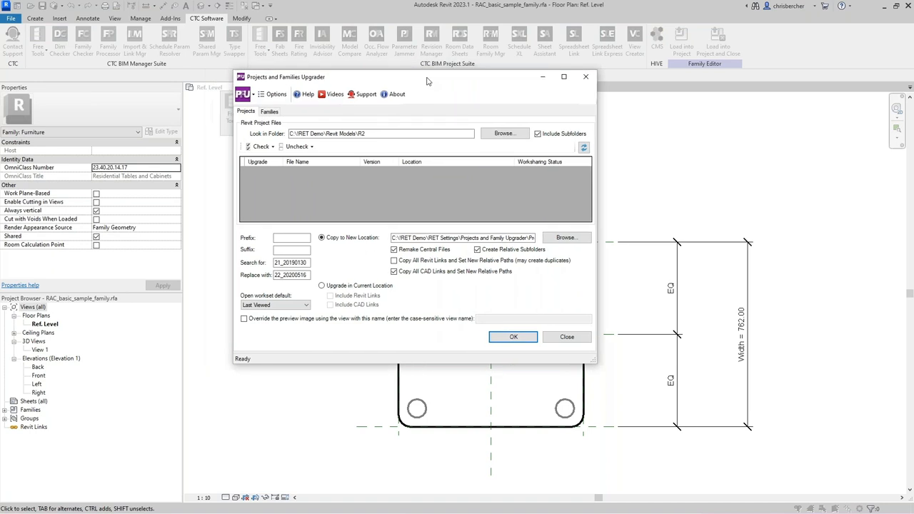
pyautogui.moveTo(425, 77); pyautogui.dragTo(455, 88)
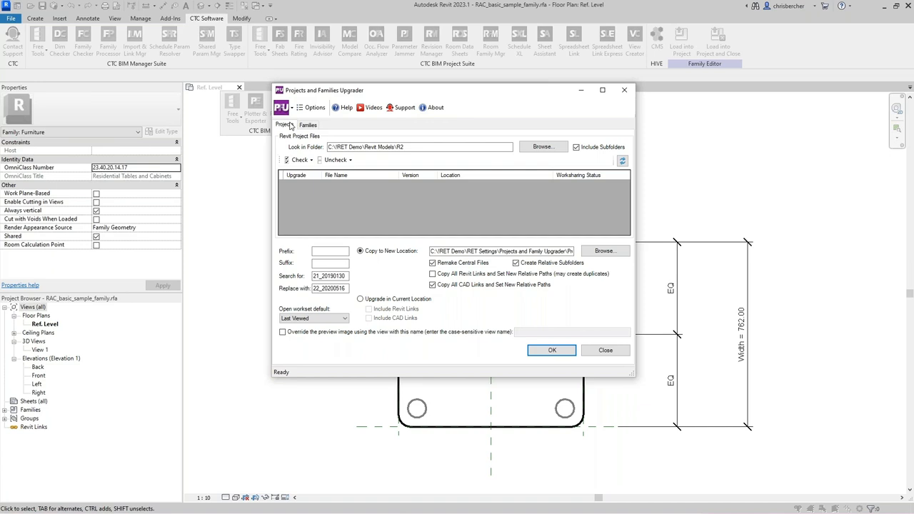
pyautogui.click(307, 125)
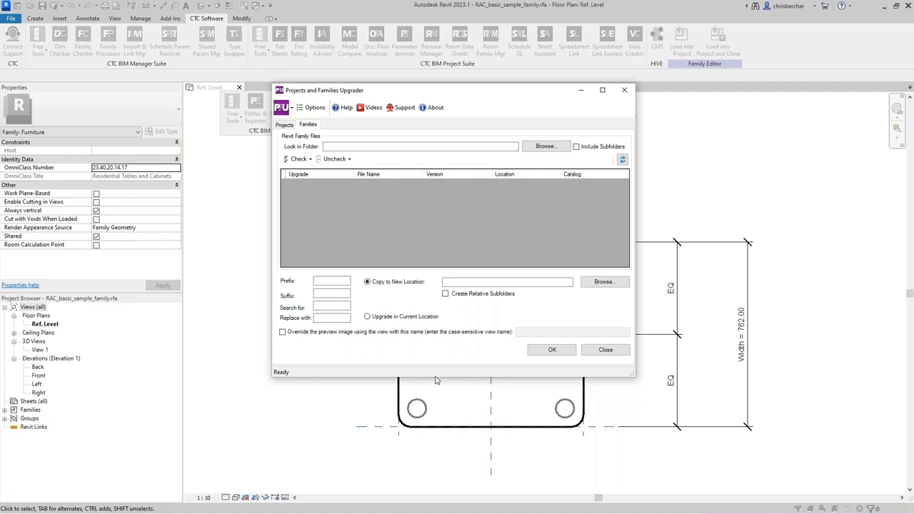
pyautogui.click(311, 107)
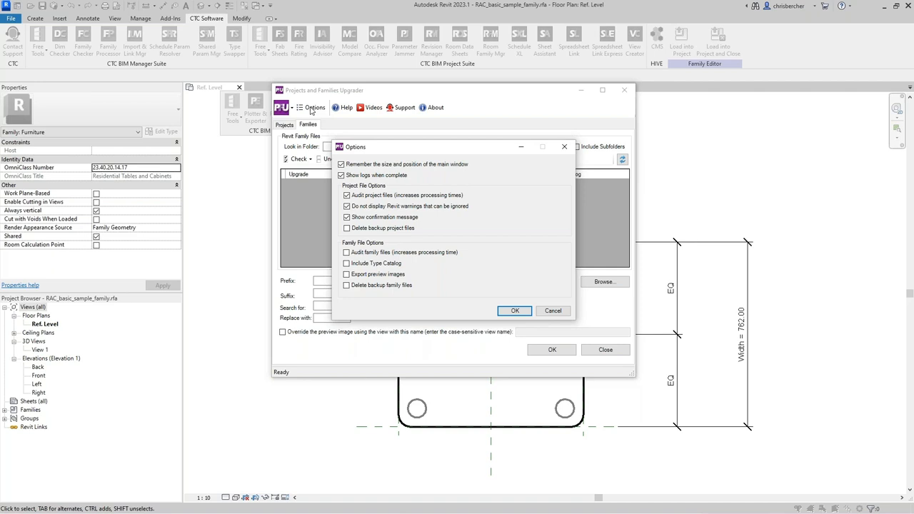
pyautogui.moveTo(51, 147)
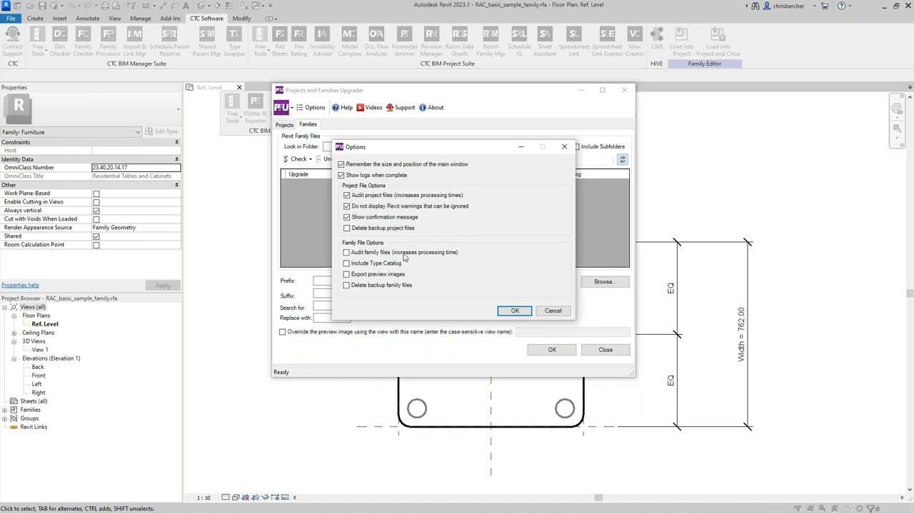
pyautogui.moveTo(382, 260)
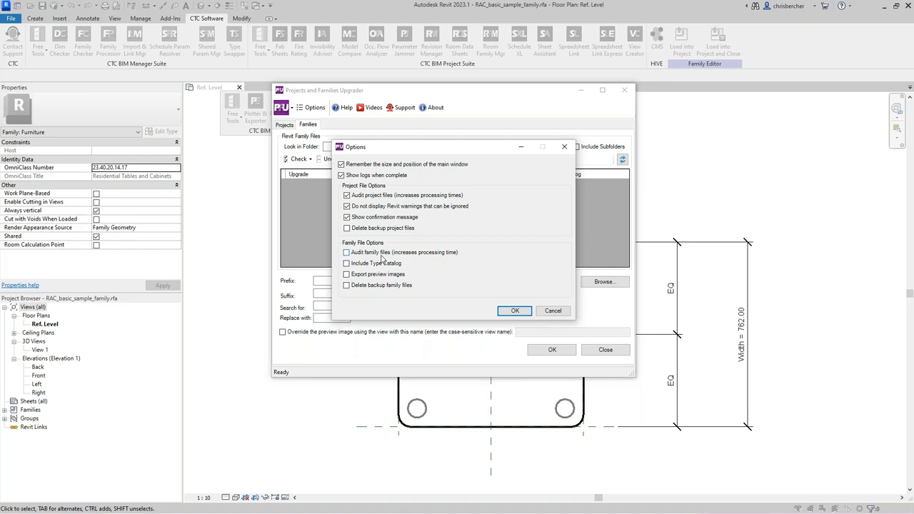
# Step: Review the Options settings and confirm them with OK
pyautogui.click(346, 251)
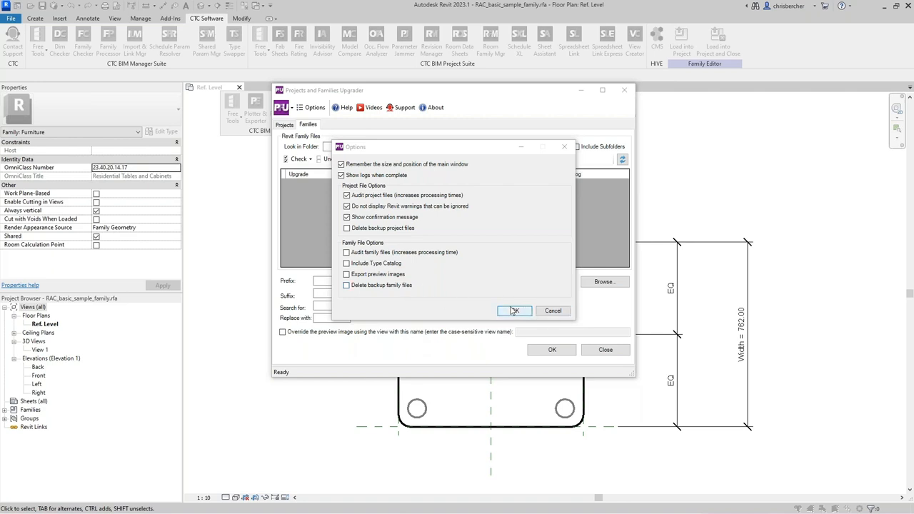
pyautogui.click(514, 312)
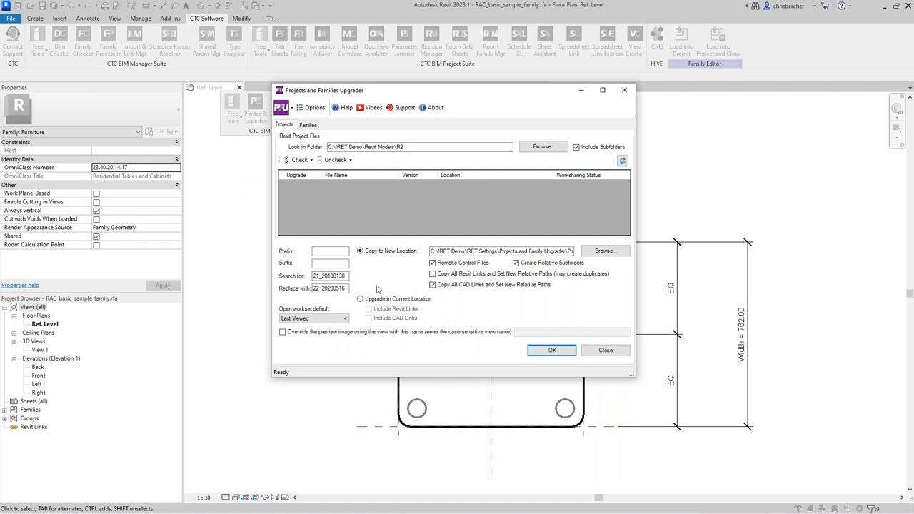
# Step: Clear the previous Search for and Replace with rename values on the Projects settings
pyautogui.click(329, 276)
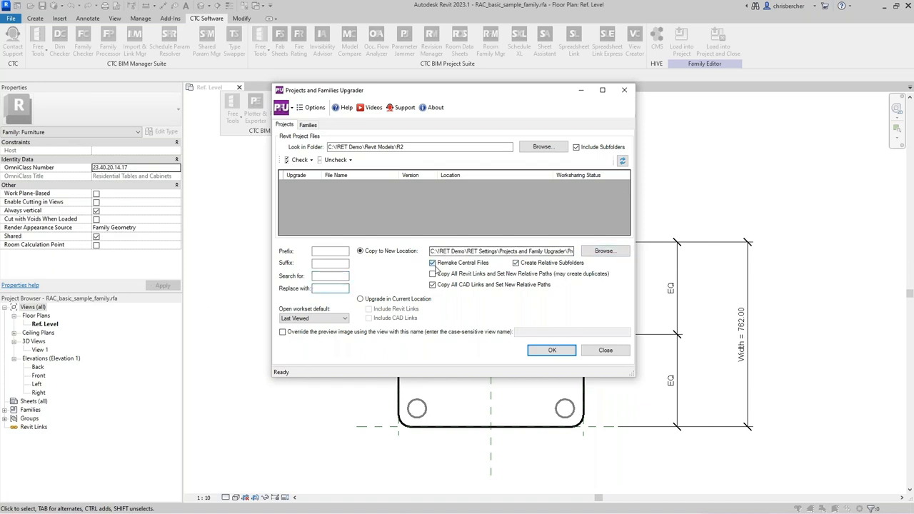
pyautogui.click(431, 263)
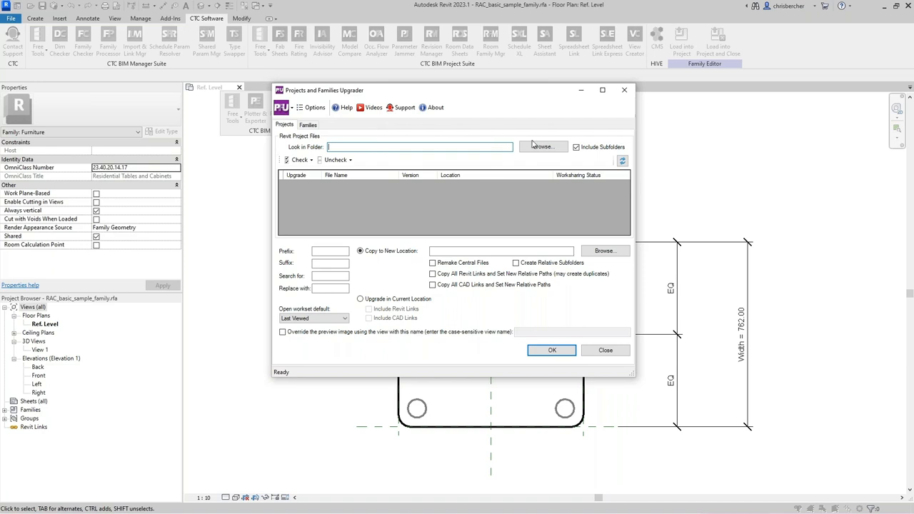
# Step: Set C:\RET Demo\Revit Models\R21 as the source folder, listing its five 2021 central models
pyautogui.click(542, 146)
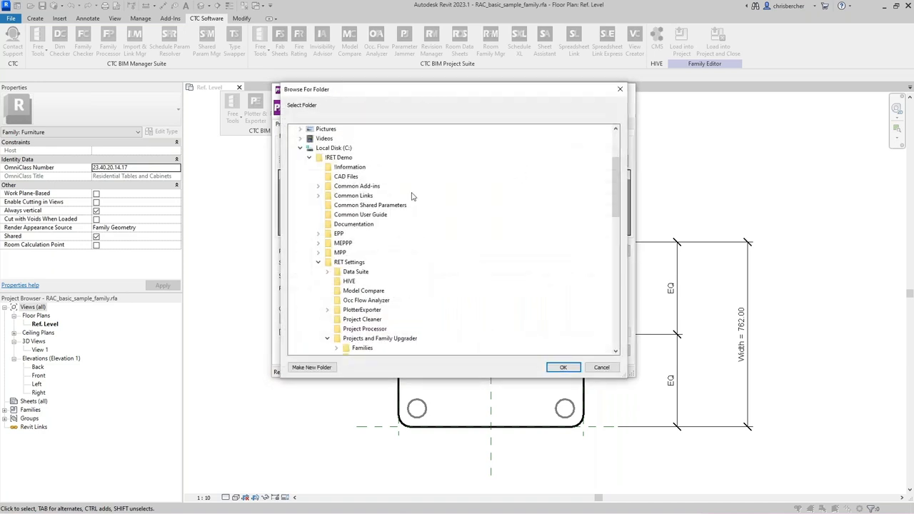
pyautogui.moveTo(285, 291)
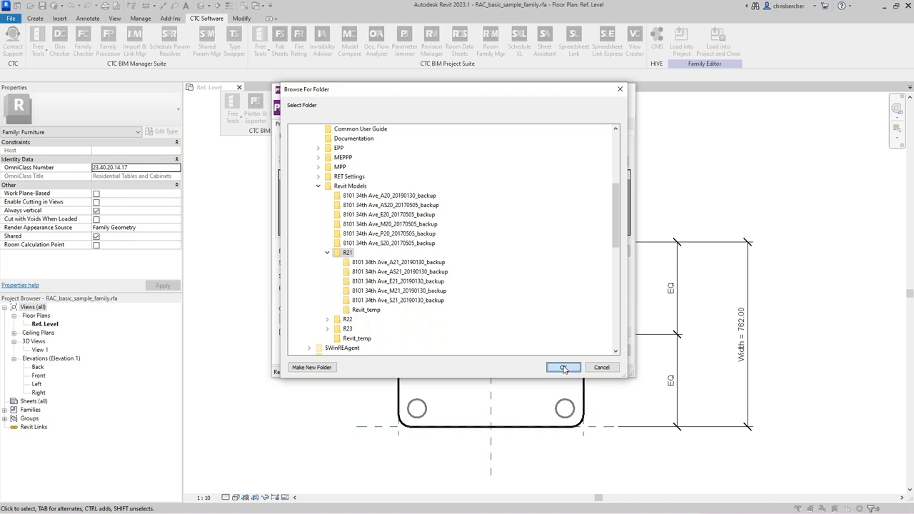
pyautogui.click(563, 367)
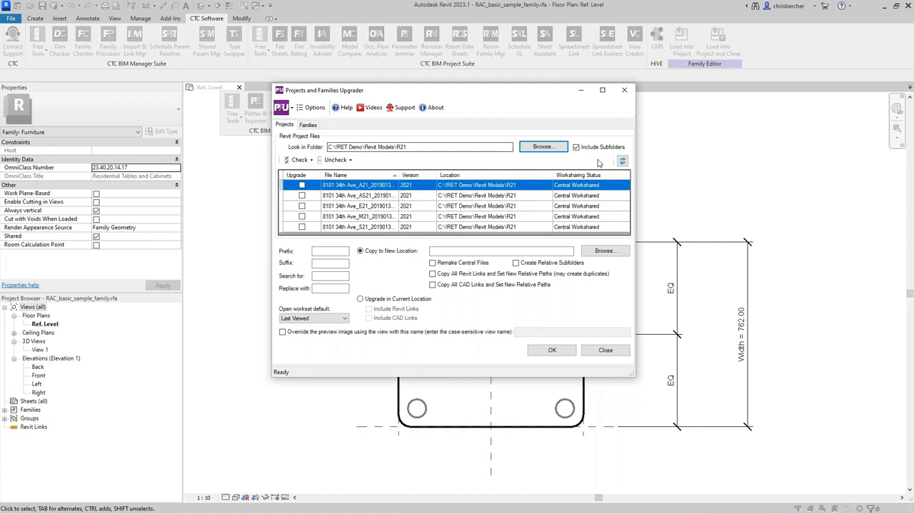
pyautogui.click(577, 147)
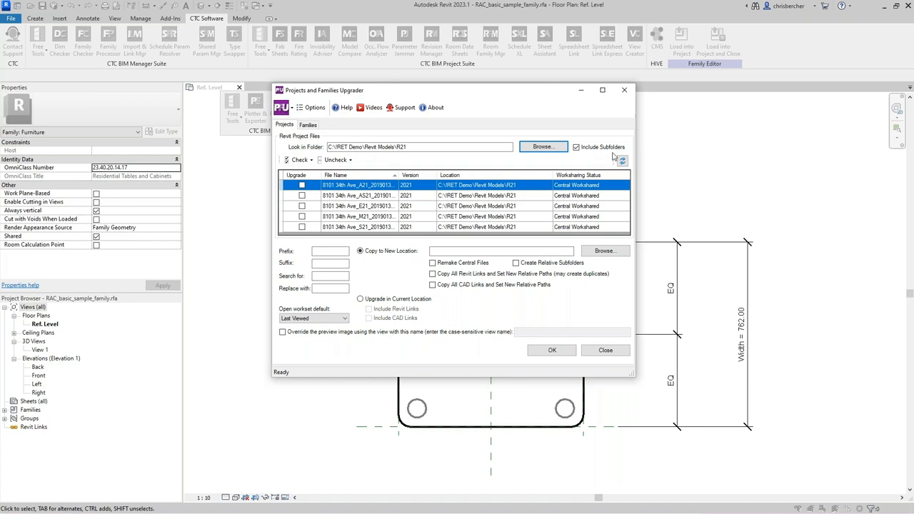
pyautogui.moveTo(632, 179)
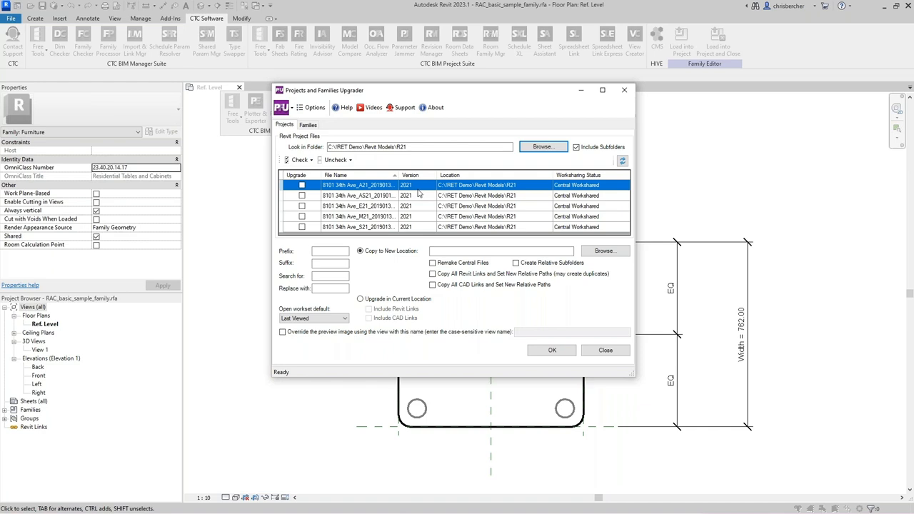
pyautogui.moveTo(397, 185)
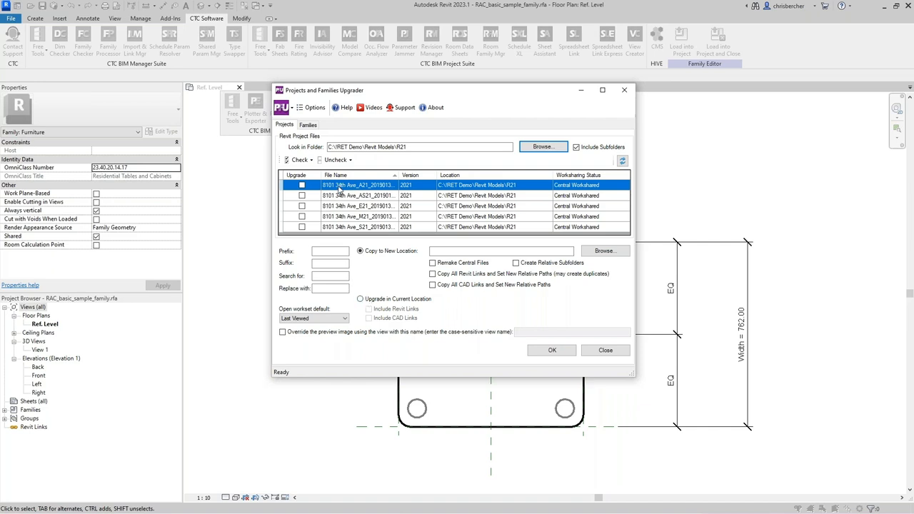
# Step: Choose Upgrade in Current Location and tick Include CAD Links
pyautogui.click(360, 298)
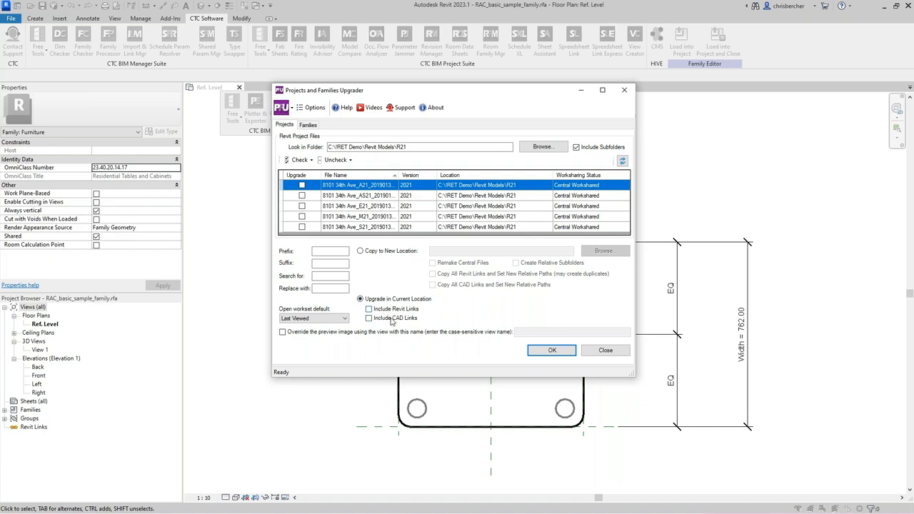
pyautogui.click(368, 317)
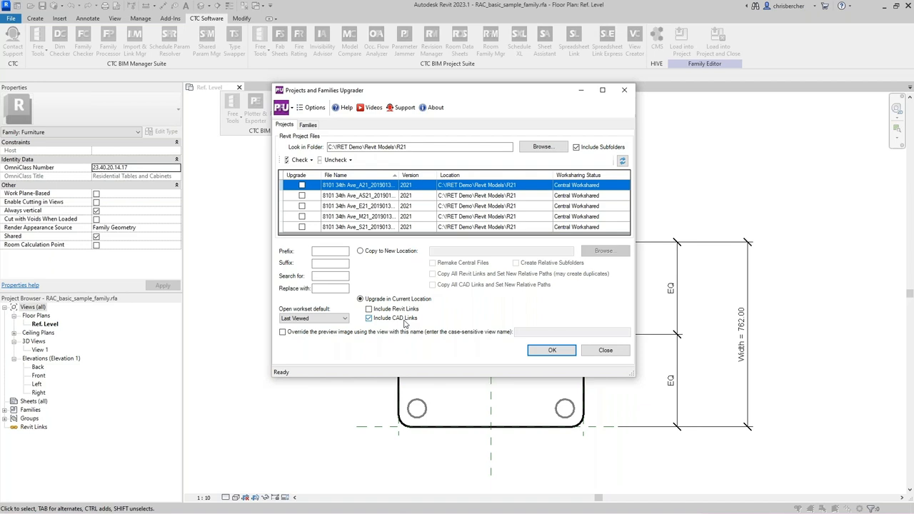
pyautogui.click(368, 317)
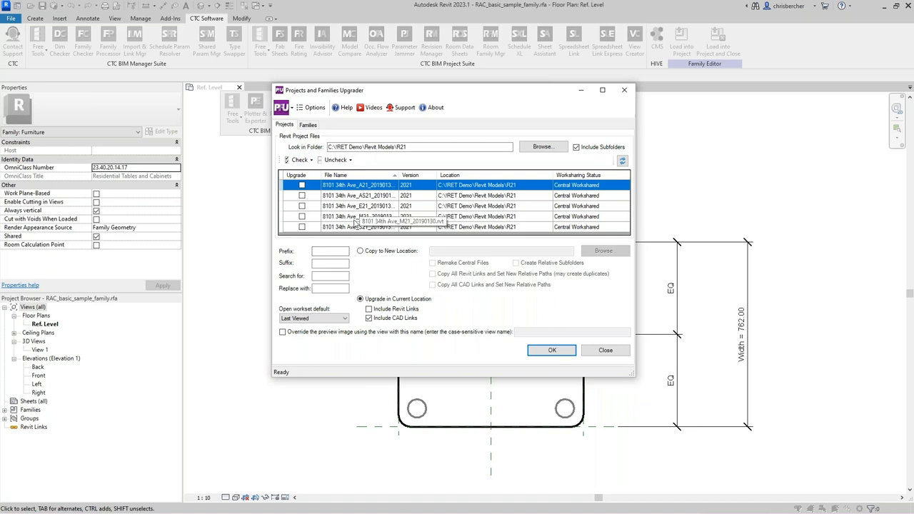
pyautogui.click(368, 317)
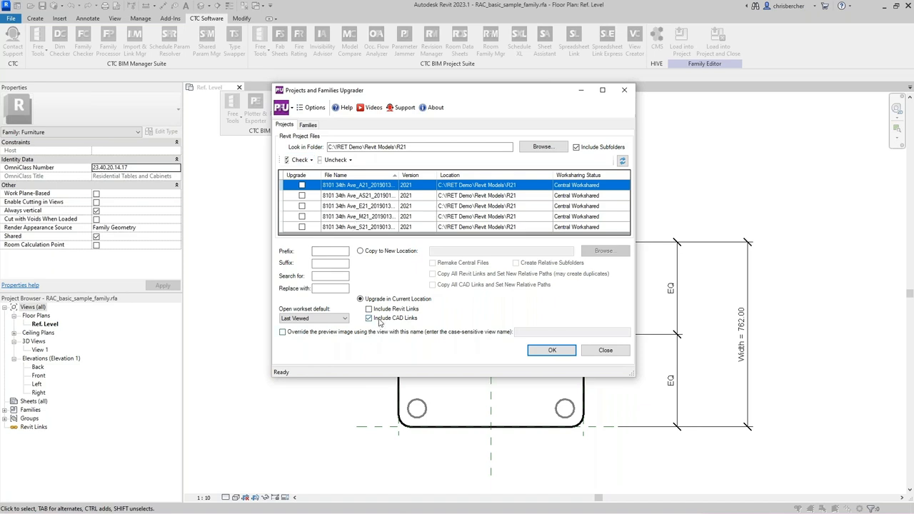
pyautogui.click(369, 317)
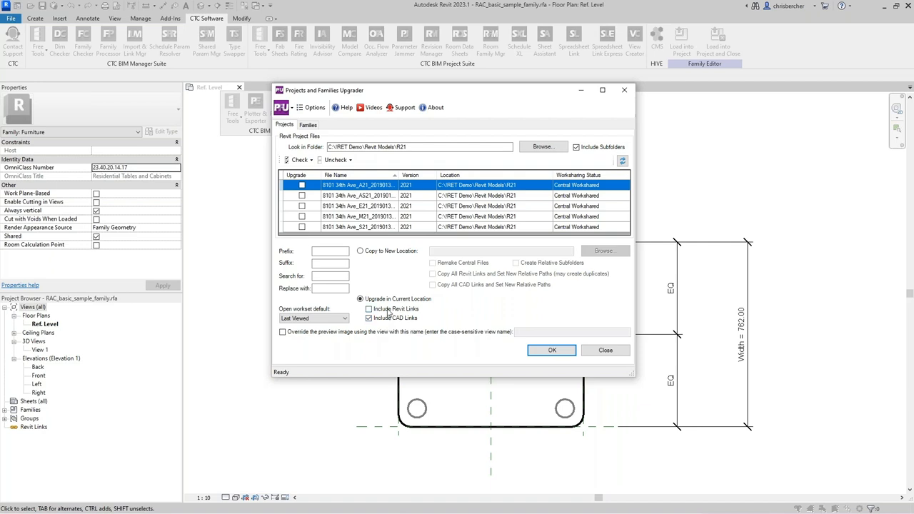
pyautogui.click(369, 317)
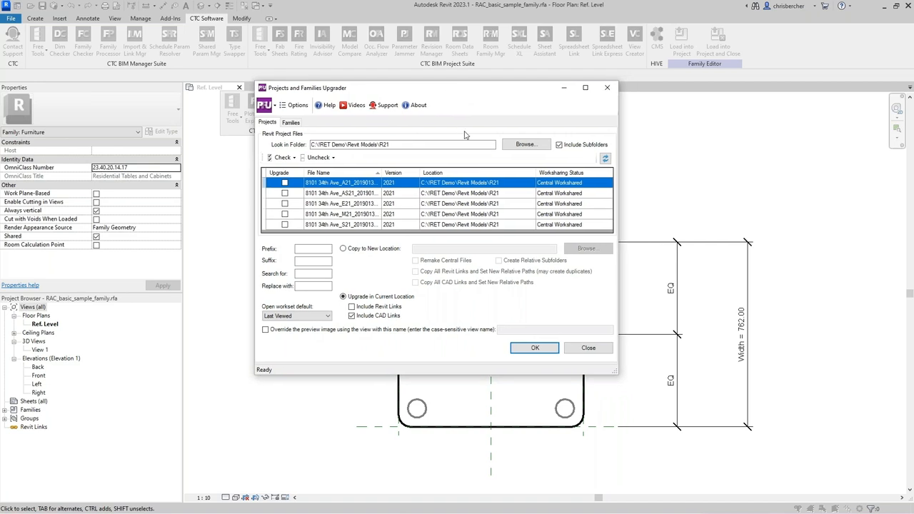
pyautogui.moveTo(882, 280)
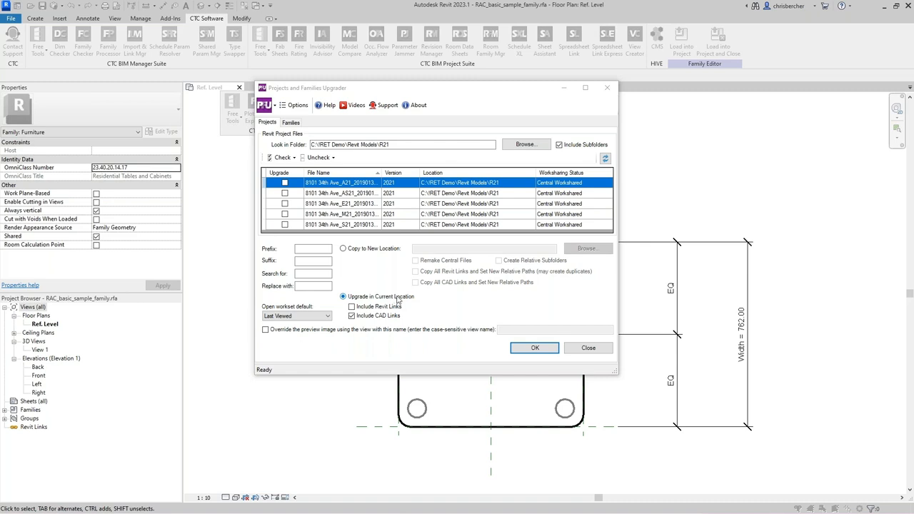
# Step: Switch the upgrade mode back to Copy to New Location
pyautogui.click(343, 249)
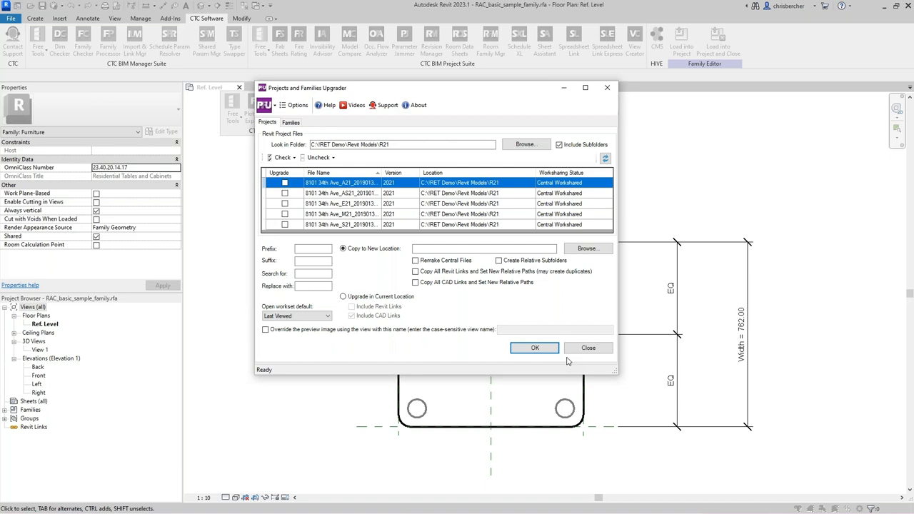
pyautogui.moveTo(331, 446)
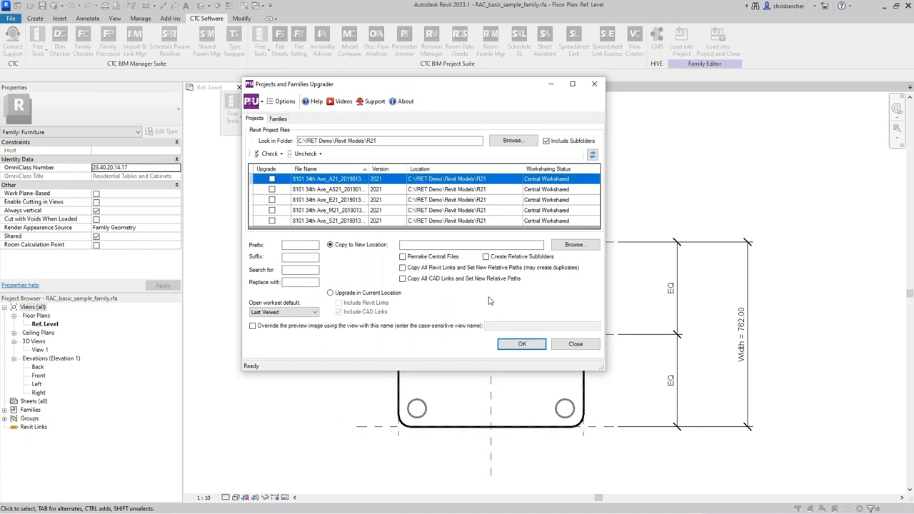
pyautogui.moveTo(377, 280)
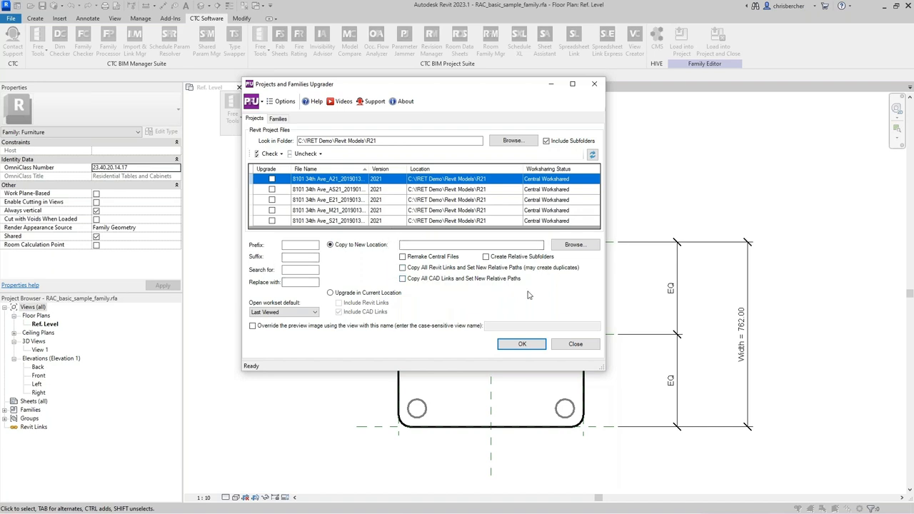
# Step: Enable relative subfolders and copying of all Revit and CAD links with new relative paths
pyautogui.click(403, 257)
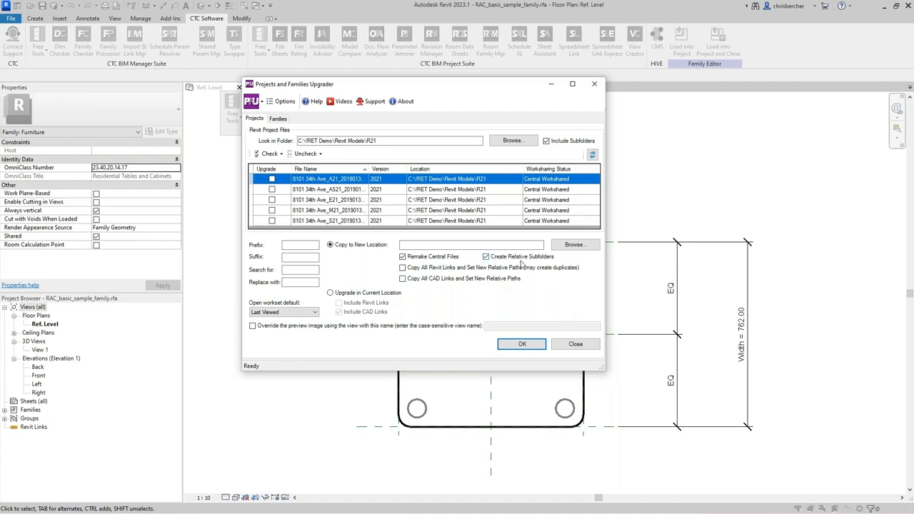
pyautogui.moveTo(556, 296)
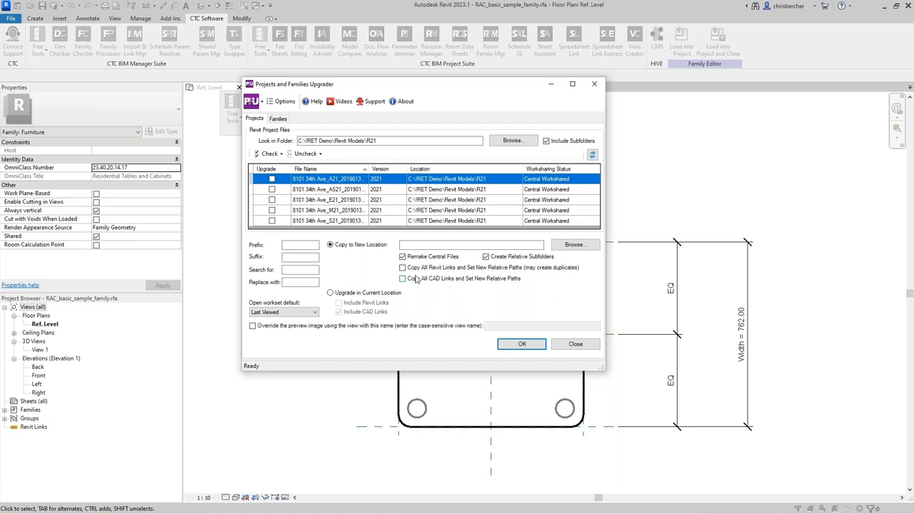
pyautogui.doubleClick(364, 142)
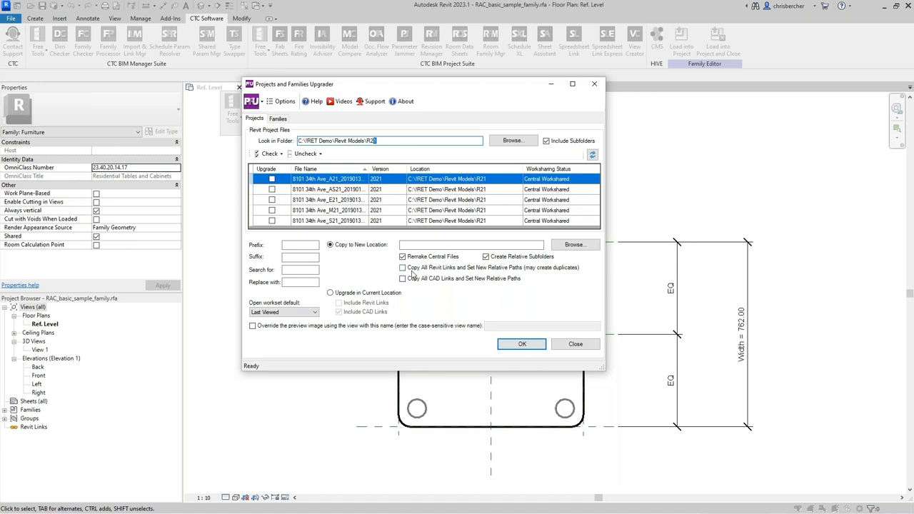
pyautogui.click(403, 267)
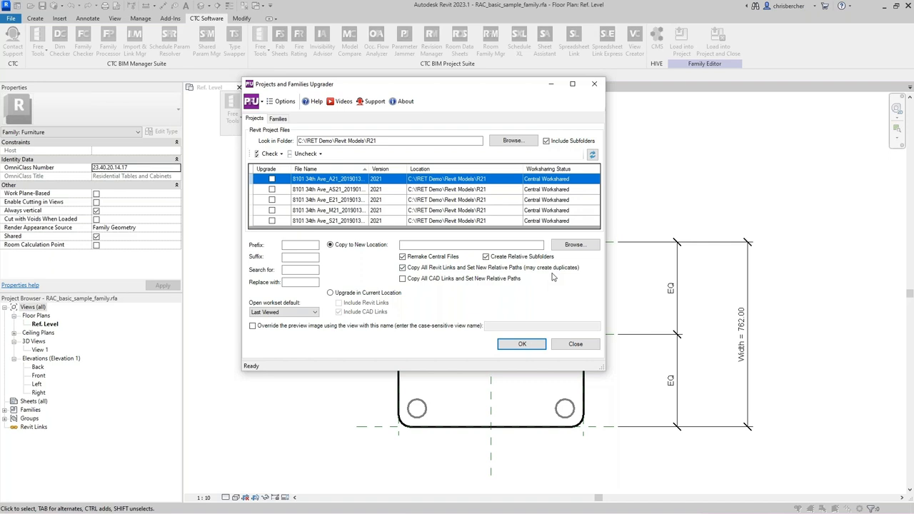
pyautogui.click(403, 278)
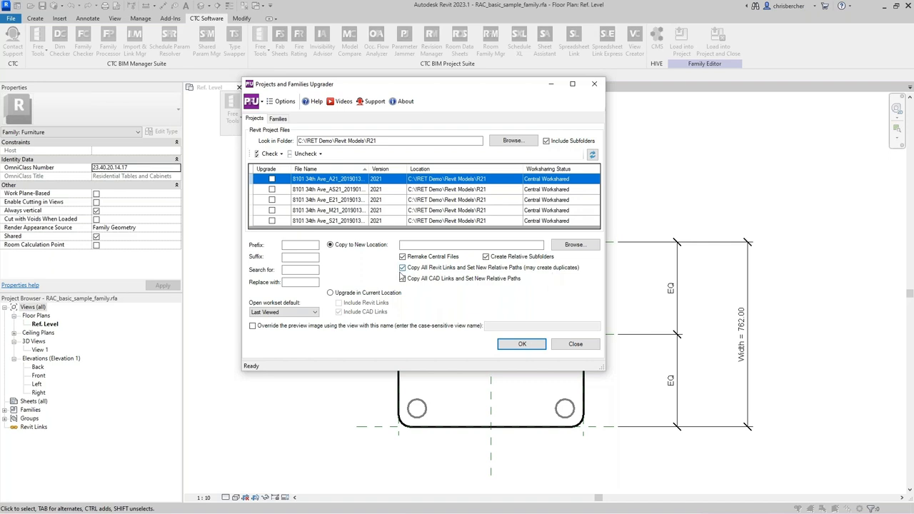
pyautogui.moveTo(427, 274)
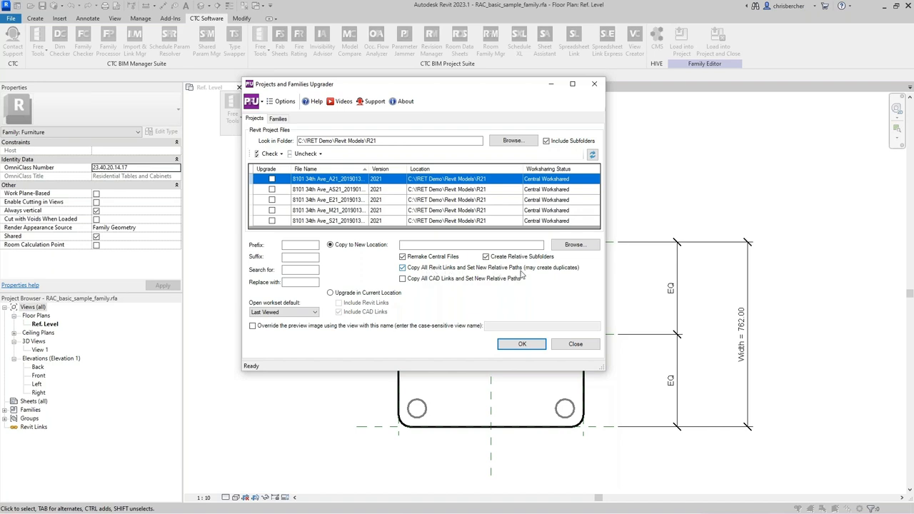
# Step: Select the second and third R21 project models in the list
pyautogui.click(328, 189)
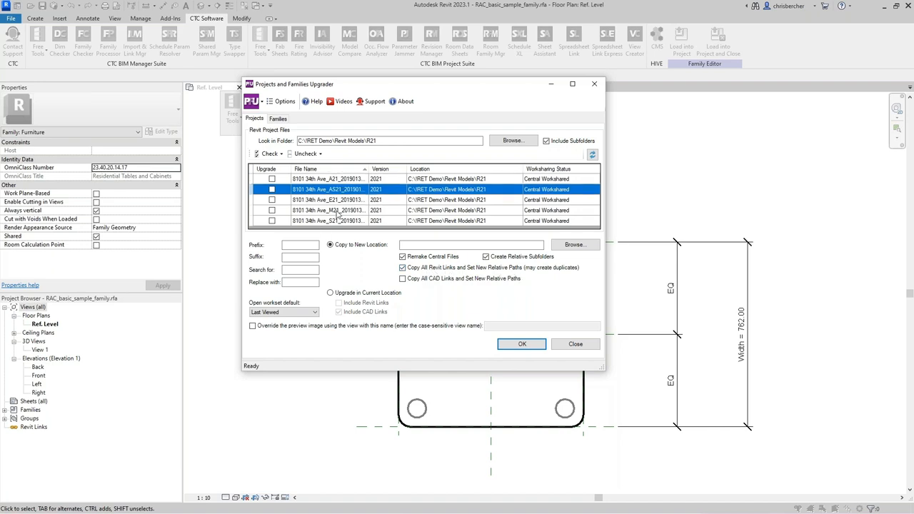
pyautogui.click(328, 220)
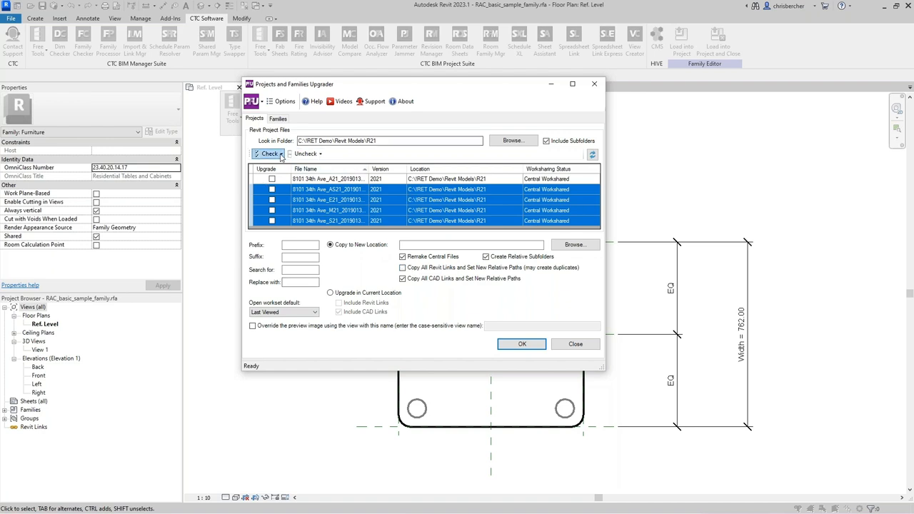
# Step: Tick all five selected R21 project files for upgrade
pyautogui.click(269, 155)
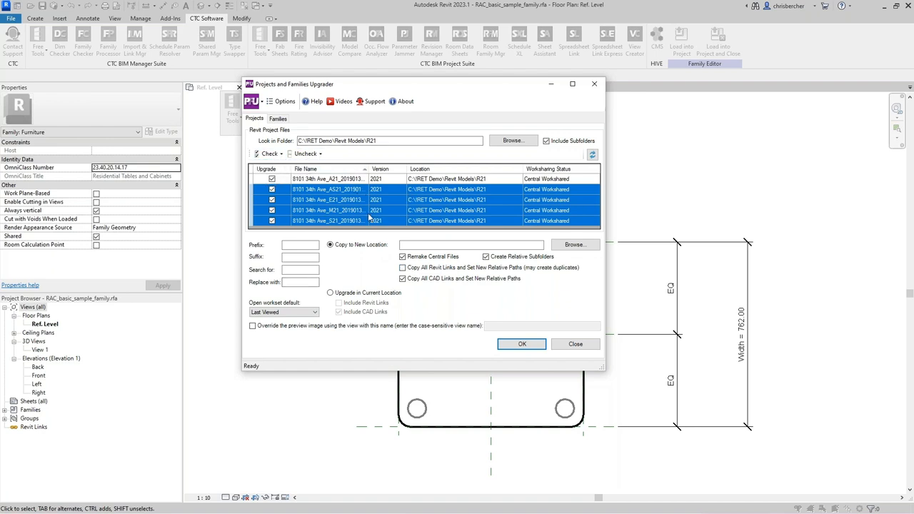
pyautogui.click(403, 278)
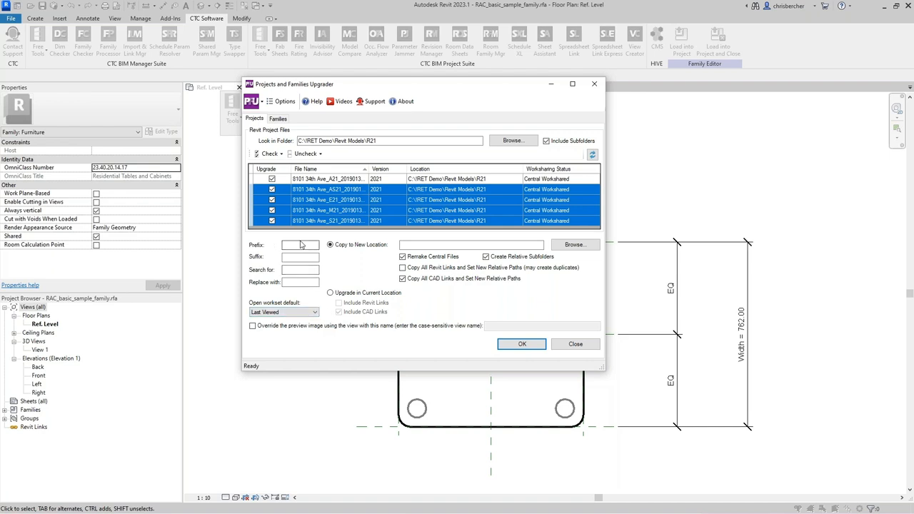
# Step: Set the copy destination to a new CTC 2023 folder under Projects
pyautogui.click(574, 244)
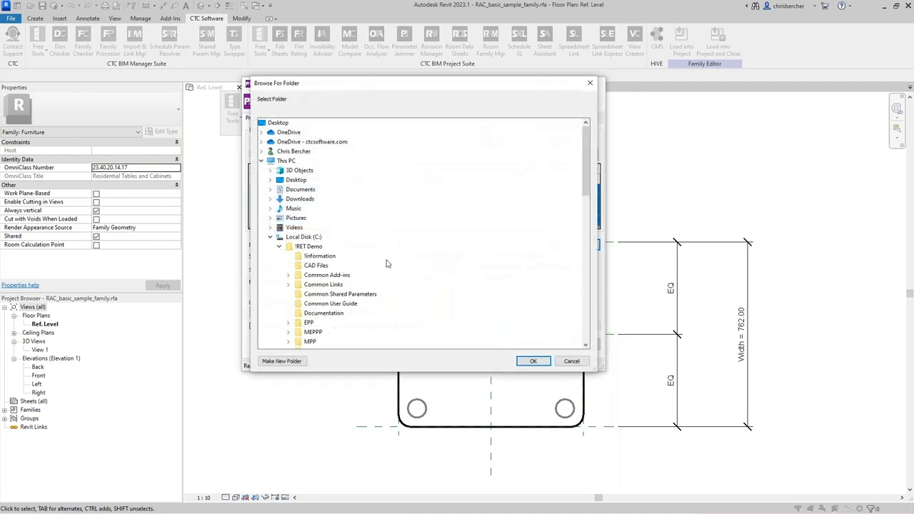
pyautogui.moveTo(280, 277)
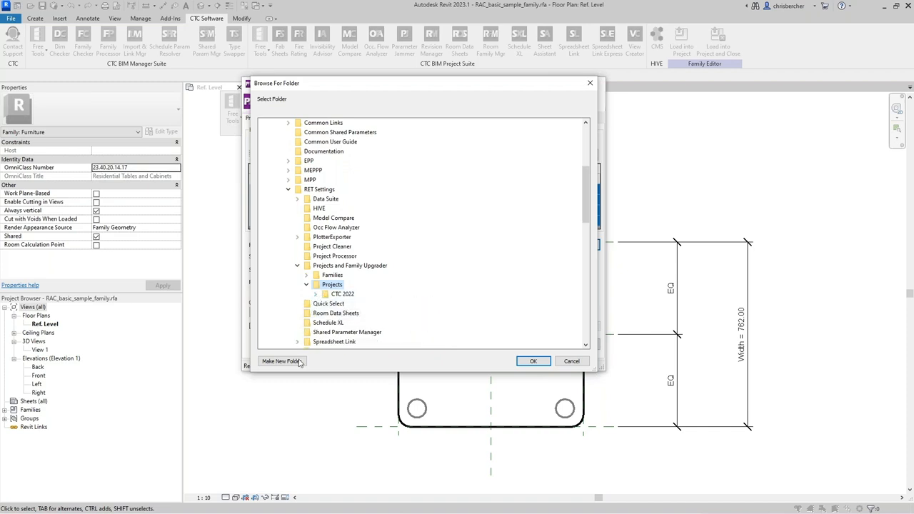
pyautogui.click(279, 360)
pyautogui.write('CTC 2023')
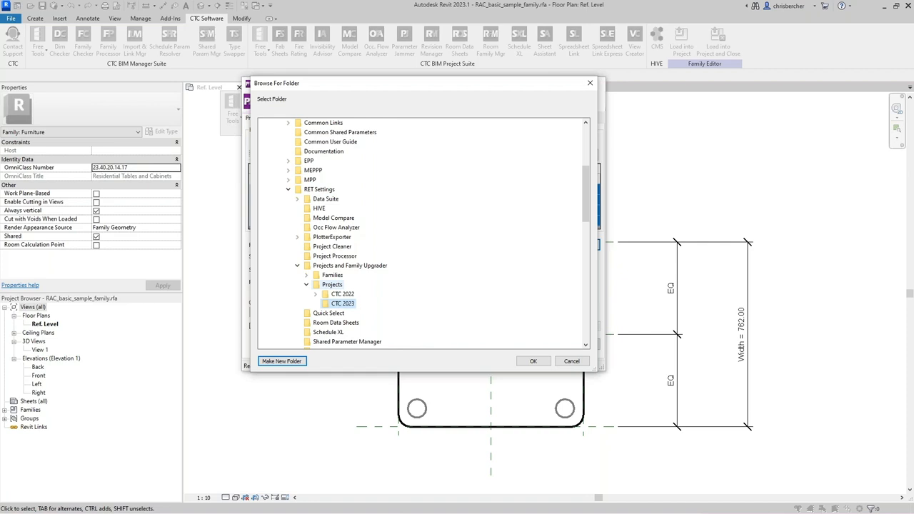
pyautogui.click(533, 360)
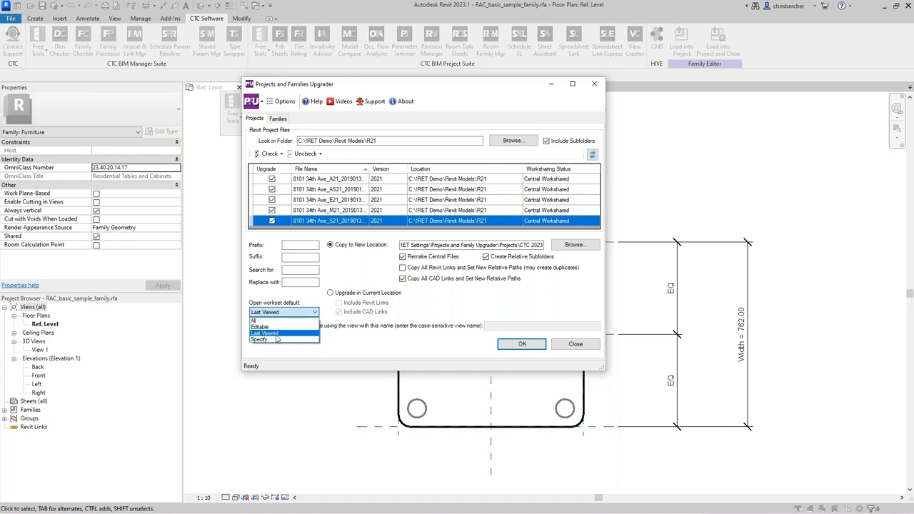
# Step: Set the open-workset default to Specify and move to the Prefix and Search for fields
pyautogui.click(260, 339)
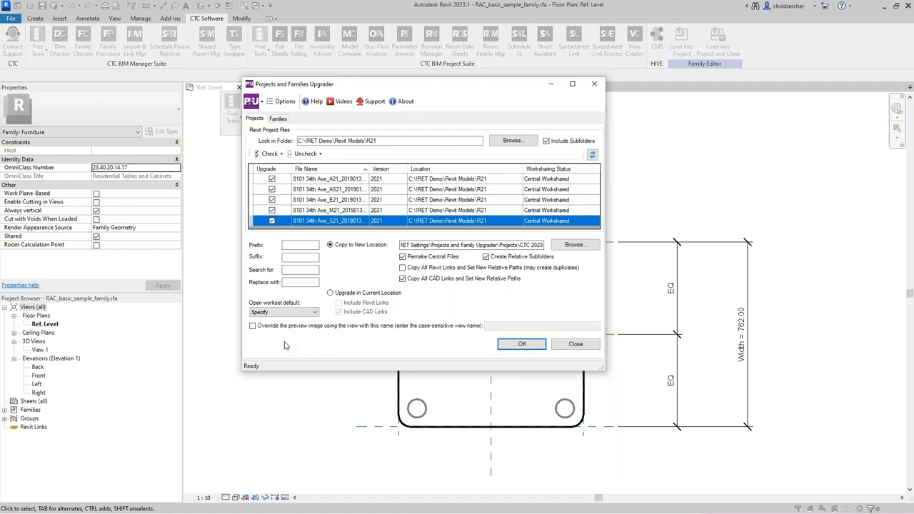
pyautogui.moveTo(279, 343)
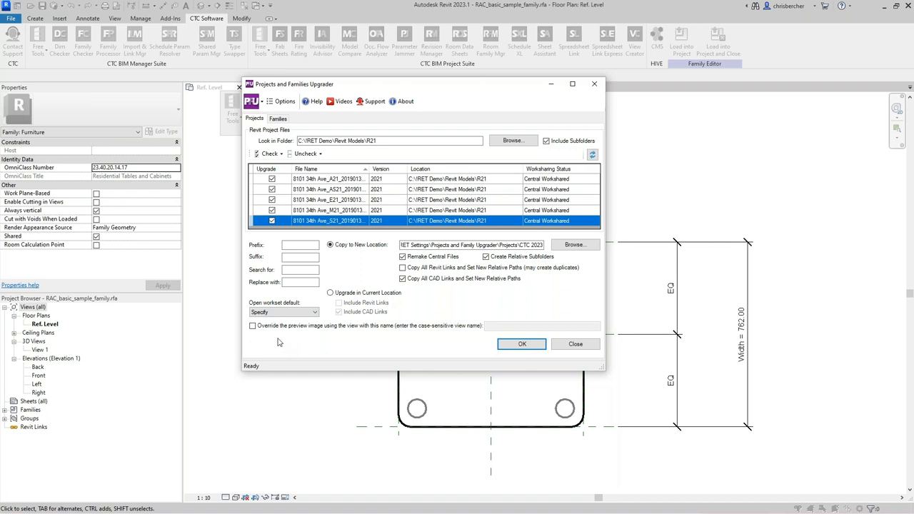
pyautogui.moveTo(400, 126)
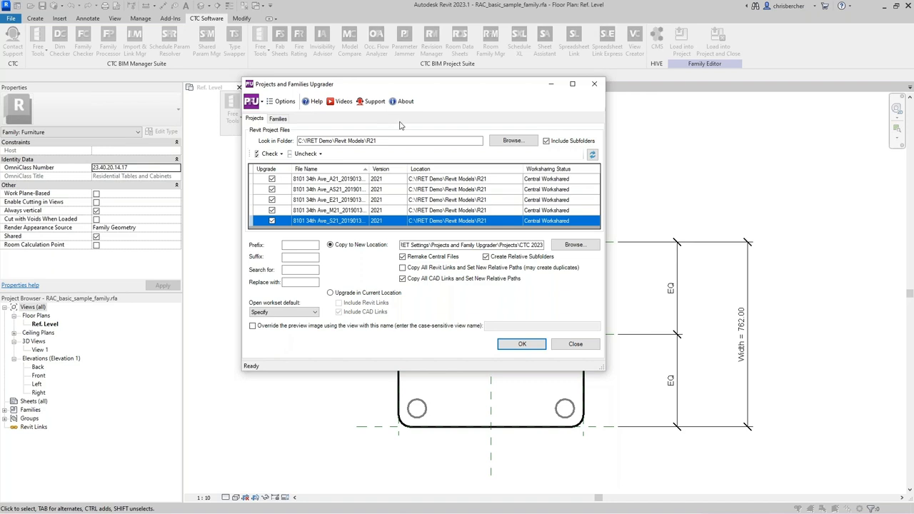
pyautogui.click(300, 246)
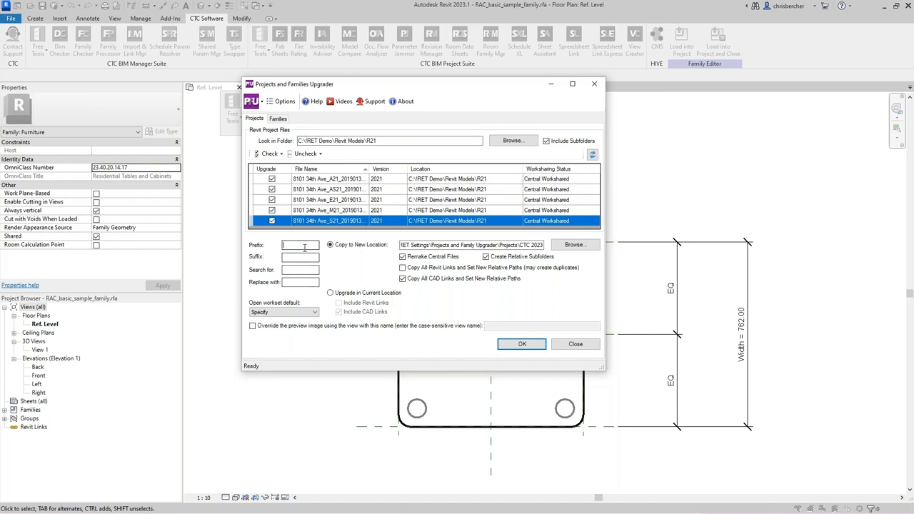
pyautogui.click(300, 246)
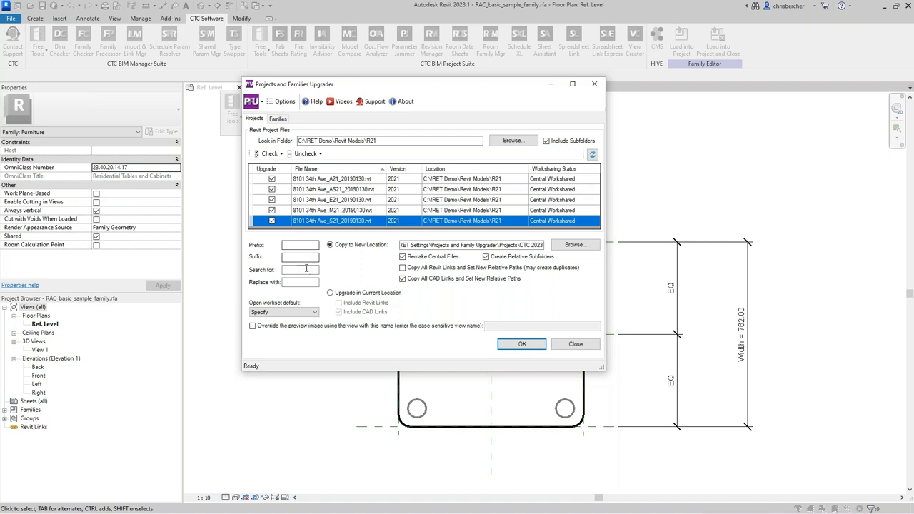
pyautogui.click(300, 268)
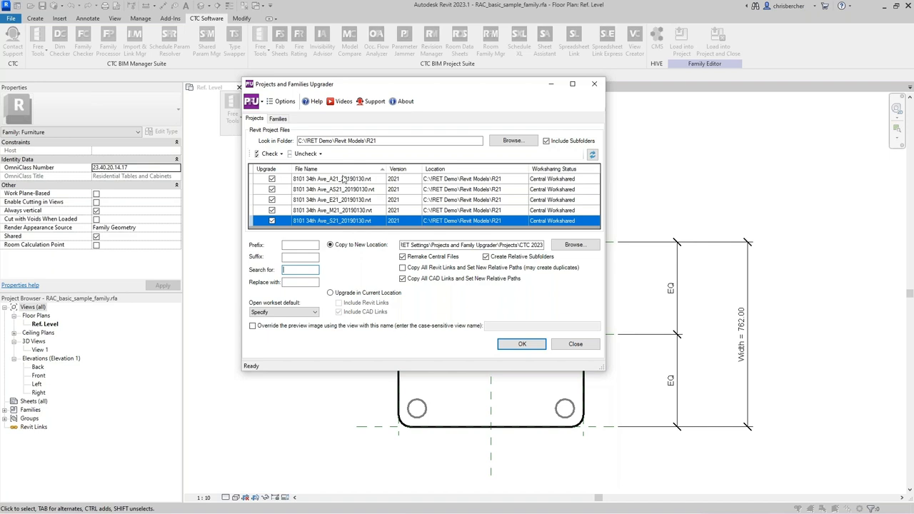
pyautogui.moveTo(337, 237)
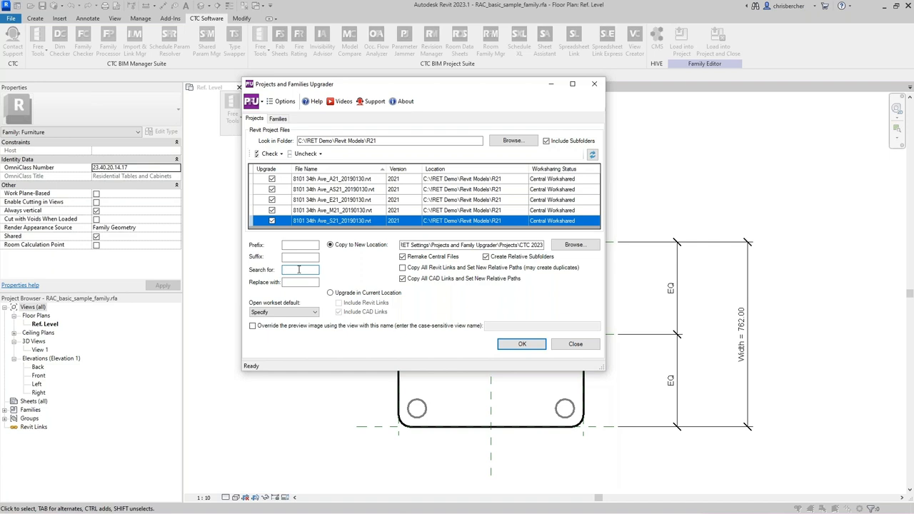
# Step: Enter rename text replacing 21_20190130 with 23_20230315 in upgraded file names
pyautogui.click(299, 269)
pyautogui.write('21')
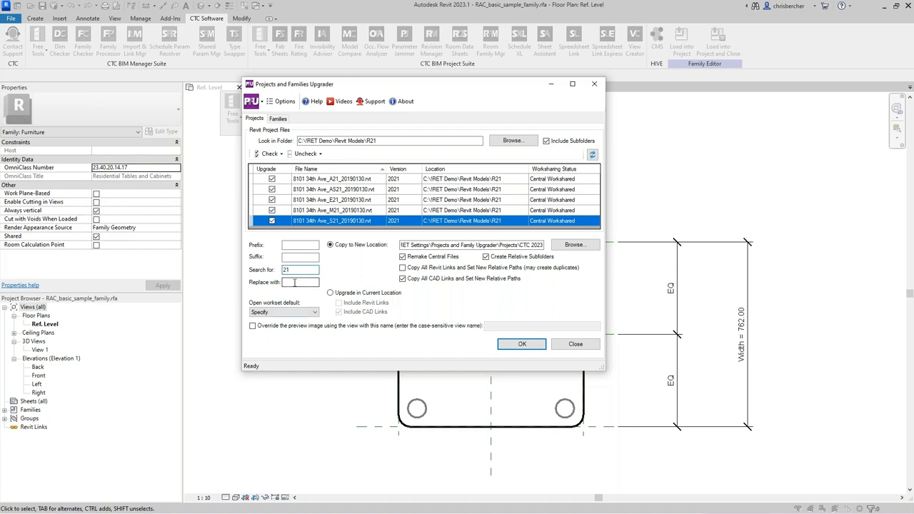
pyautogui.write('23_20230315')
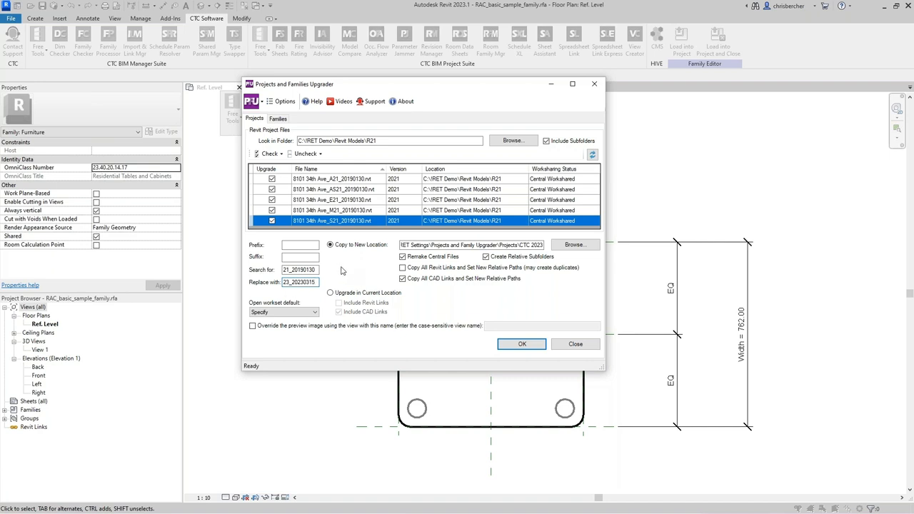
pyautogui.click(300, 268)
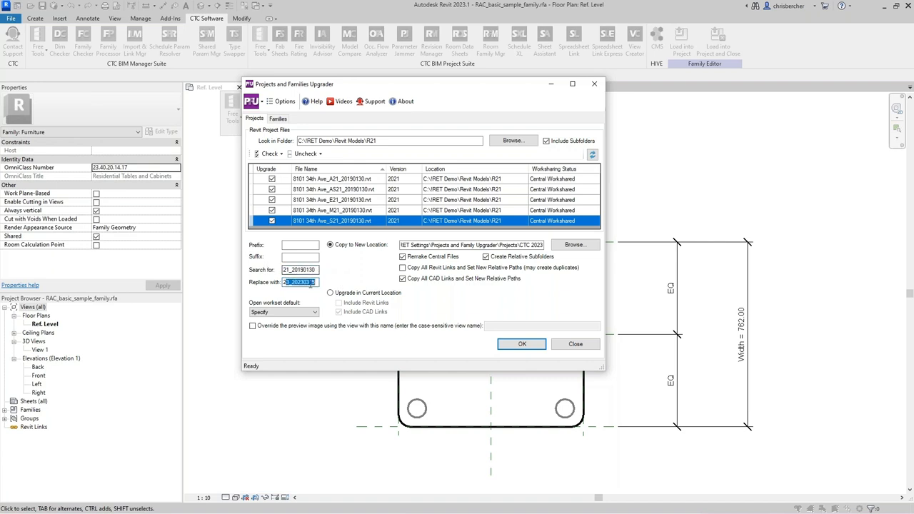
pyautogui.write('23_20230315')
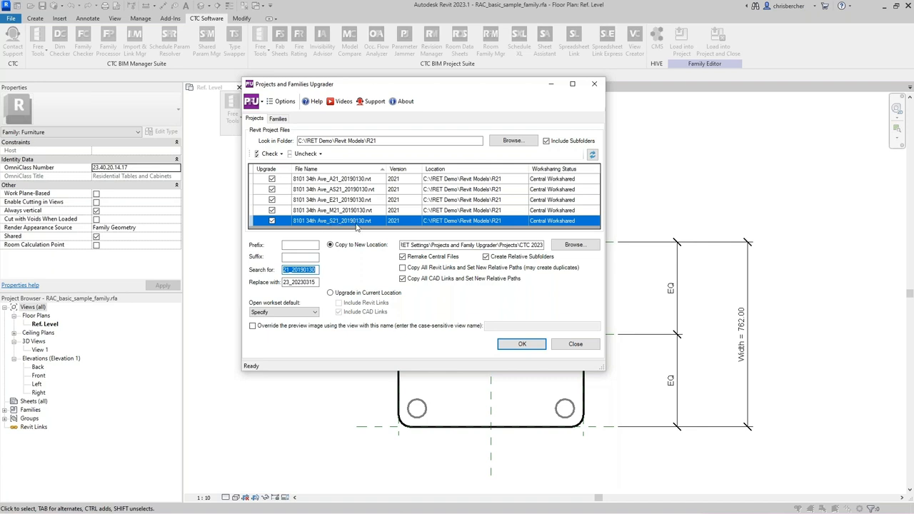
pyautogui.moveTo(350, 205)
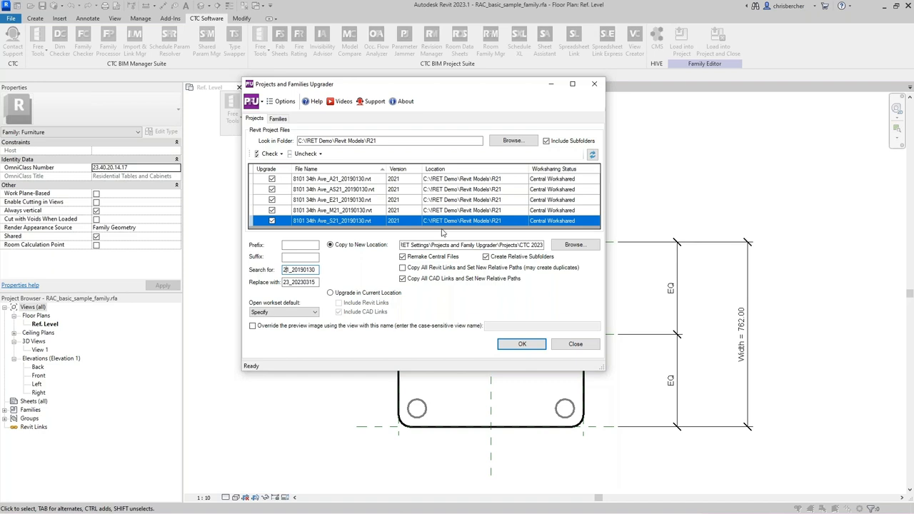
pyautogui.click(300, 269)
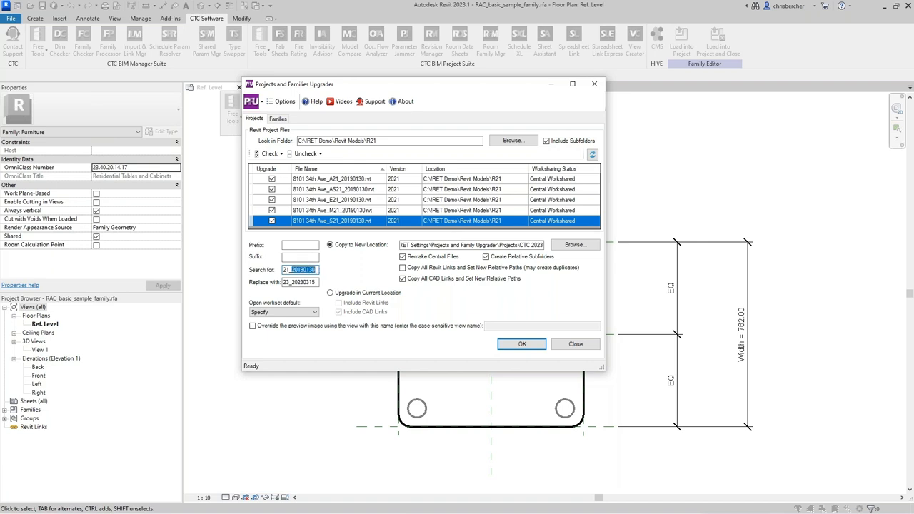
pyautogui.moveTo(186, 260)
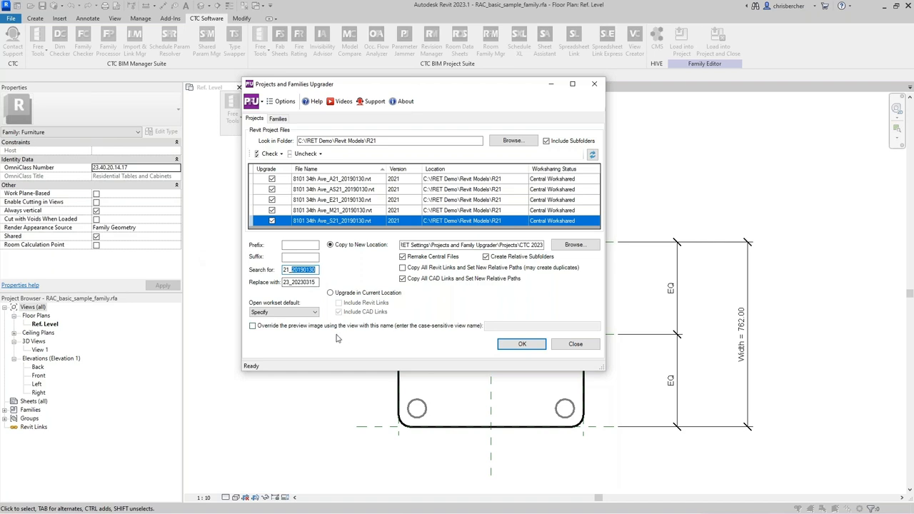
pyautogui.click(253, 325)
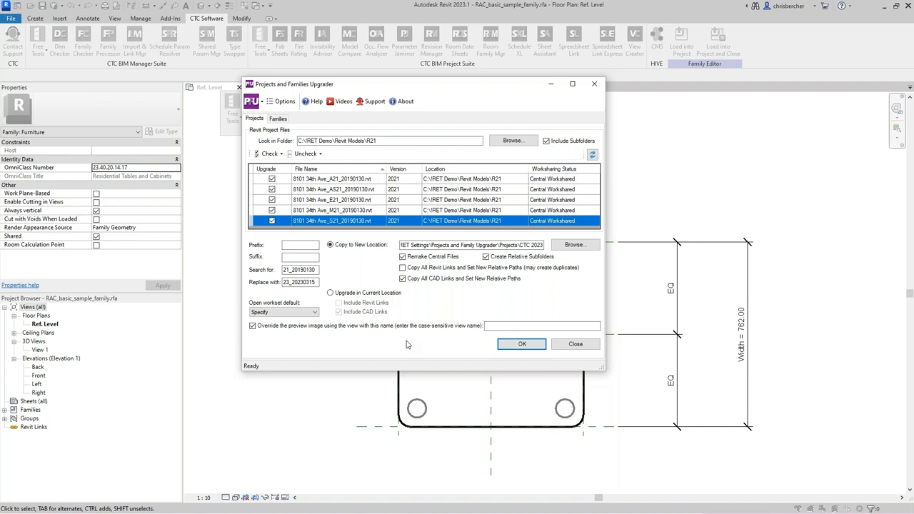
pyautogui.click(251, 326)
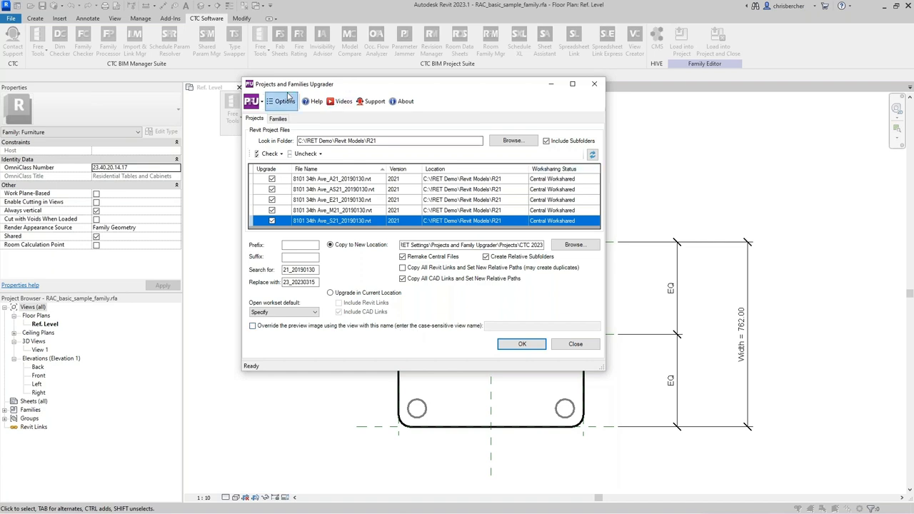
pyautogui.click(285, 100)
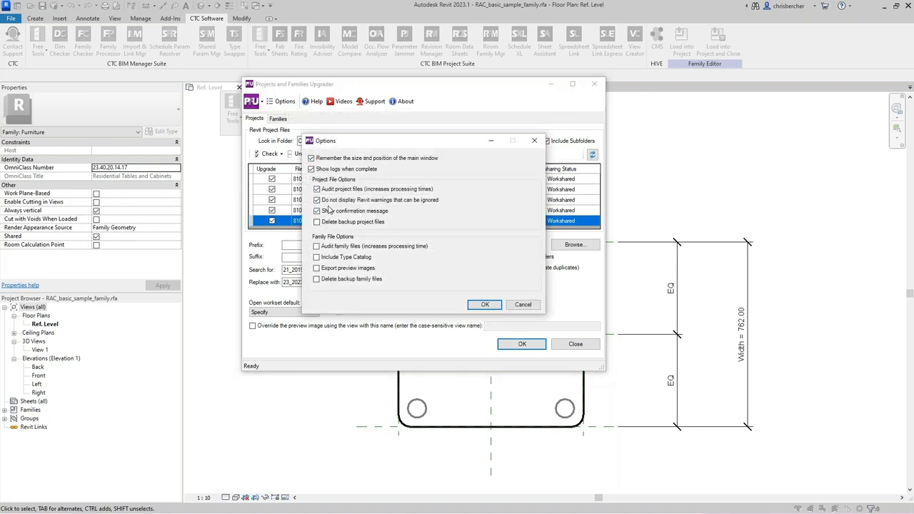
pyautogui.click(317, 211)
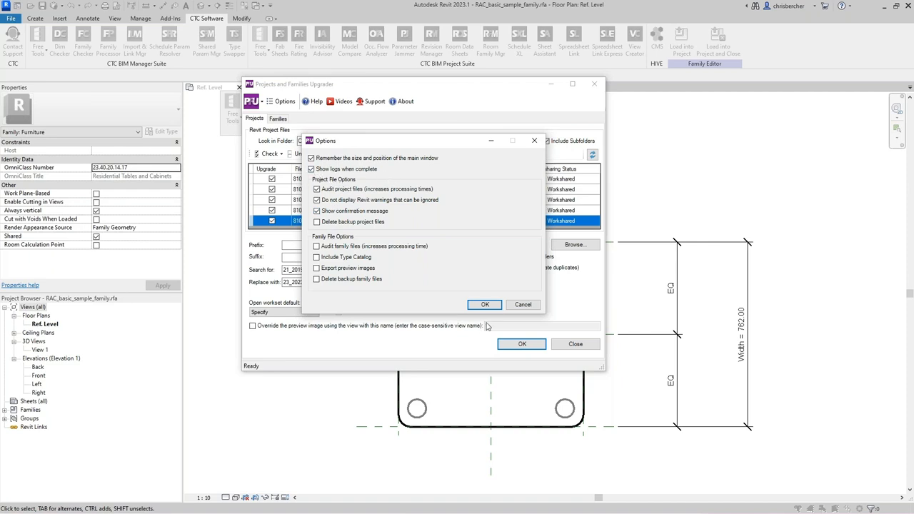
pyautogui.click(486, 304)
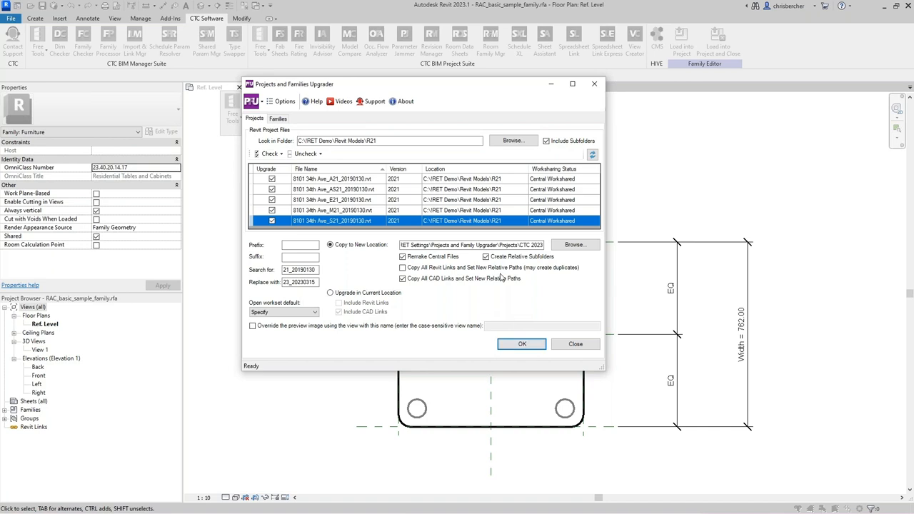
pyautogui.click(403, 267)
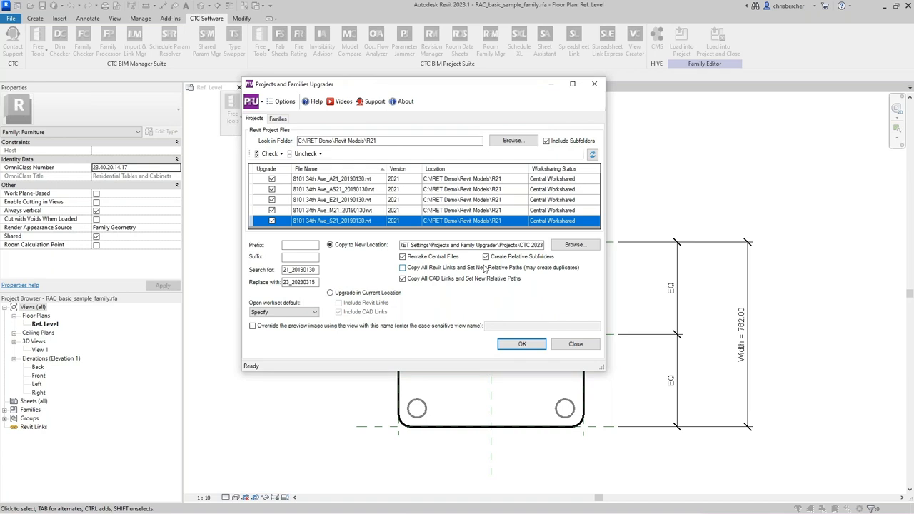
pyautogui.moveTo(484, 268)
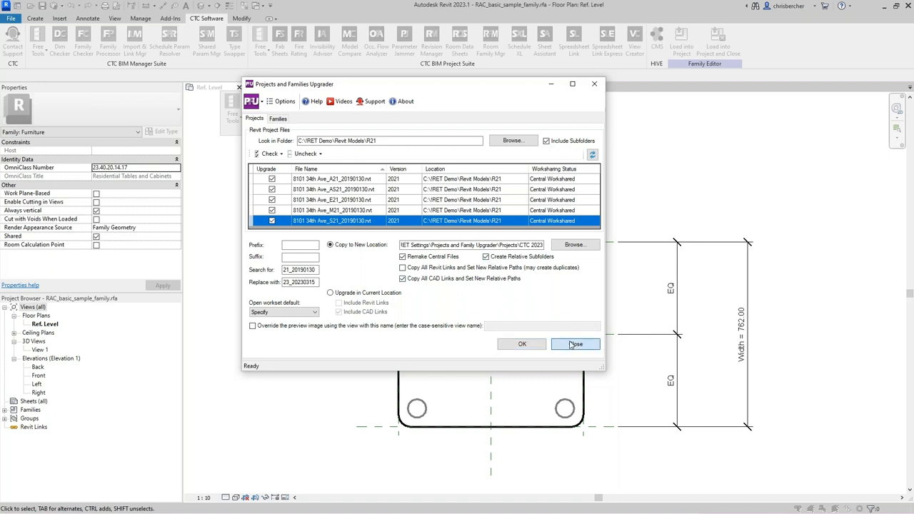
# Step: Close the upgrader and browse File Explorer to RET Settings > Projects and Family Upgrader > Projects > CTC 2022
pyautogui.click(574, 345)
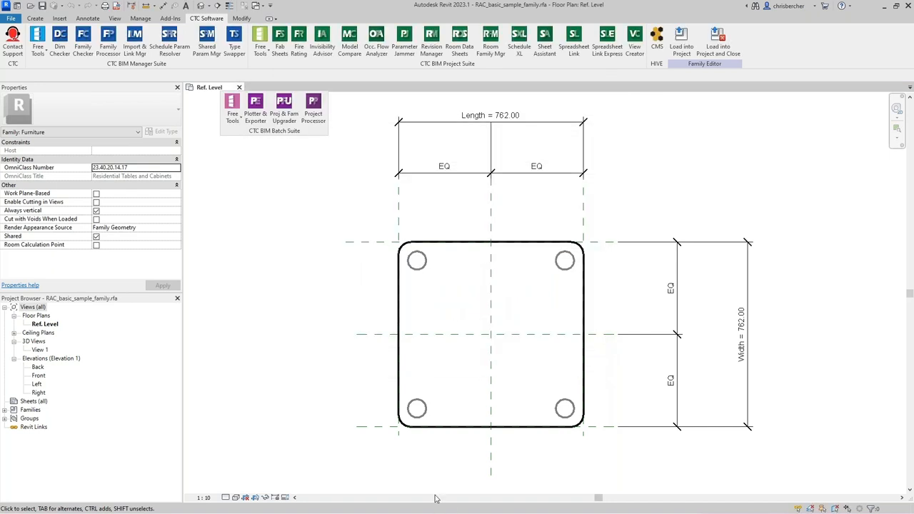
pyautogui.moveTo(737, 466)
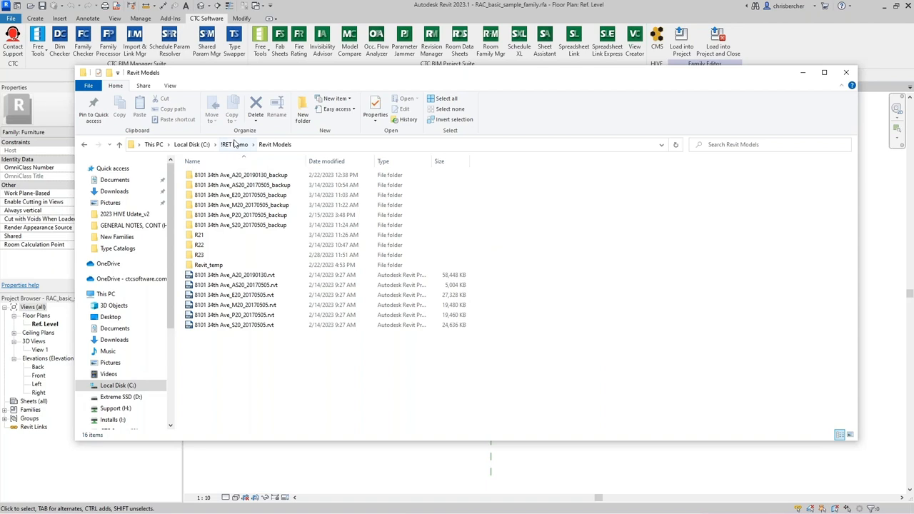
pyautogui.click(234, 144)
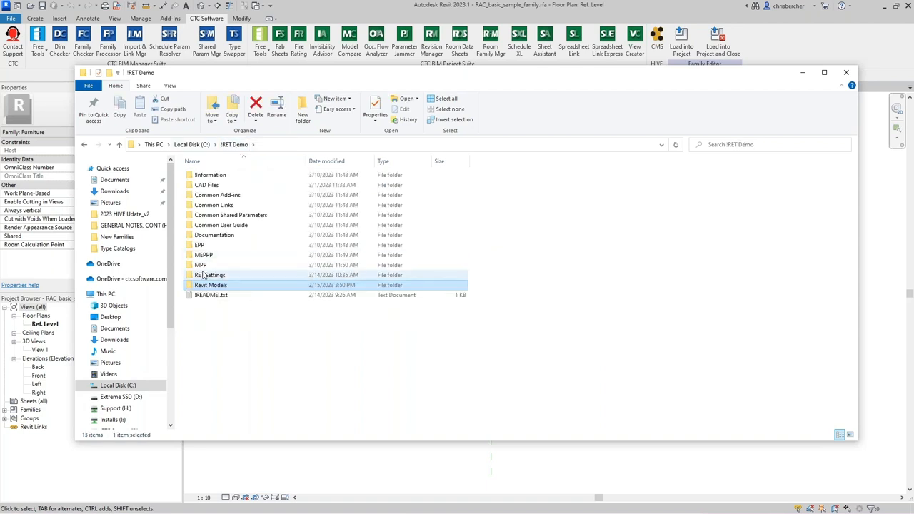
pyautogui.doubleClick(210, 274)
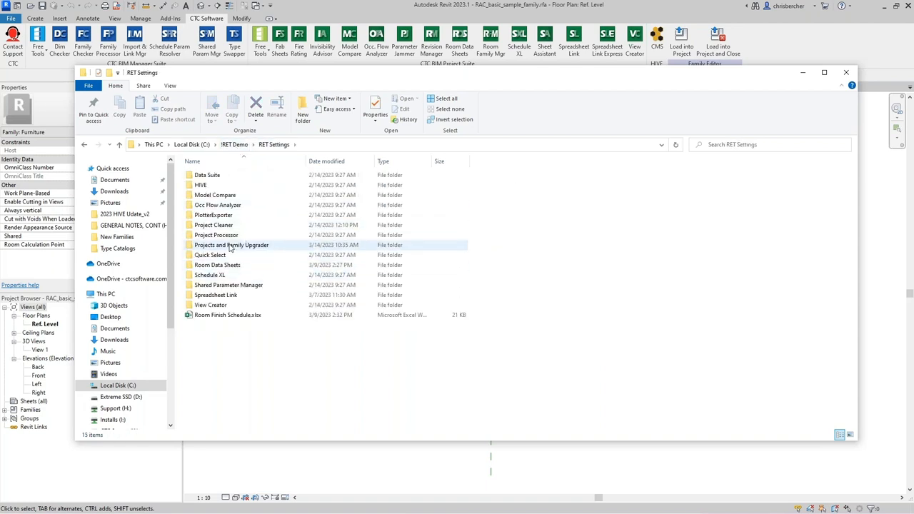
pyautogui.doubleClick(231, 246)
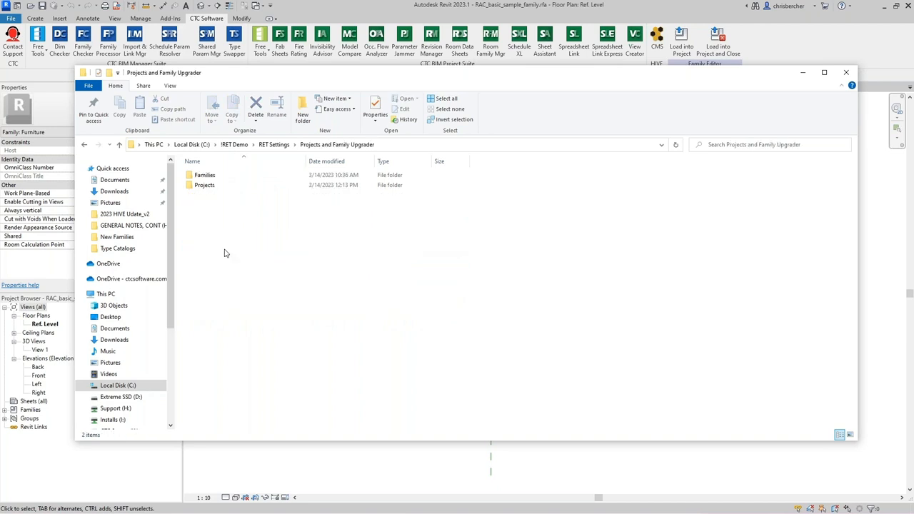
pyautogui.doubleClick(205, 186)
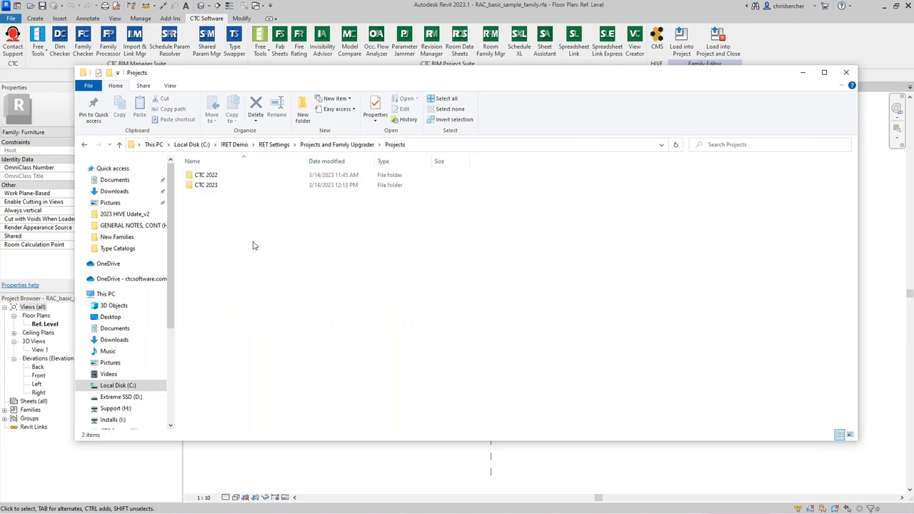
pyautogui.doubleClick(206, 174)
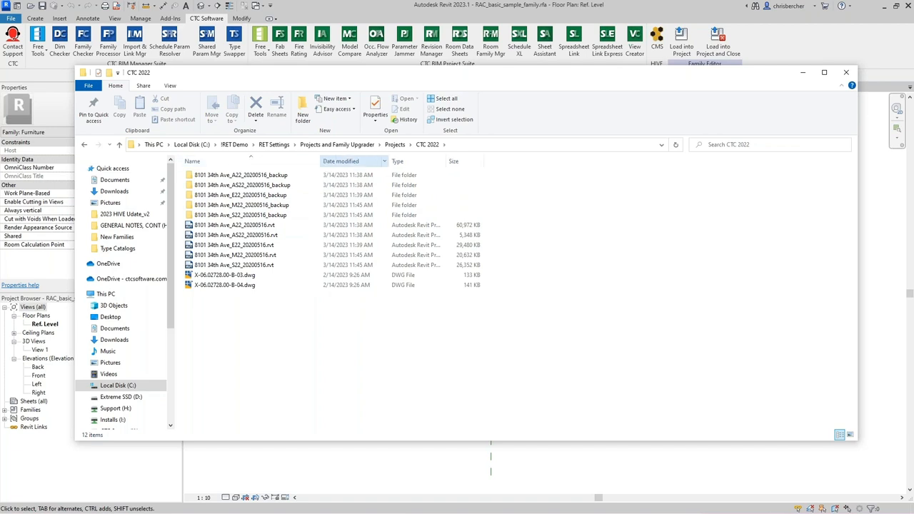
pyautogui.click(236, 254)
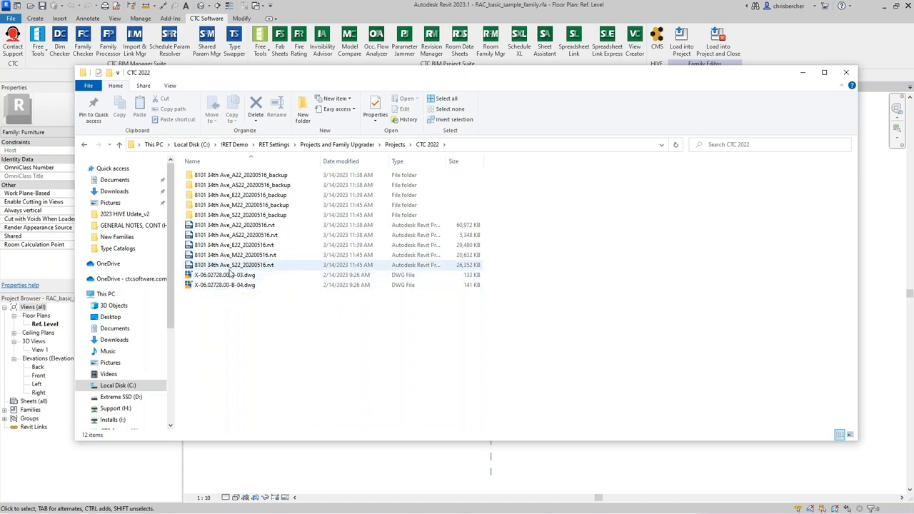
pyautogui.click(222, 274)
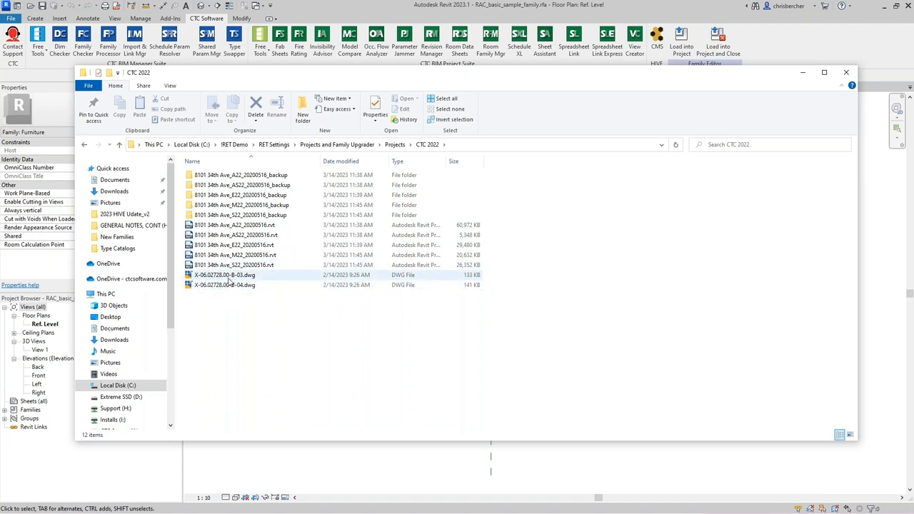
pyautogui.moveTo(228, 285)
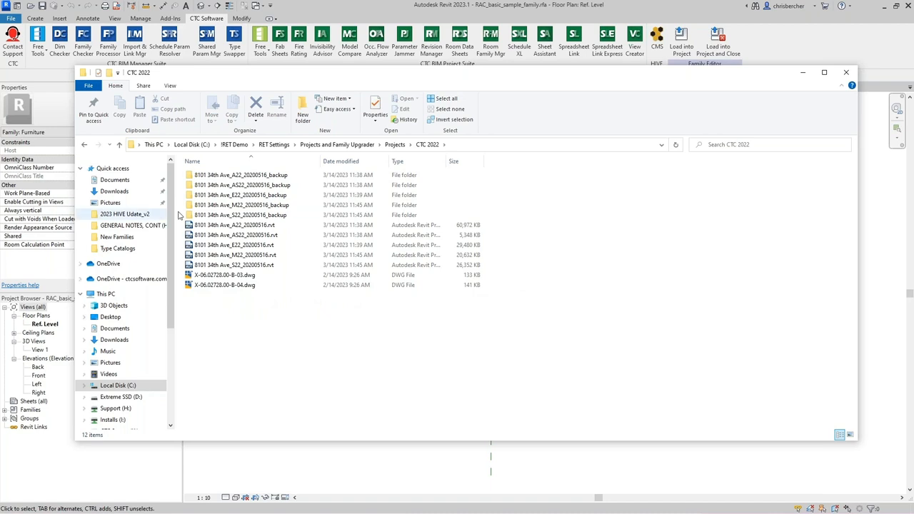
pyautogui.moveTo(234, 226)
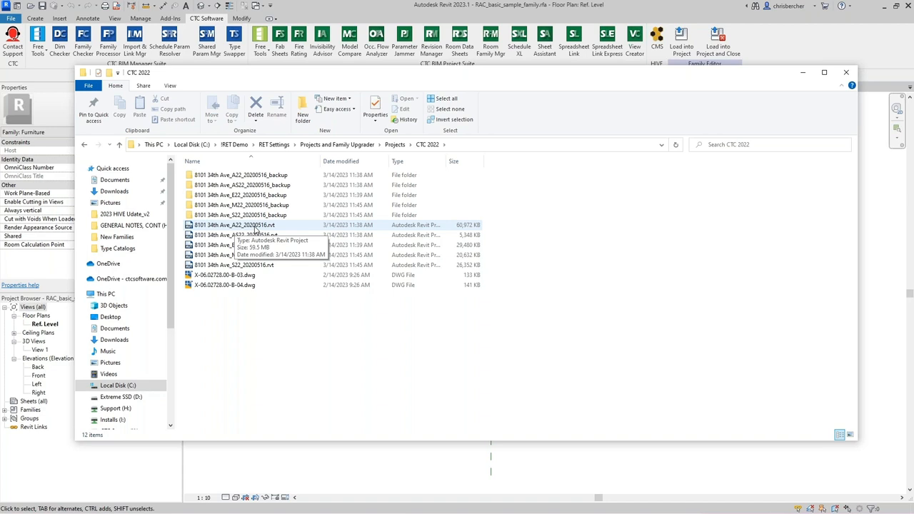
pyautogui.moveTo(559, 77)
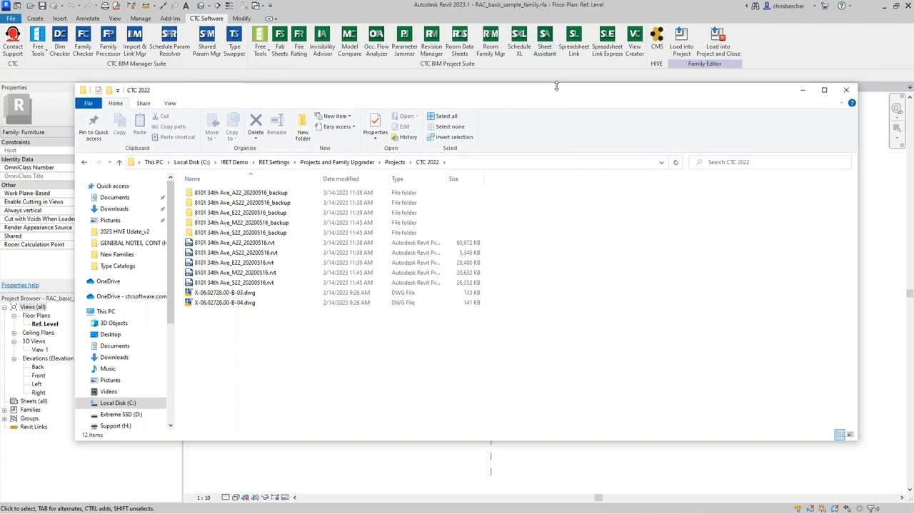
pyautogui.click(225, 303)
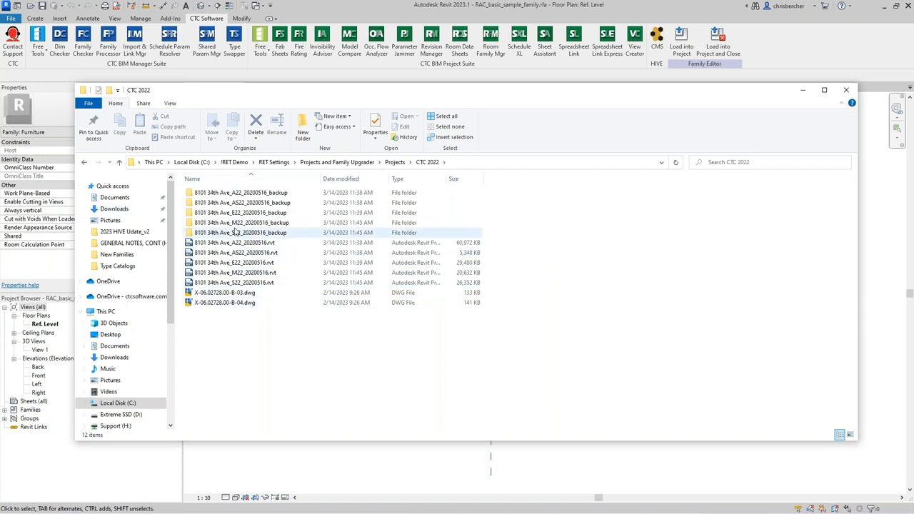
pyautogui.click(207, 319)
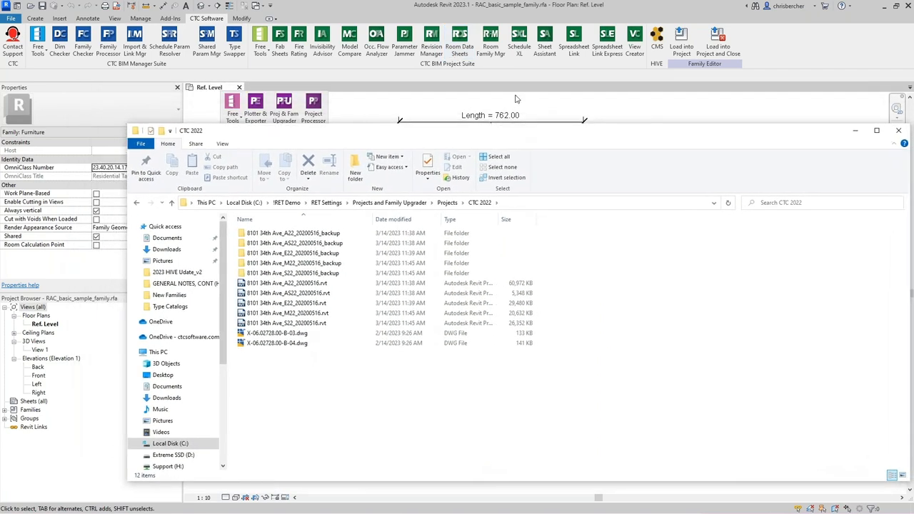
# Step: Return to Revit and launch the Projects and Families Upgrader from CTC BIM Batch Suite
pyautogui.click(898, 132)
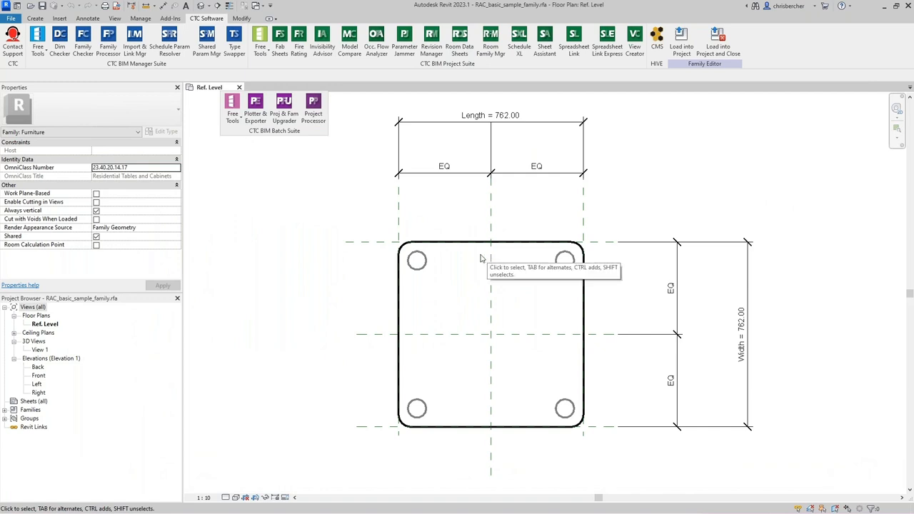
pyautogui.moveTo(323, 294)
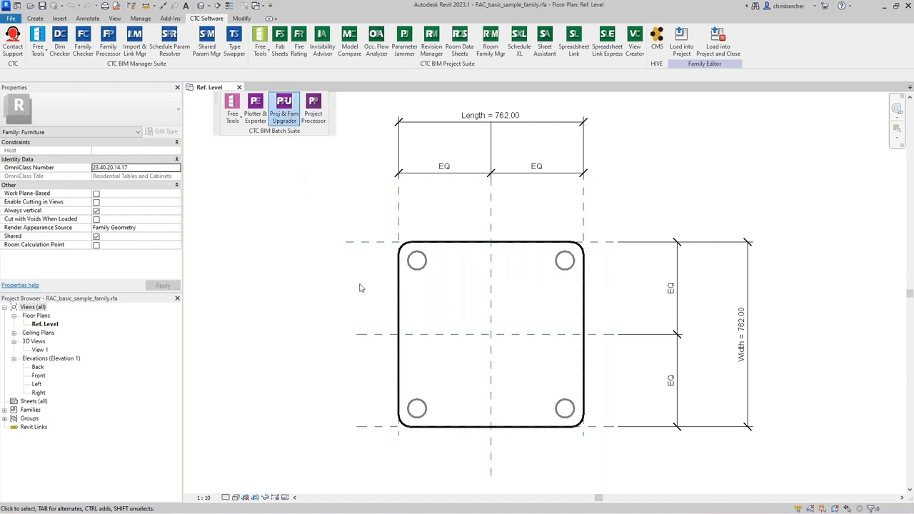
pyautogui.click(282, 111)
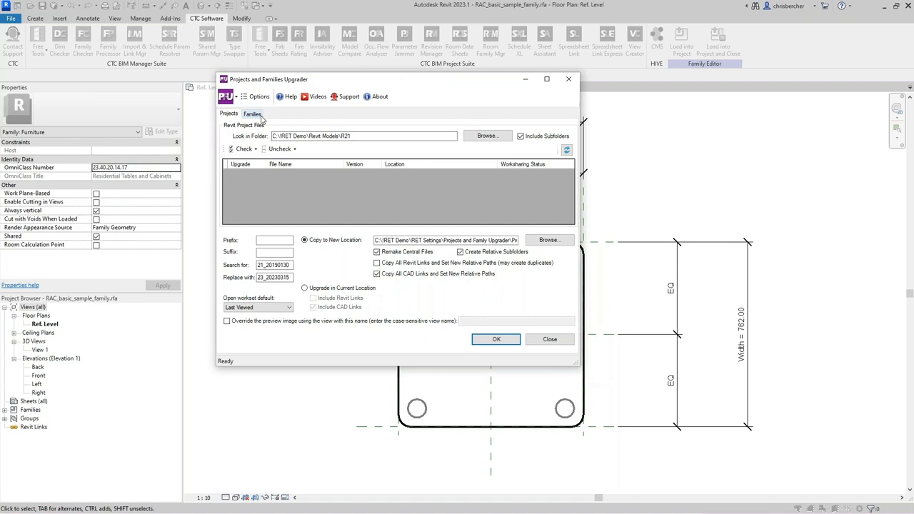
# Step: On Families, set the source folder to D:\Work\HCPP\2-Resources\Revit Families
pyautogui.click(252, 114)
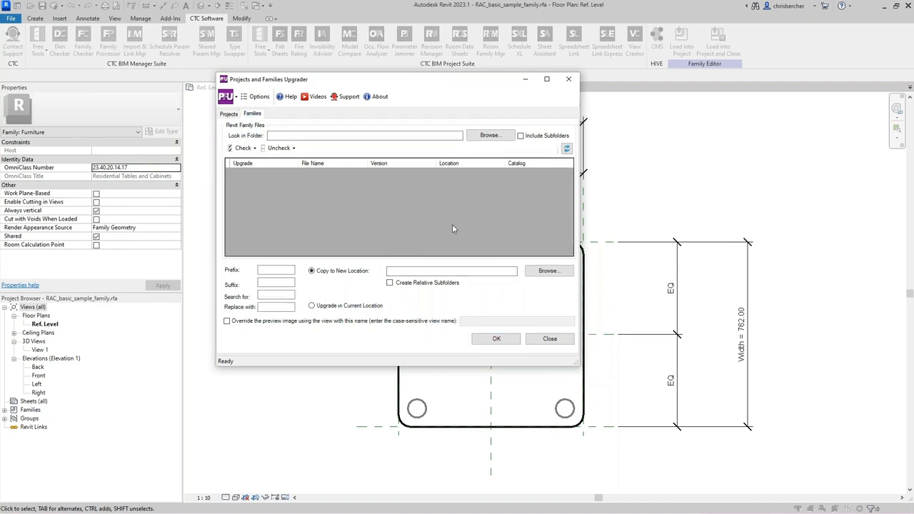
pyautogui.moveTo(450, 204)
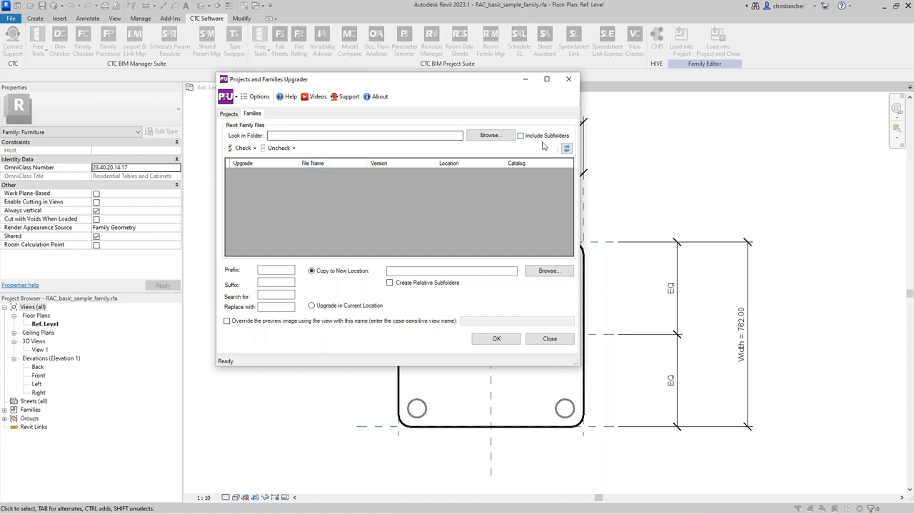
pyautogui.click(488, 135)
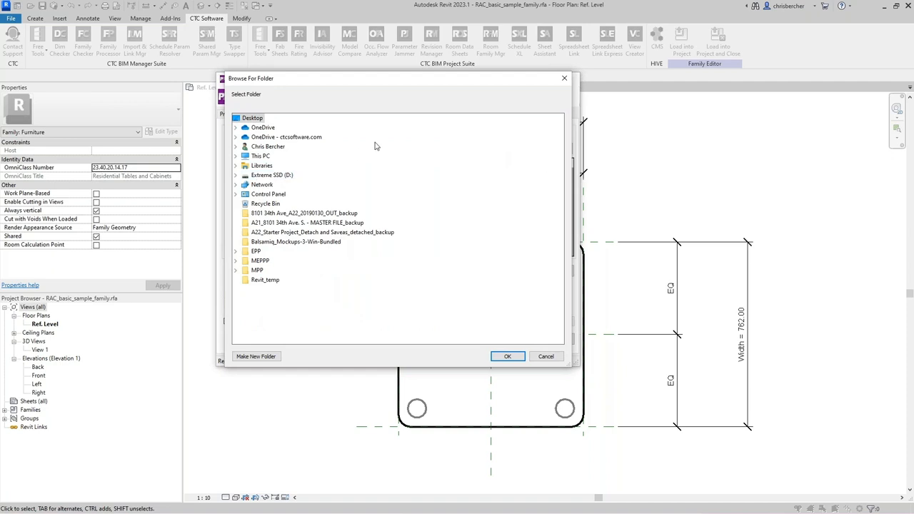
pyautogui.click(236, 174)
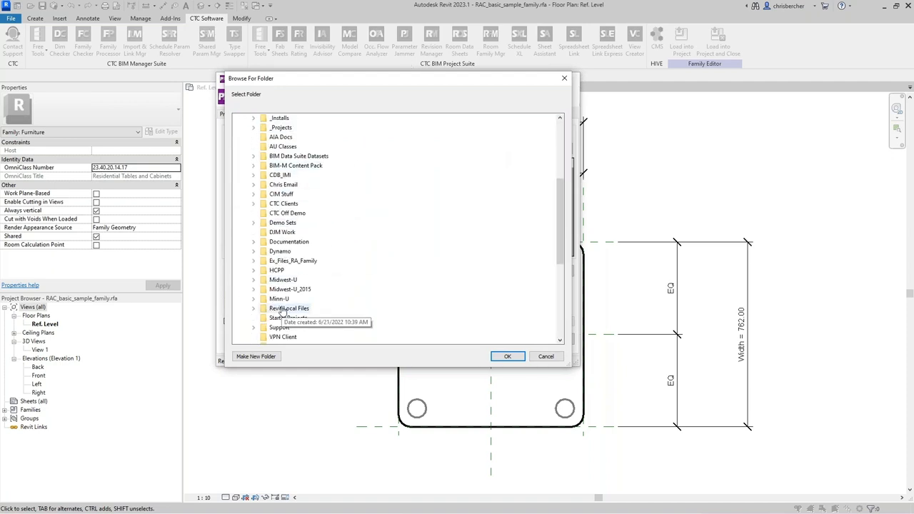
pyautogui.click(255, 270)
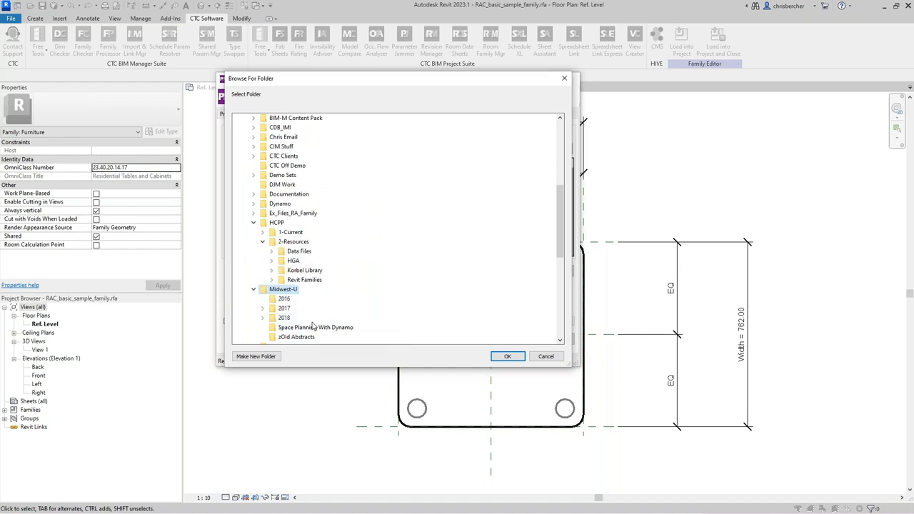
pyautogui.click(507, 357)
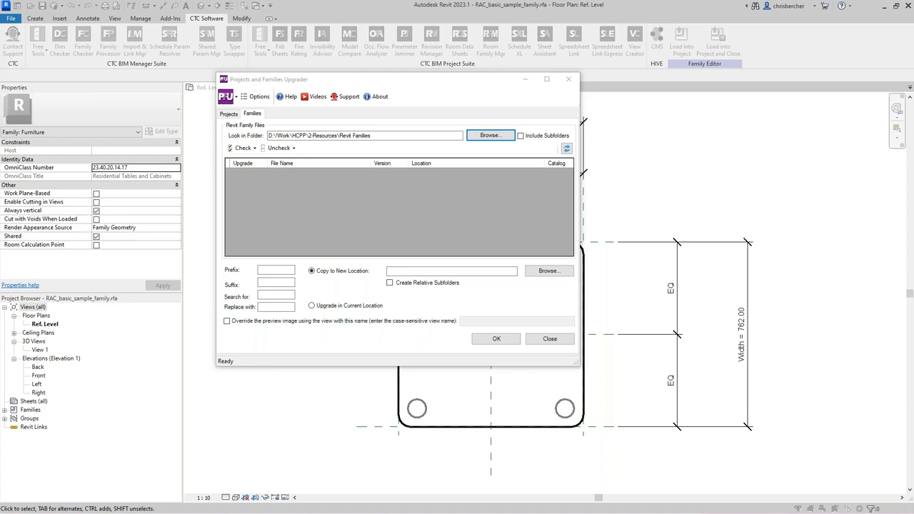
# Step: Point the source at 2017_Current_Healthcare Pack\Content with subfolders and scroll the family list
pyautogui.click(490, 134)
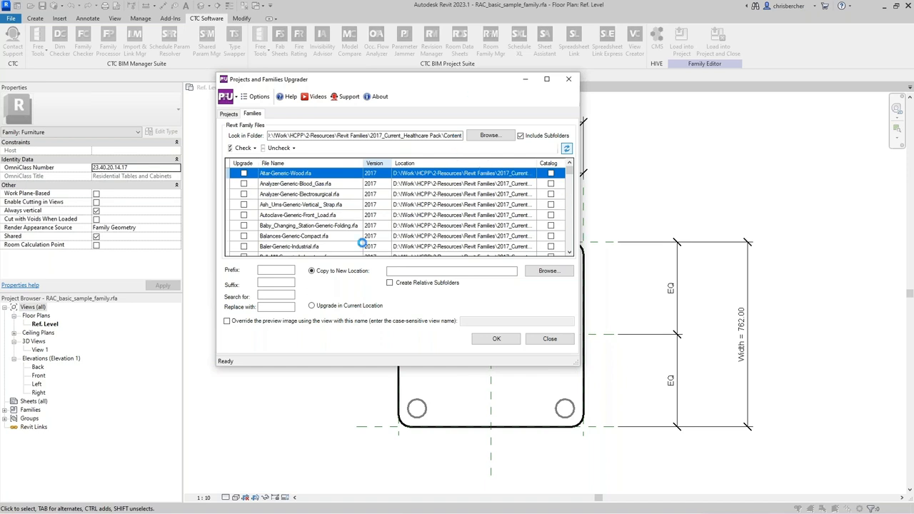
pyautogui.moveTo(313, 207)
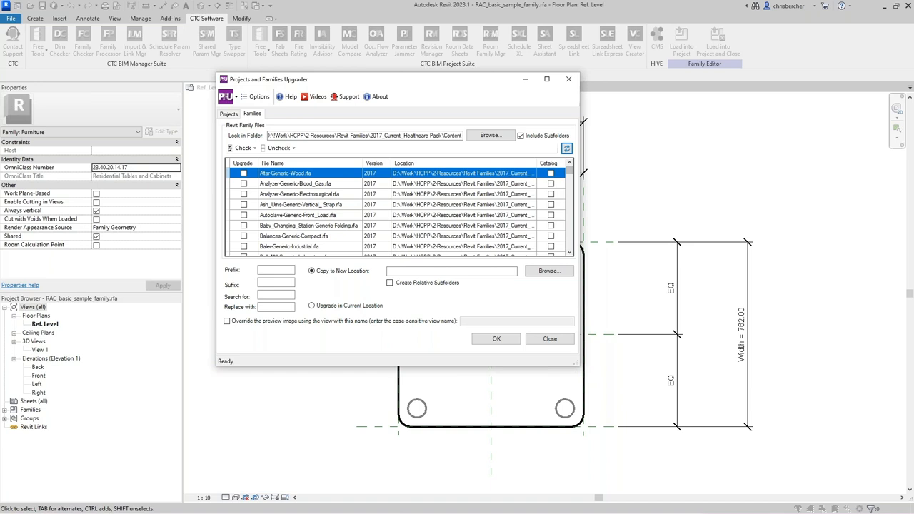
pyautogui.moveTo(616, 267)
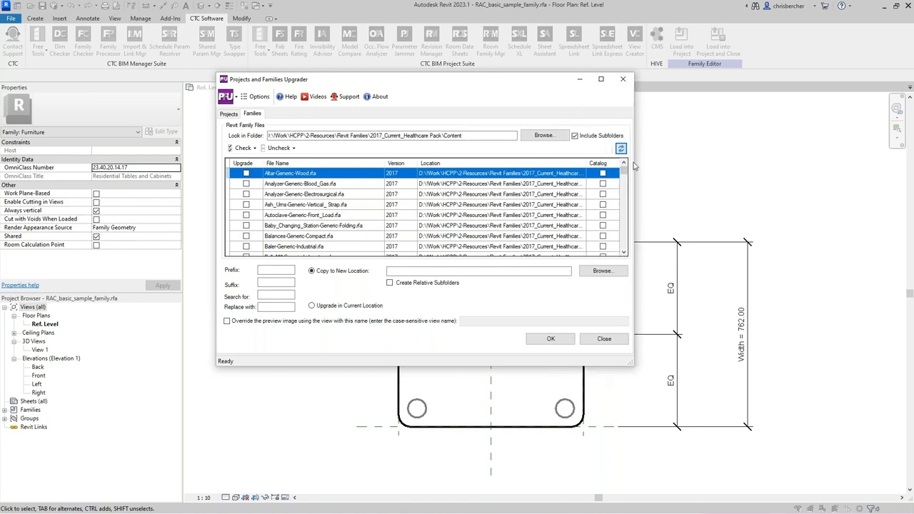
pyautogui.scroll(-3)
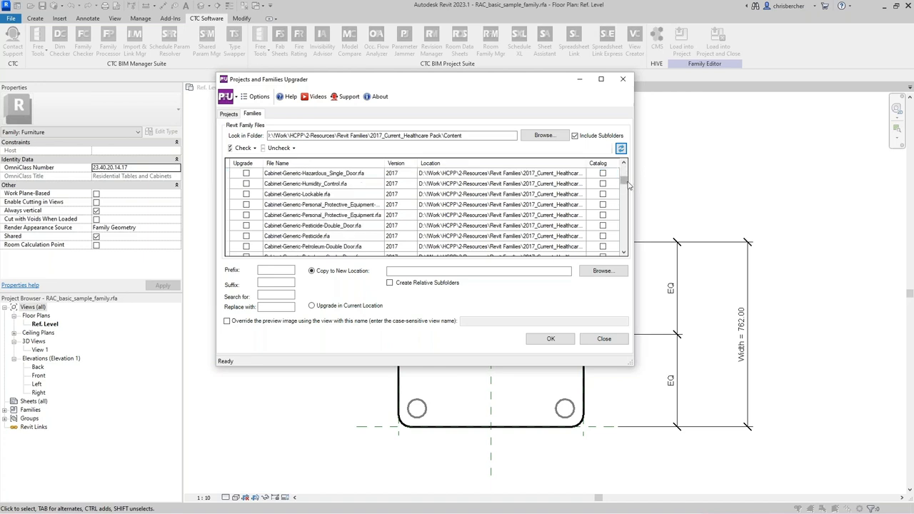
pyautogui.scroll(-3)
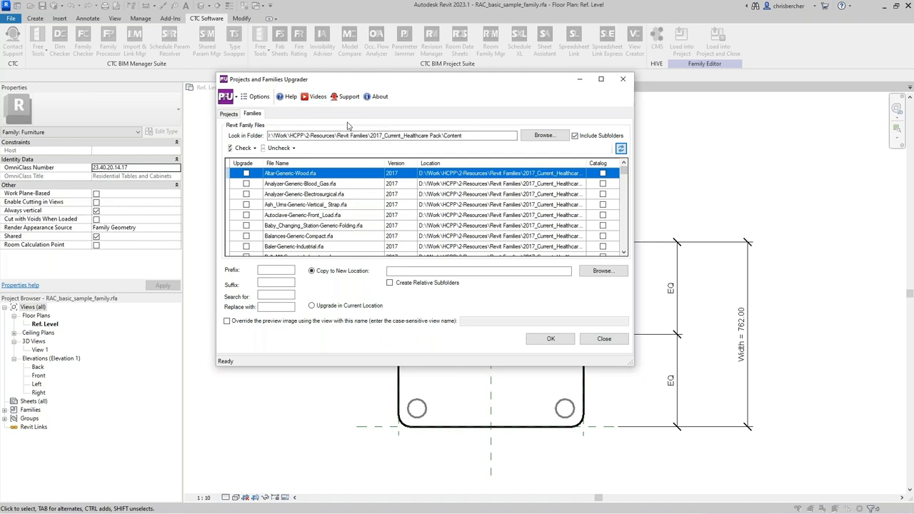
# Step: In Options, audit families, include type catalogs, delete backups, turn off preview image export, and confirm
pyautogui.click(256, 98)
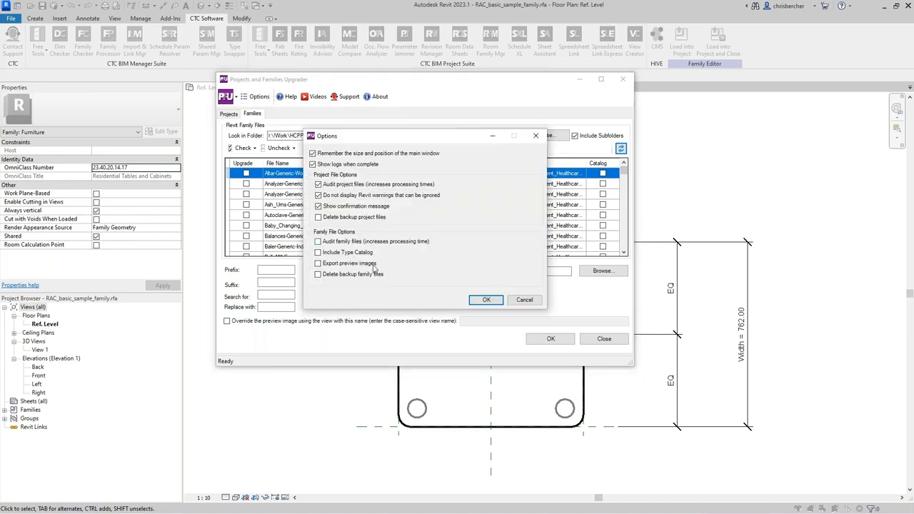
pyautogui.click(317, 241)
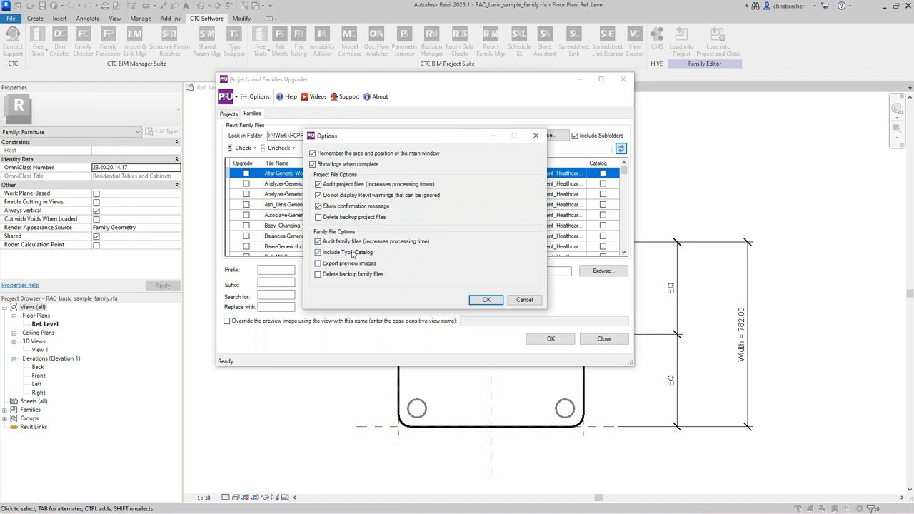
pyautogui.click(317, 274)
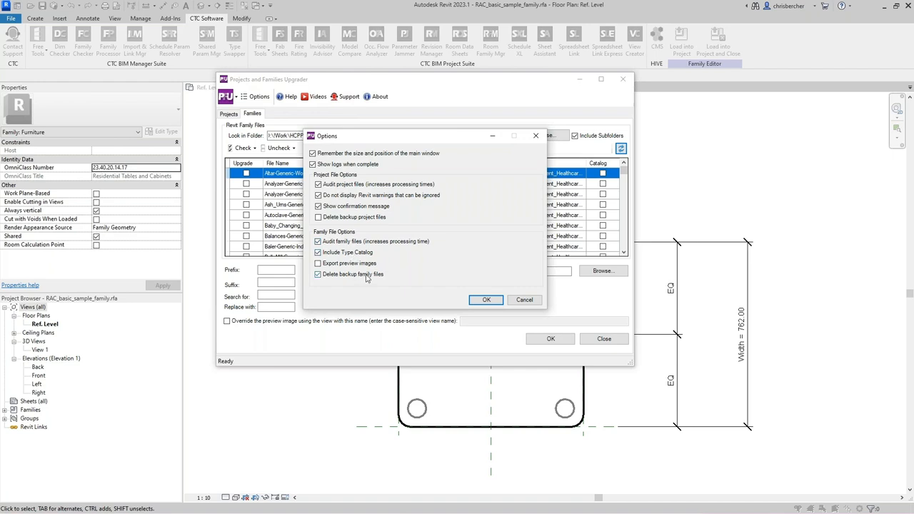
pyautogui.click(317, 274)
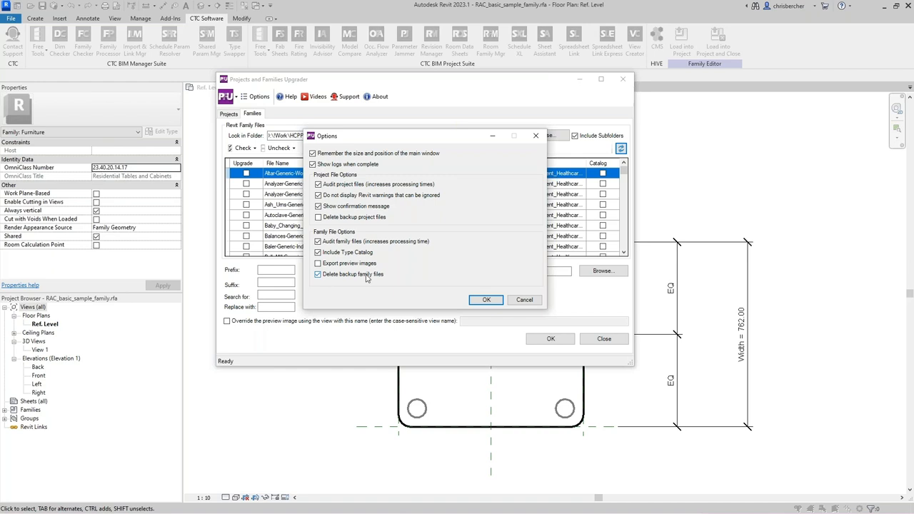
pyautogui.click(317, 262)
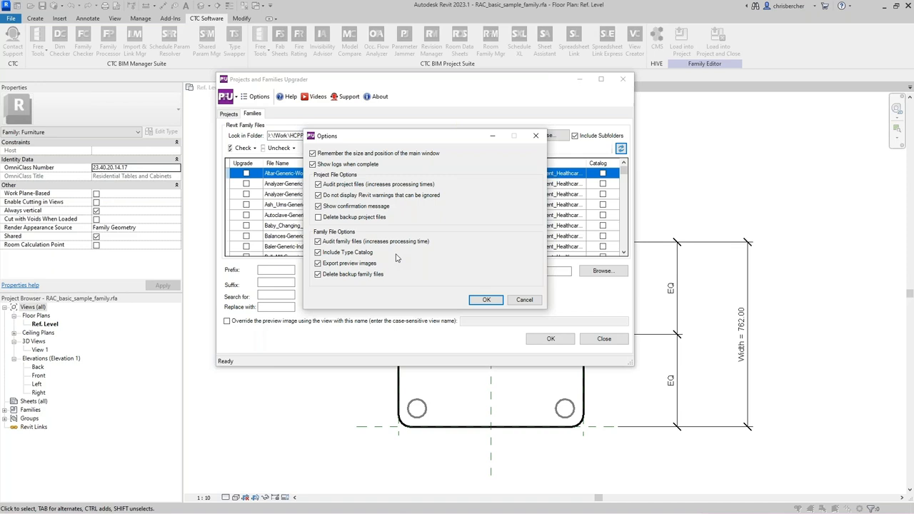
pyautogui.moveTo(383, 263)
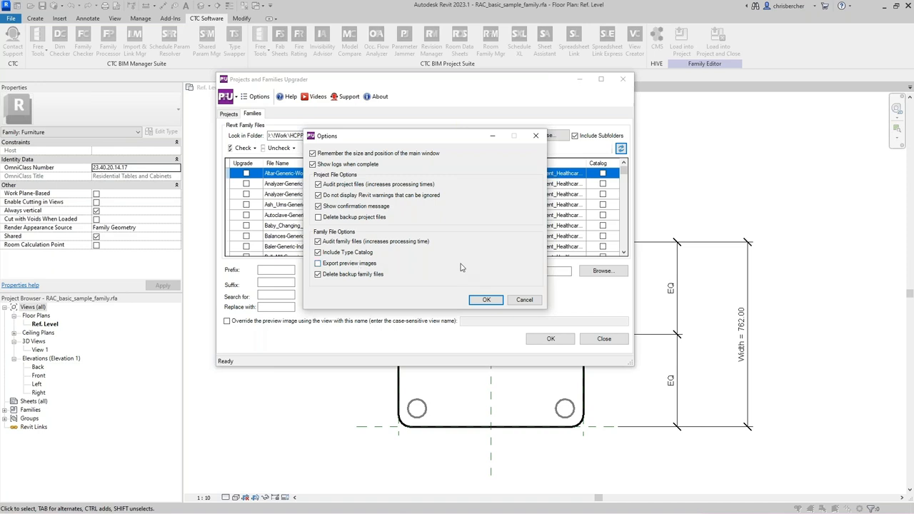
pyautogui.click(485, 300)
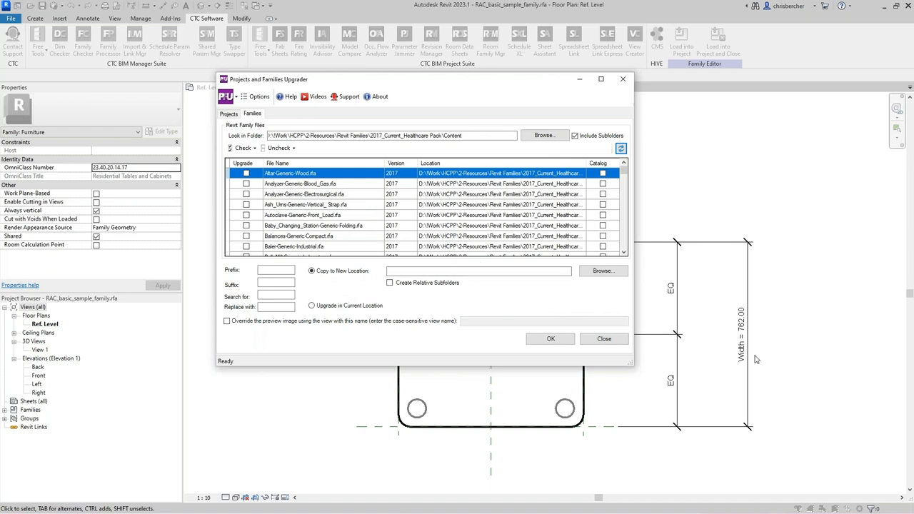
pyautogui.moveTo(636, 370)
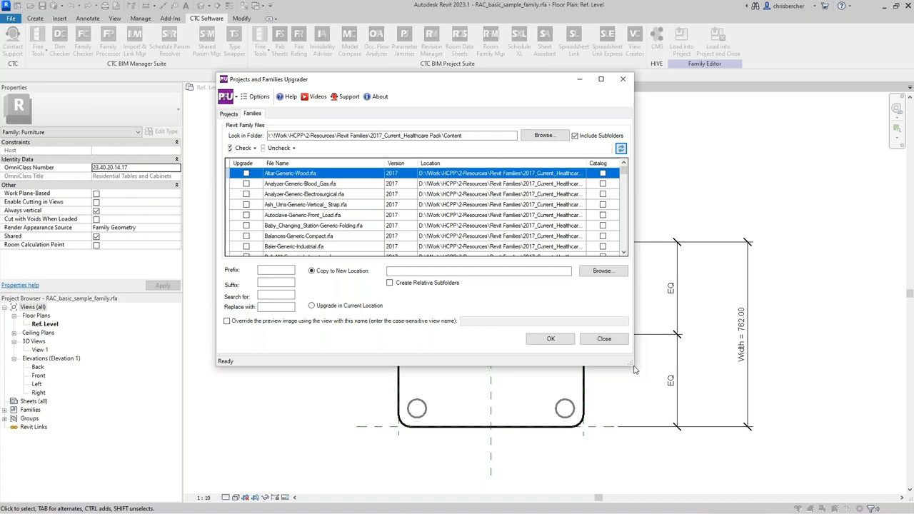
# Step: Widen the window, set families to Copy to New Location and start browsing for the destination
pyautogui.moveTo(631, 368); pyautogui.dragTo(710, 363)
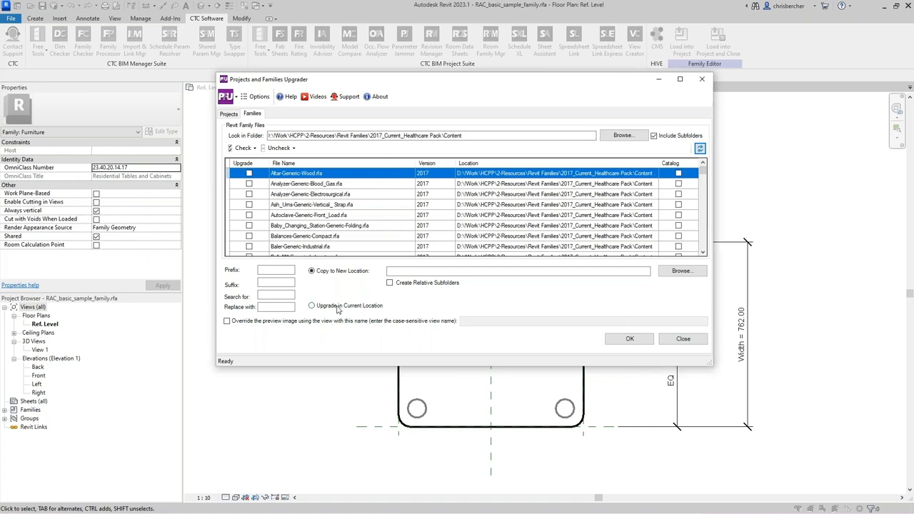
pyautogui.click(311, 306)
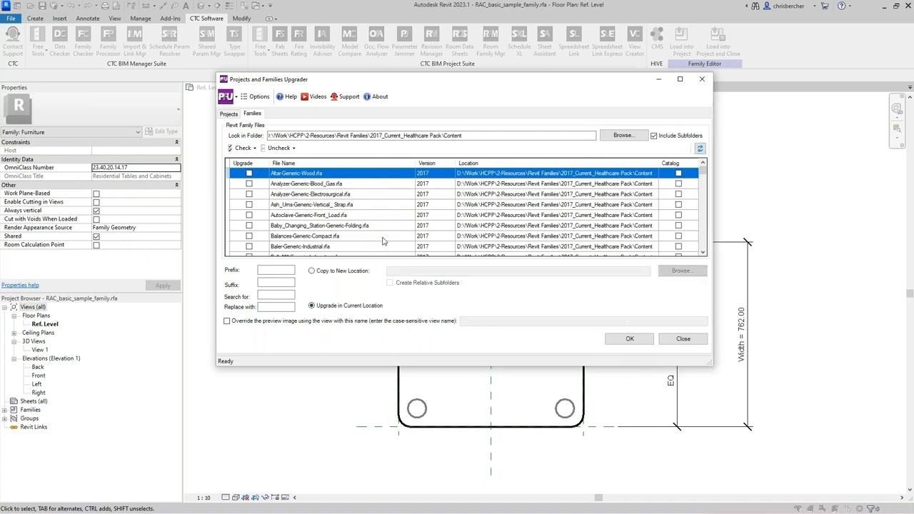
pyautogui.moveTo(571, 182)
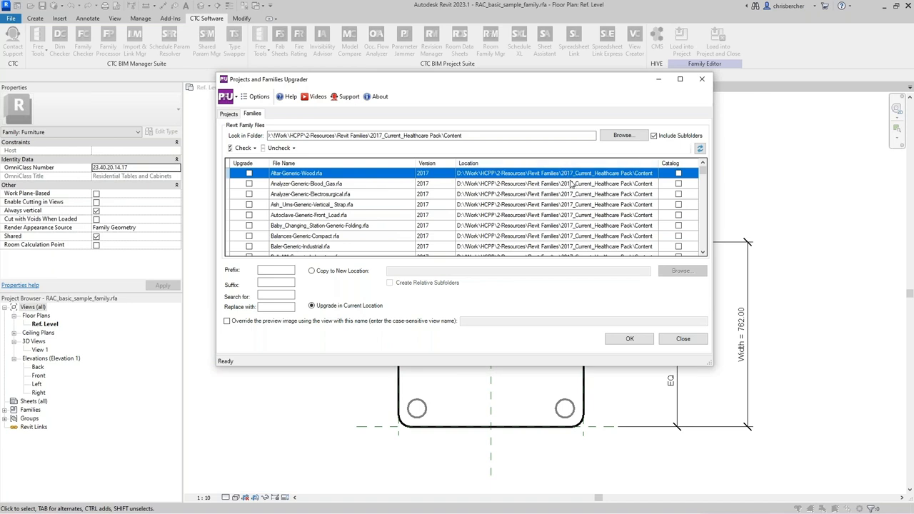
pyautogui.moveTo(571, 213)
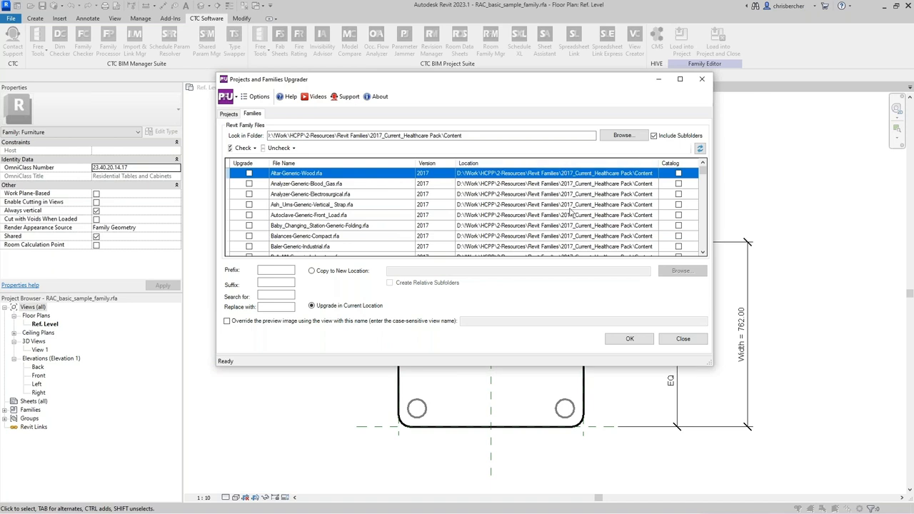
pyautogui.moveTo(262, 381)
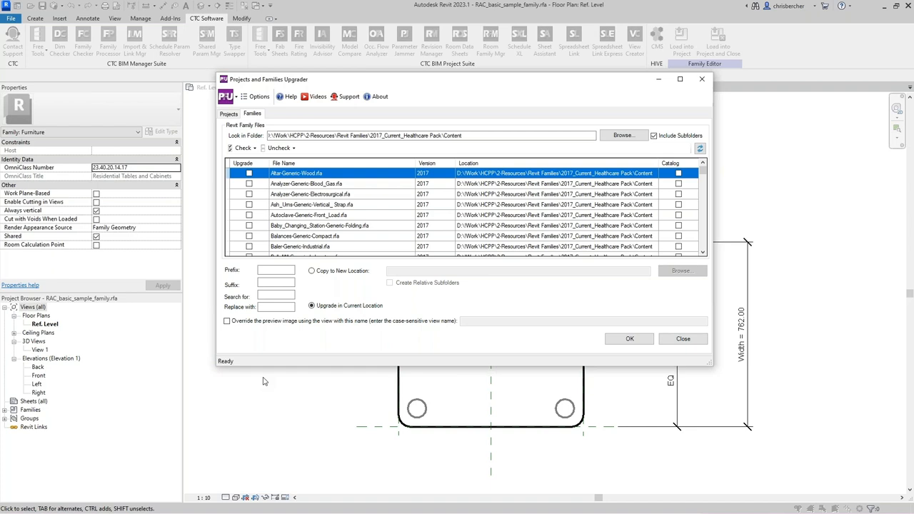
pyautogui.click(311, 272)
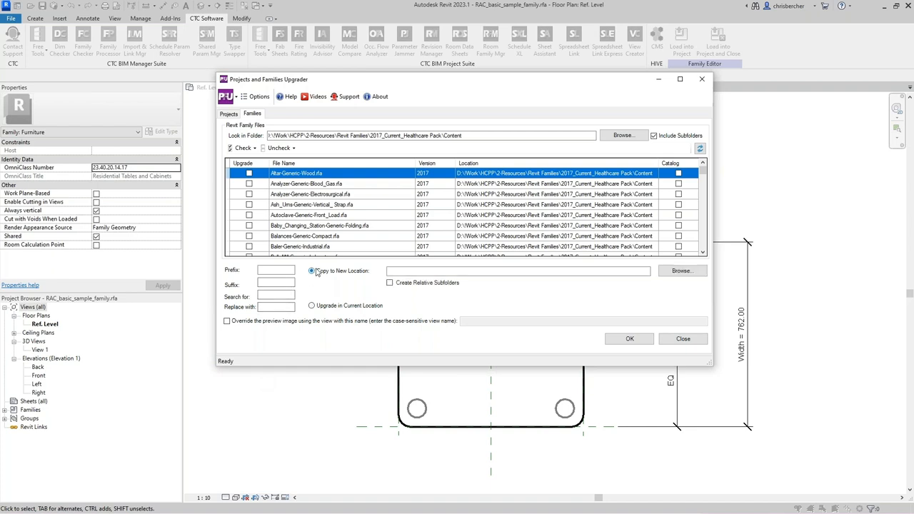
pyautogui.click(681, 272)
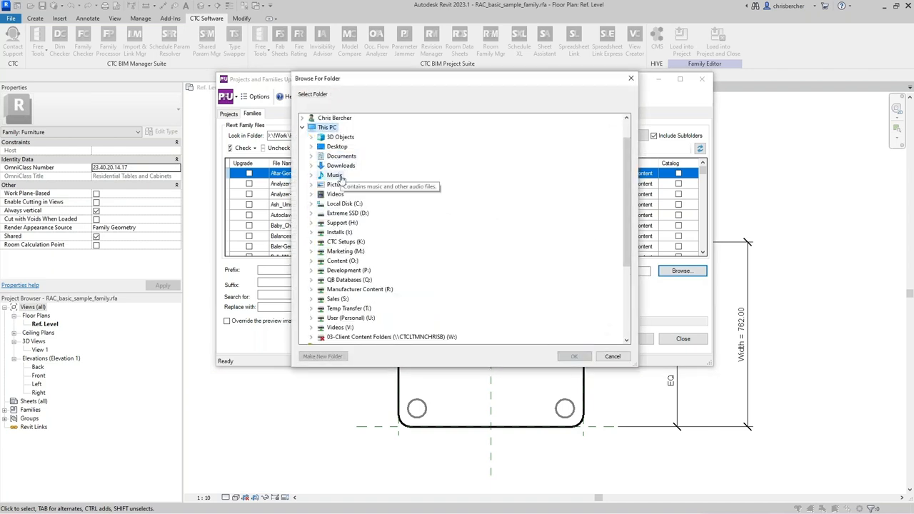
# Step: Choose C:\RET Demo\RET Settings\Projects and Family Upgrader\Families\2023 as the destination folder
pyautogui.click(311, 203)
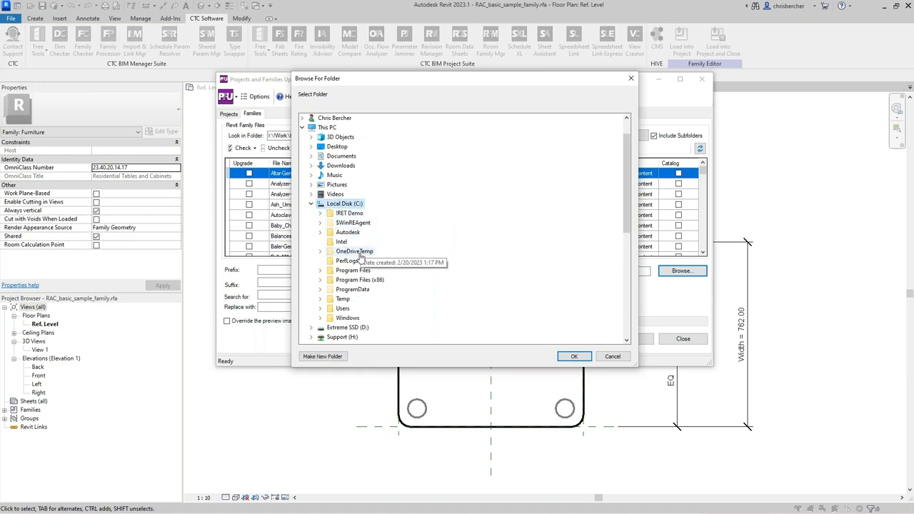
pyautogui.click(320, 213)
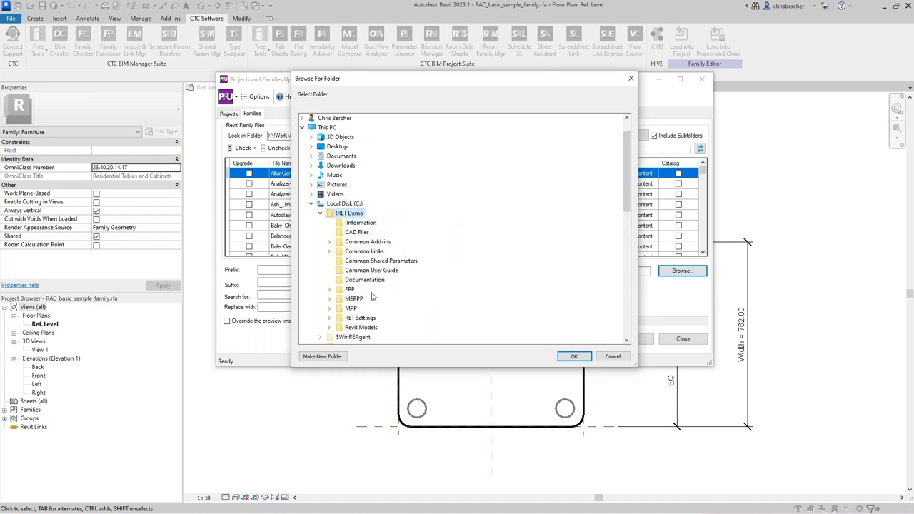
pyautogui.click(328, 202)
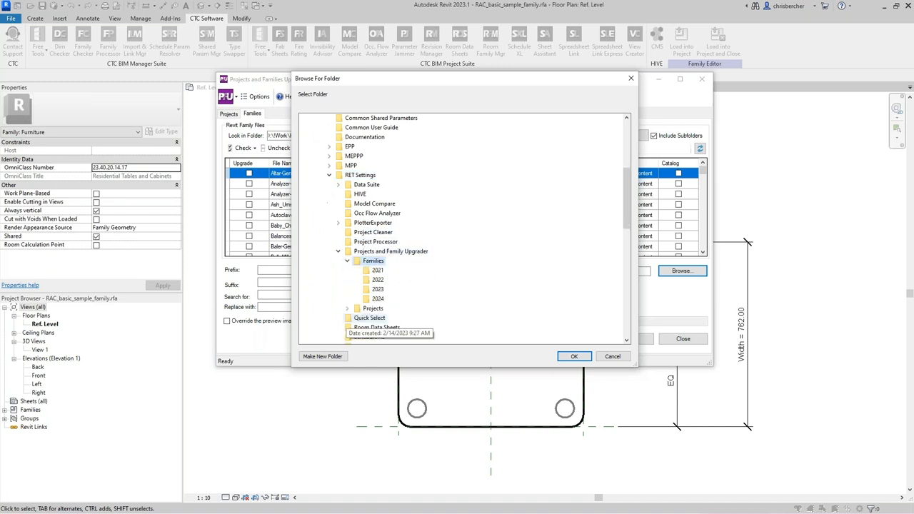
pyautogui.click(377, 288)
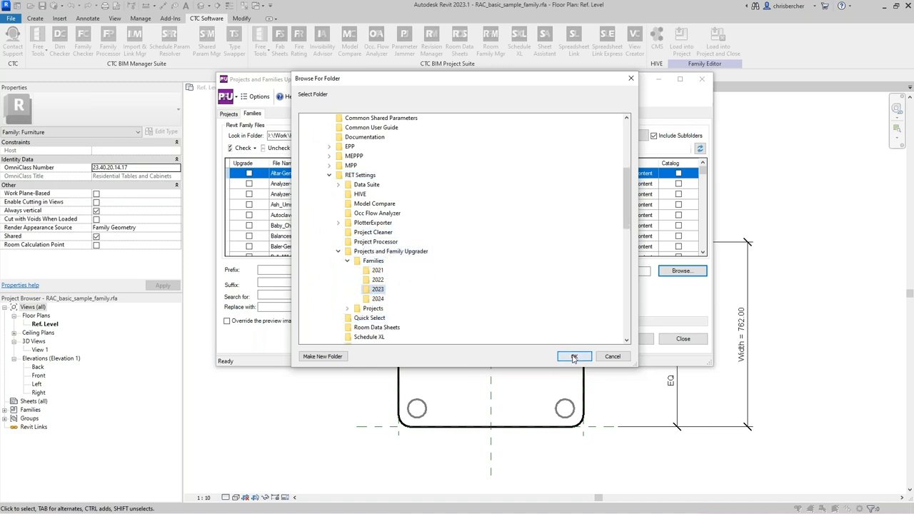
pyautogui.click(574, 357)
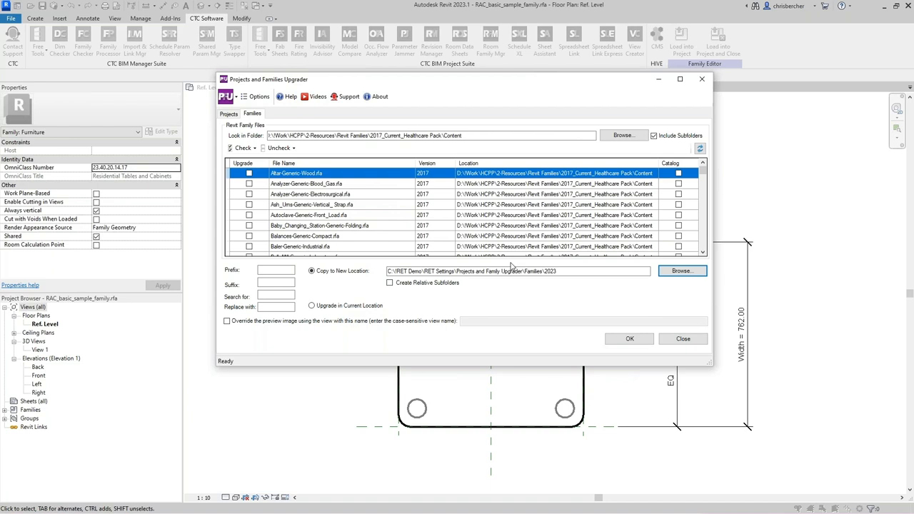
pyautogui.moveTo(511, 264)
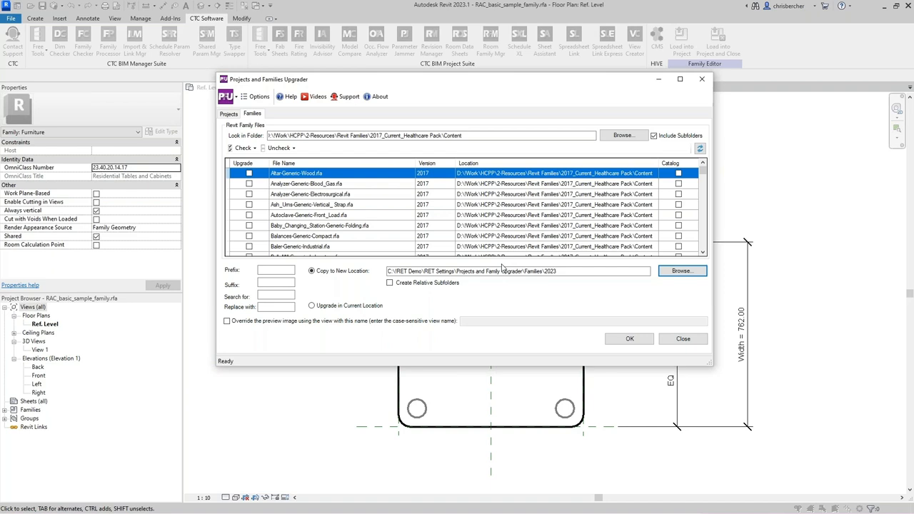
# Step: Enable Create Relative Subfolders and enter _CTC as the file name suffix
pyautogui.click(575, 271)
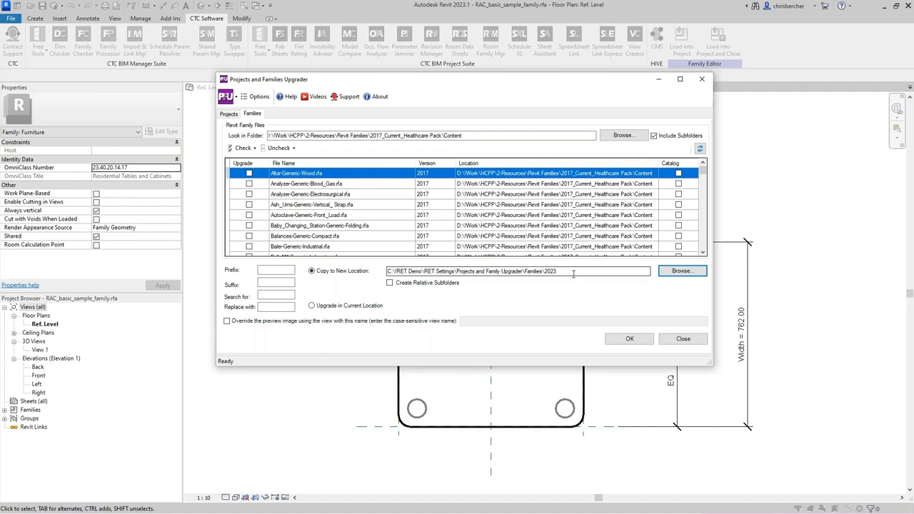
pyautogui.moveTo(574, 274)
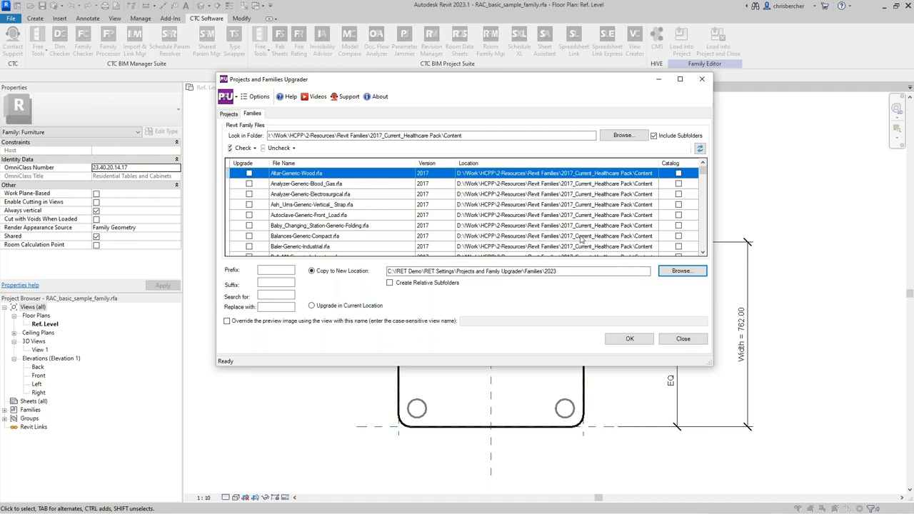
pyautogui.click(390, 283)
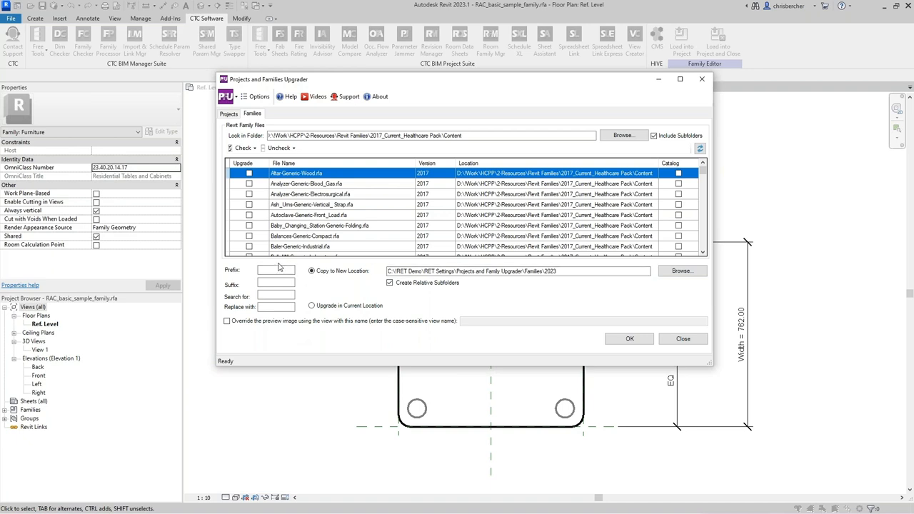
pyautogui.click(275, 284)
pyautogui.write('_CTC')
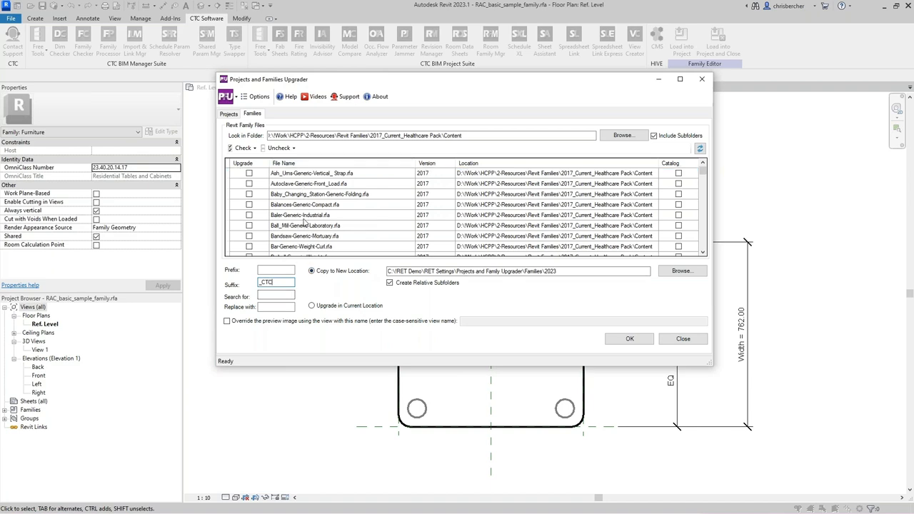
pyautogui.scroll(-3)
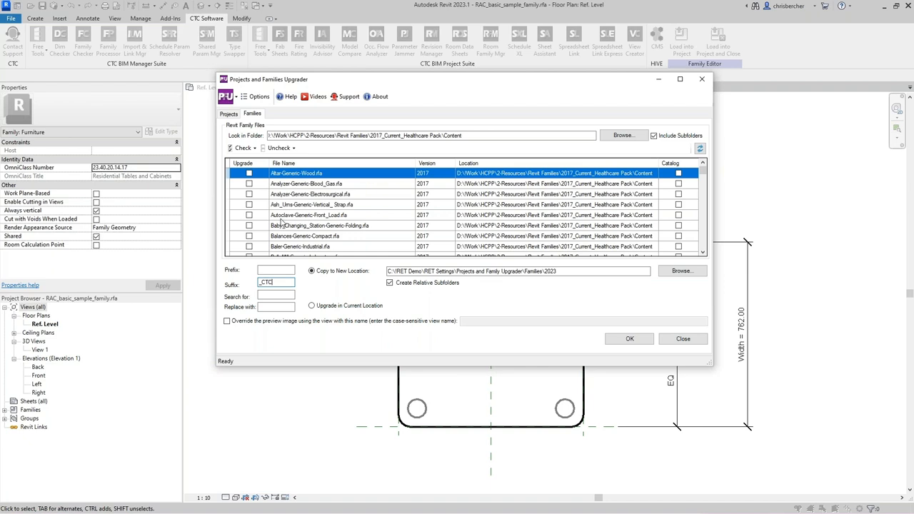
pyautogui.moveTo(391, 228)
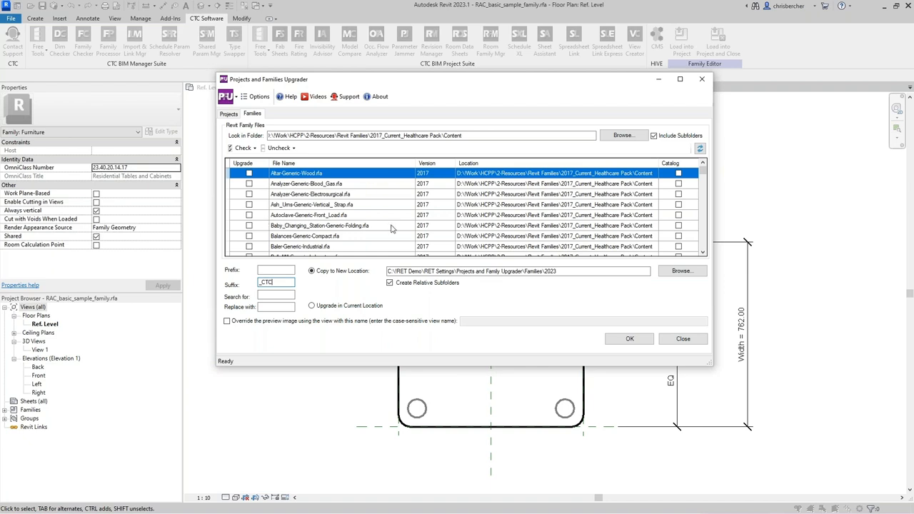
pyautogui.moveTo(328, 254)
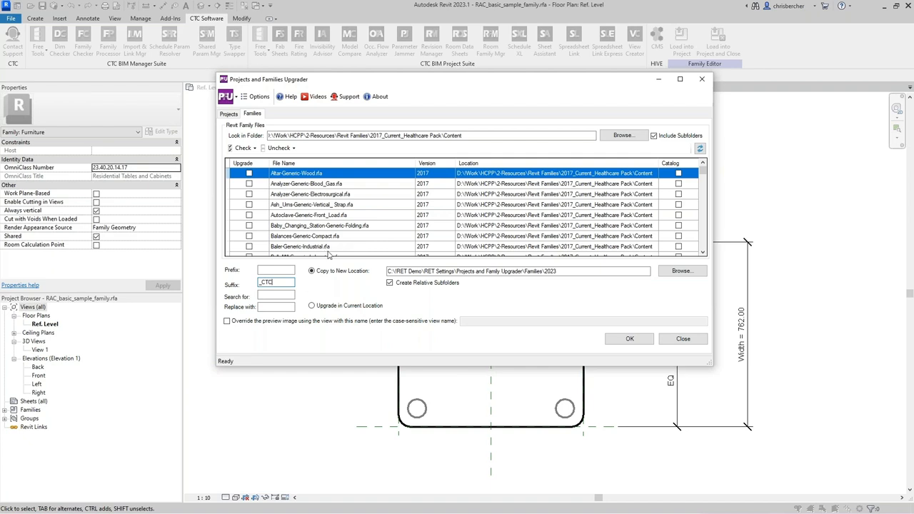
pyautogui.moveTo(323, 267)
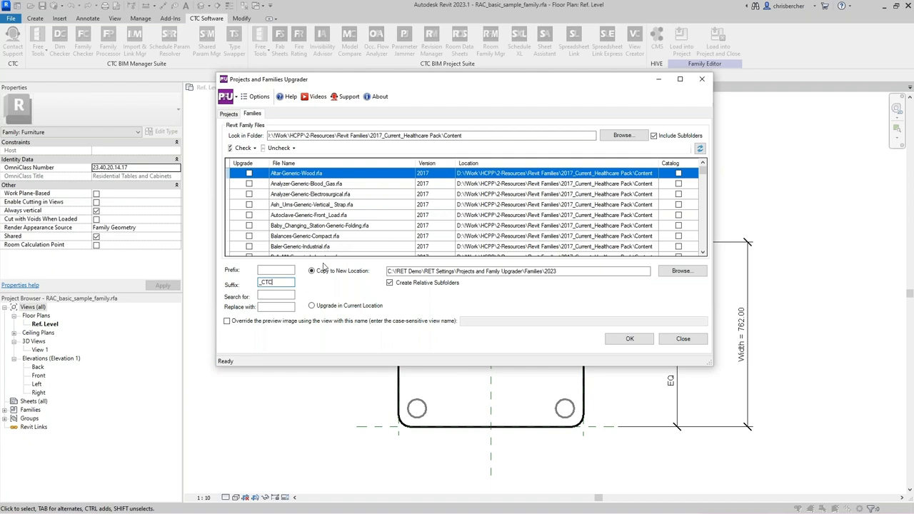
pyautogui.moveTo(162, 216)
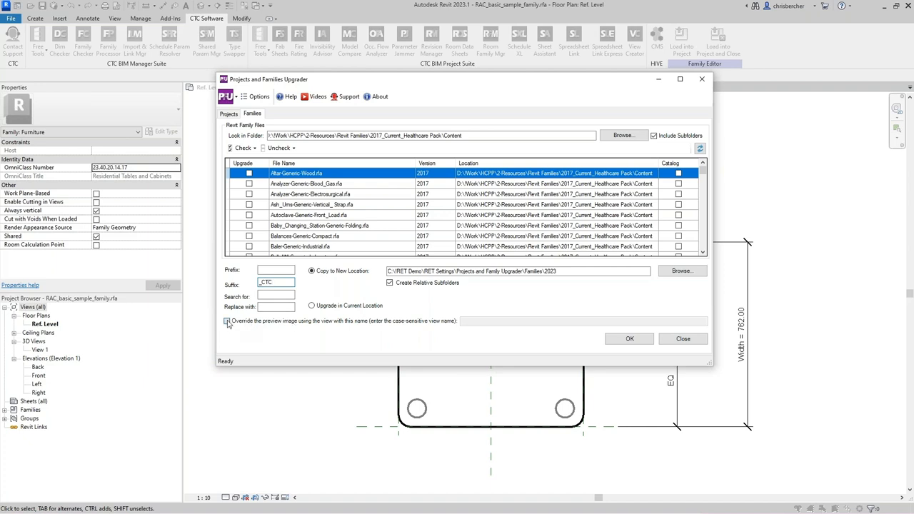
# Step: Toggle the preview image override on and back off, leaving copy settings unchanged
pyautogui.click(227, 320)
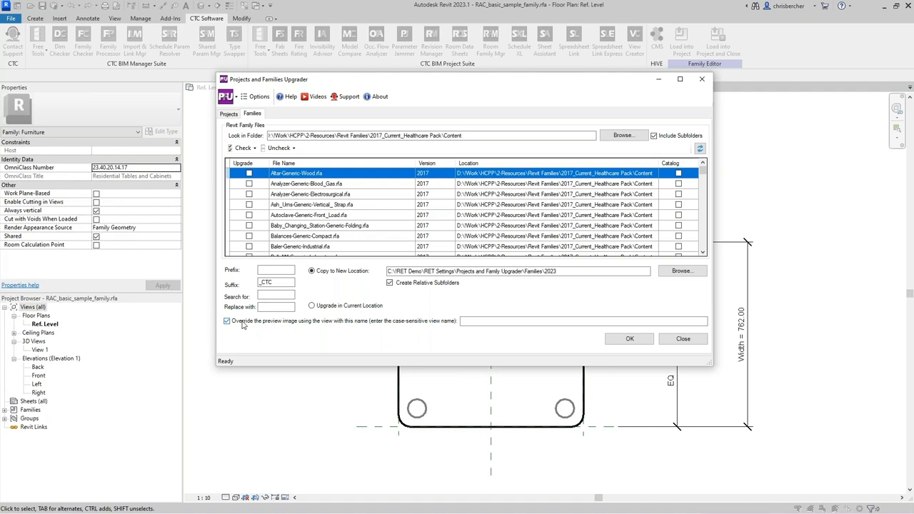
pyautogui.moveTo(426, 326)
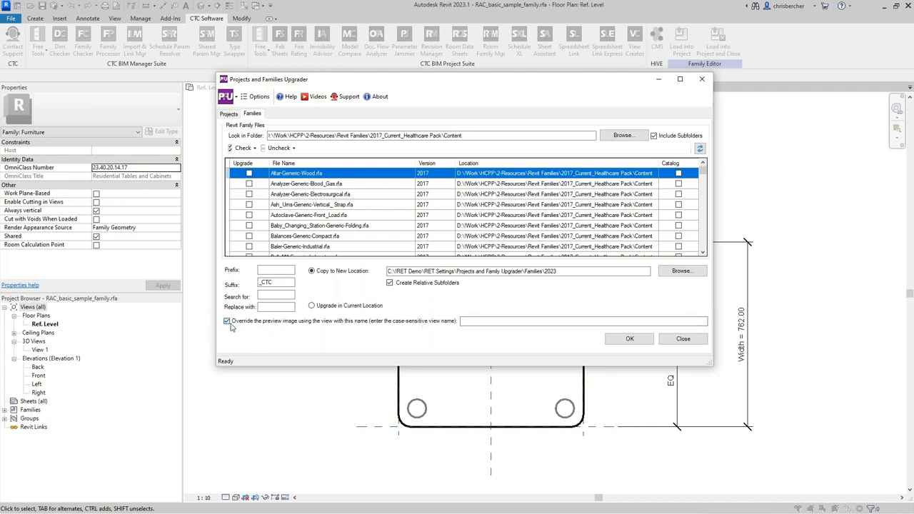
pyautogui.click(227, 320)
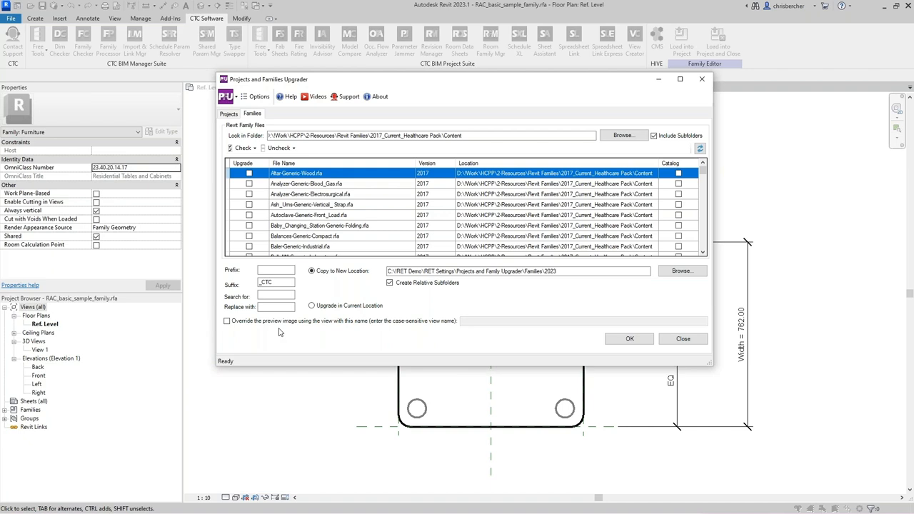
pyautogui.moveTo(611, 249)
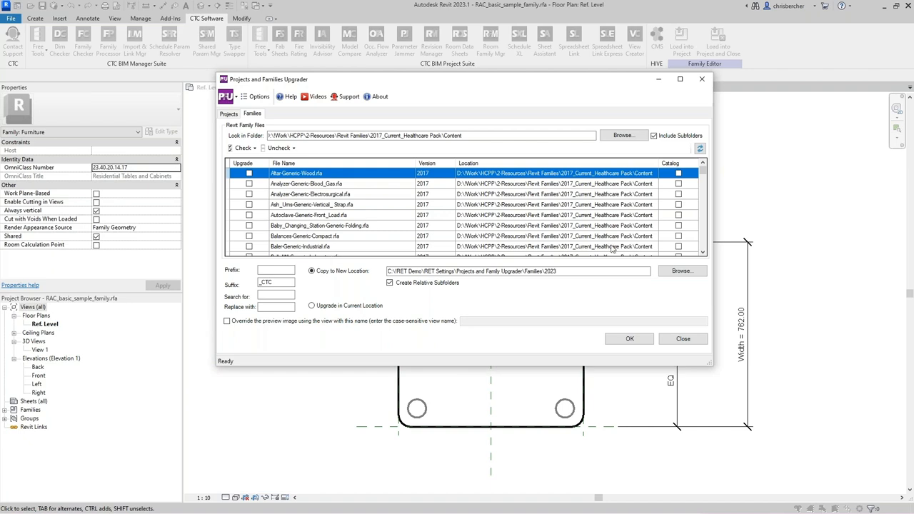
pyautogui.moveTo(414, 95)
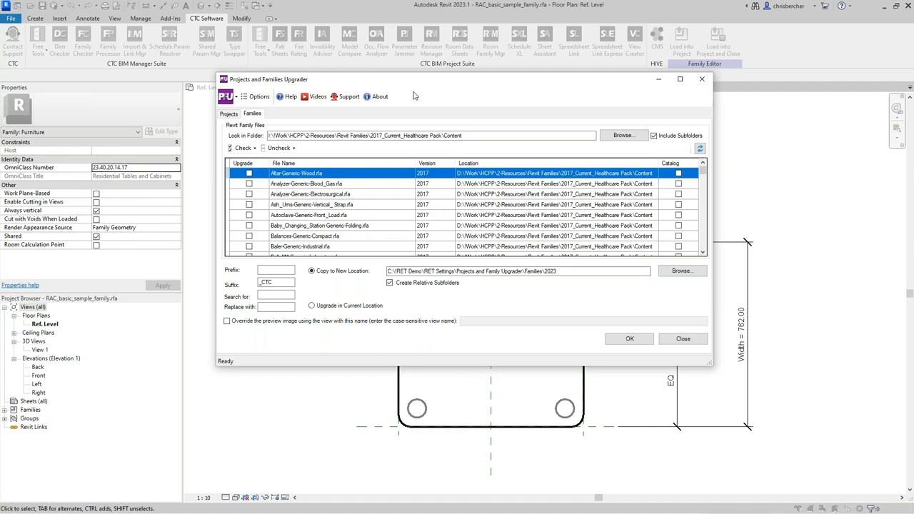
pyautogui.click(260, 97)
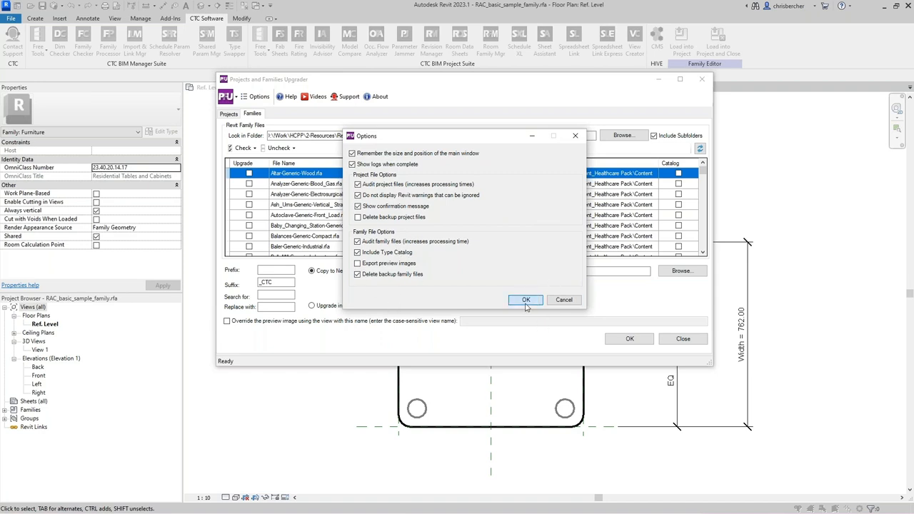
pyautogui.click(526, 299)
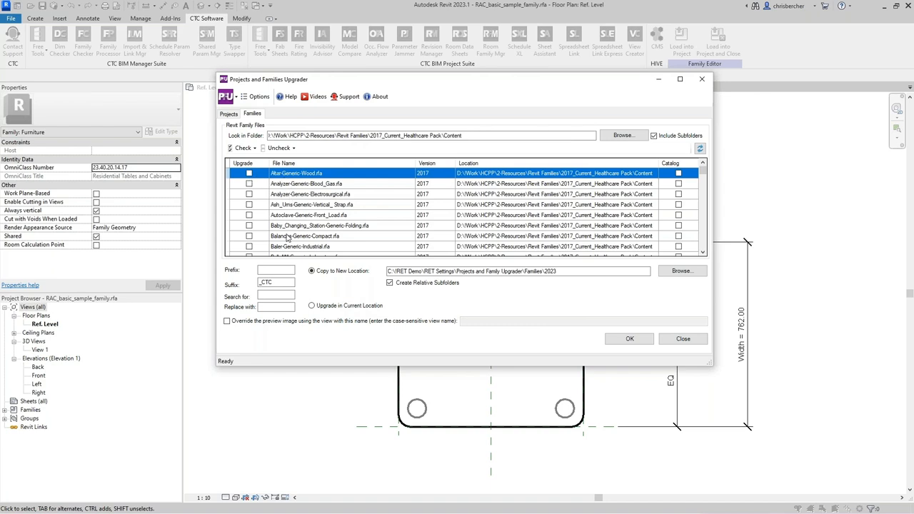
# Step: Check the selected healthcare family rows and run the upgrade on them
pyautogui.click(241, 147)
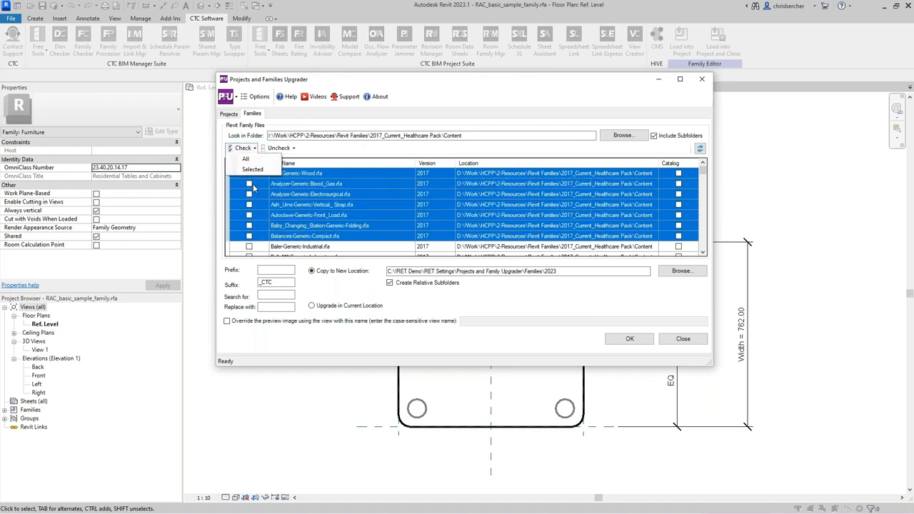
pyautogui.click(246, 158)
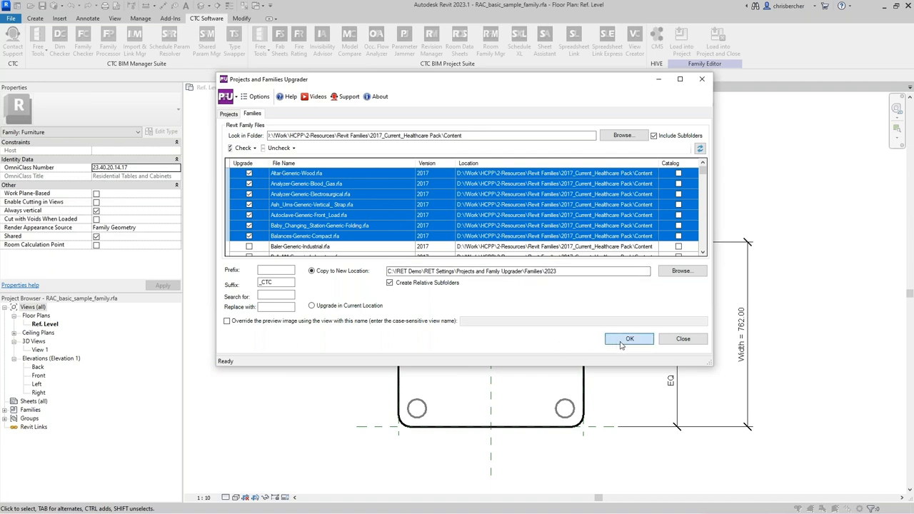
pyautogui.click(628, 338)
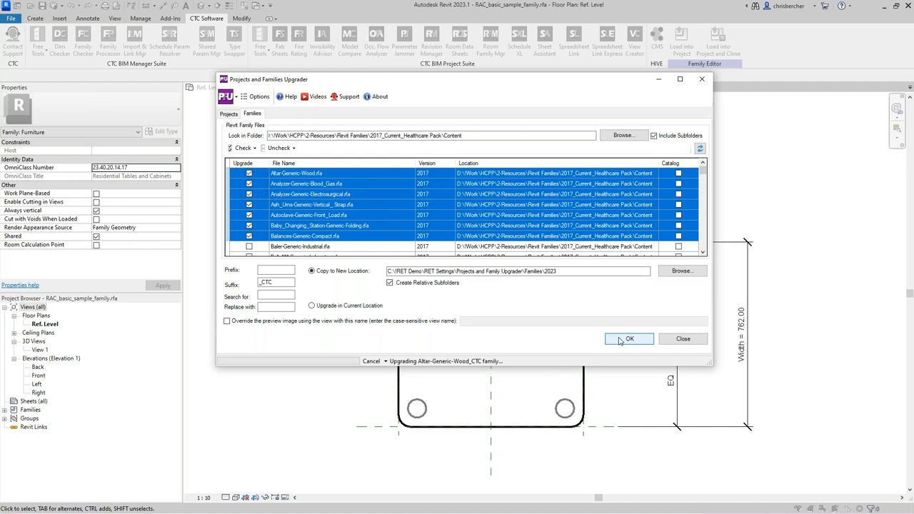
pyautogui.click(628, 339)
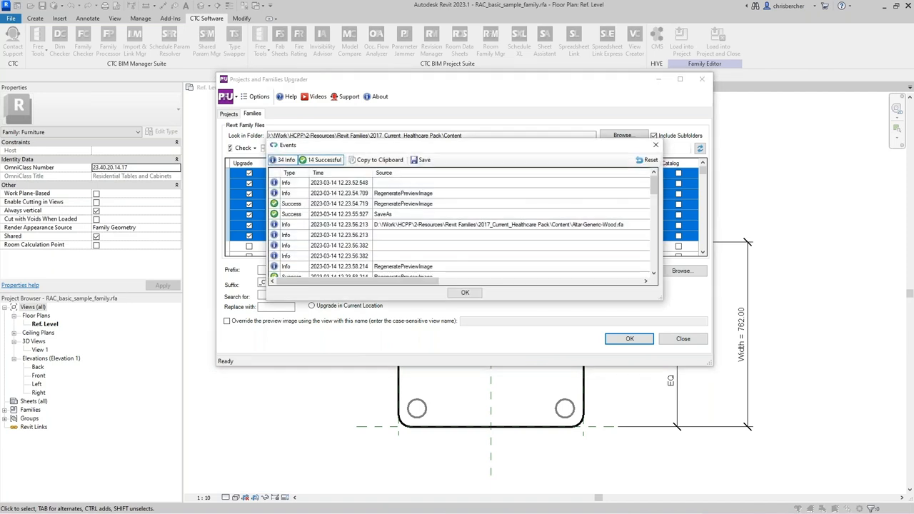
pyautogui.moveTo(323, 251)
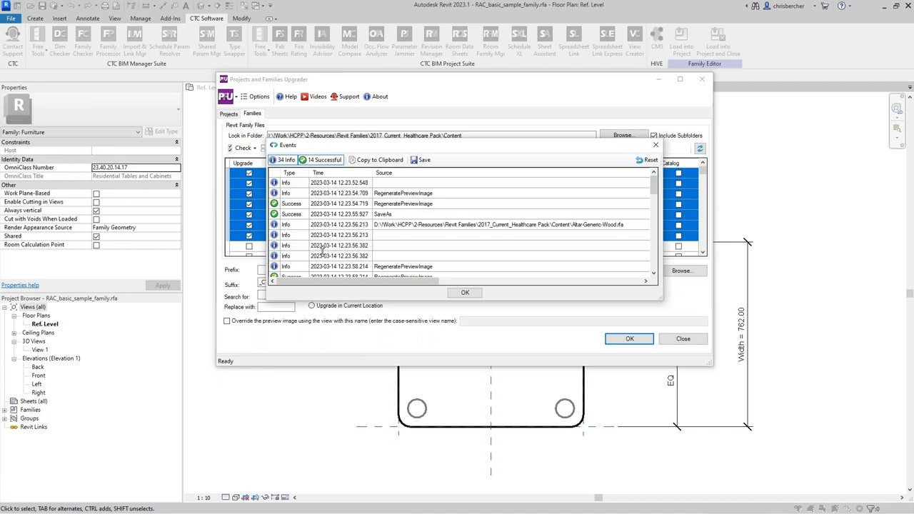
pyautogui.moveTo(383, 129)
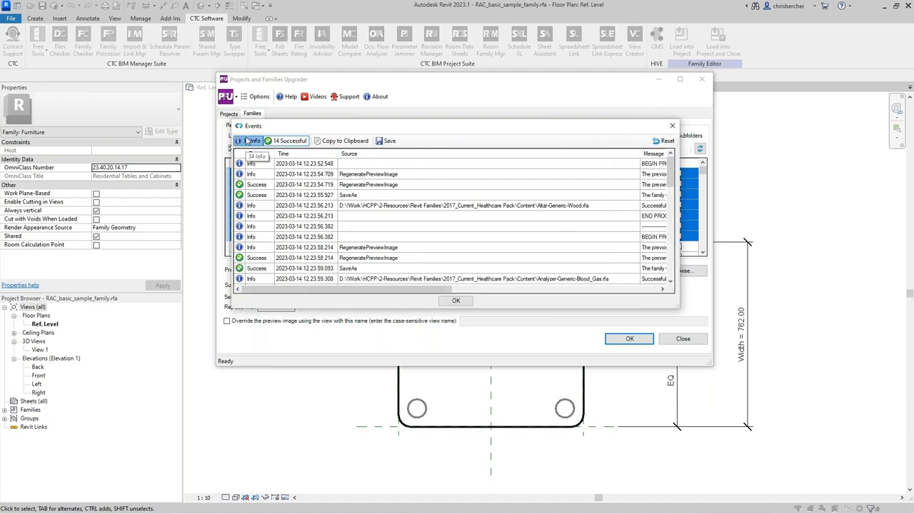
# Step: Widen the Events log and toggle the 14 Successful filter off and back on
pyautogui.click(289, 141)
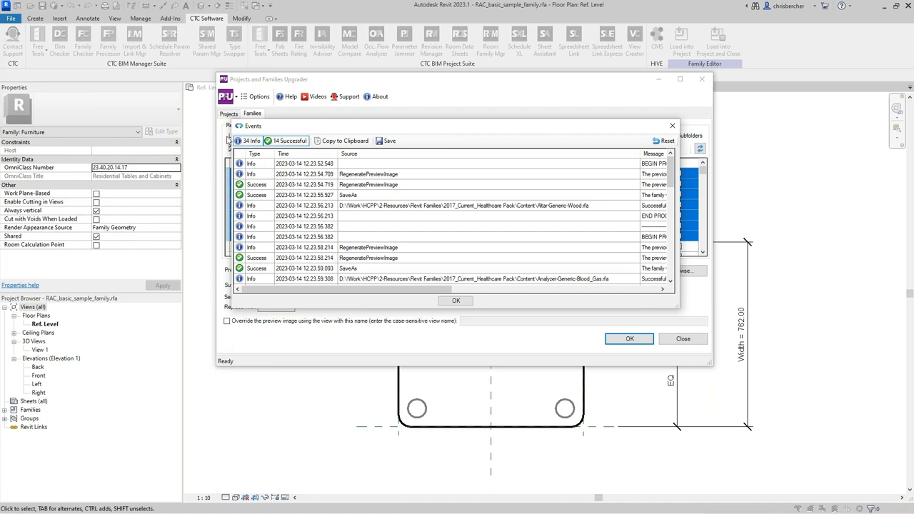
pyautogui.moveTo(550, 134)
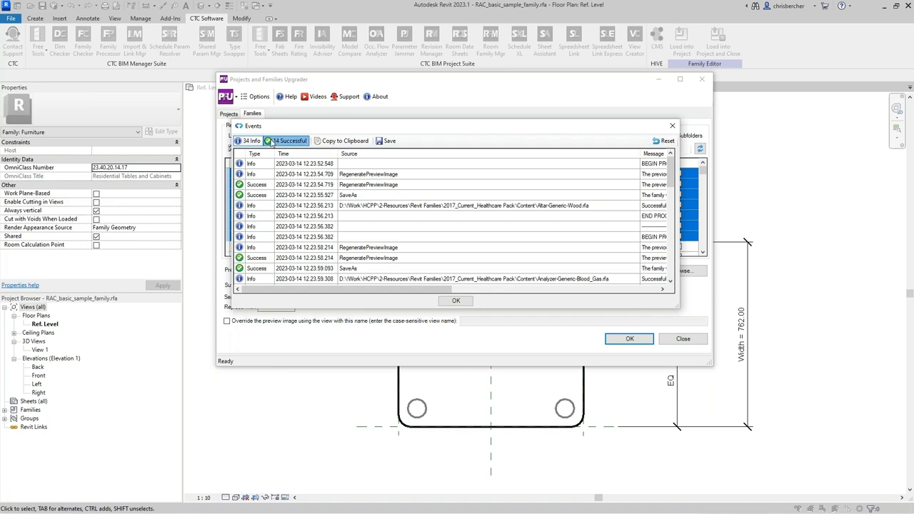
pyautogui.click(249, 141)
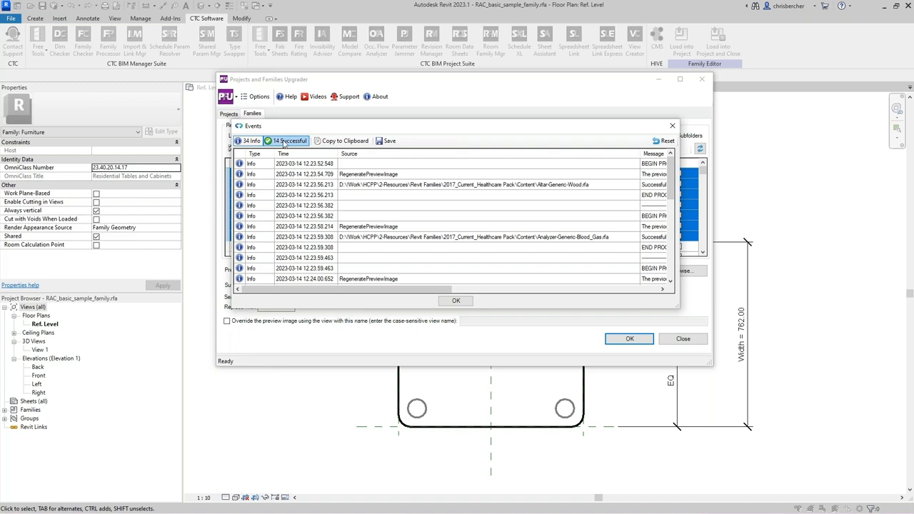
pyautogui.moveTo(286, 146)
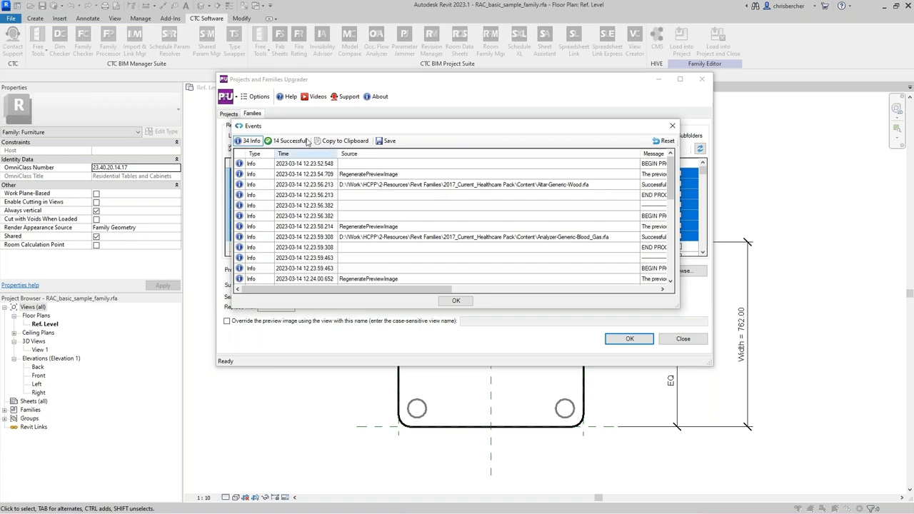
pyautogui.click(286, 140)
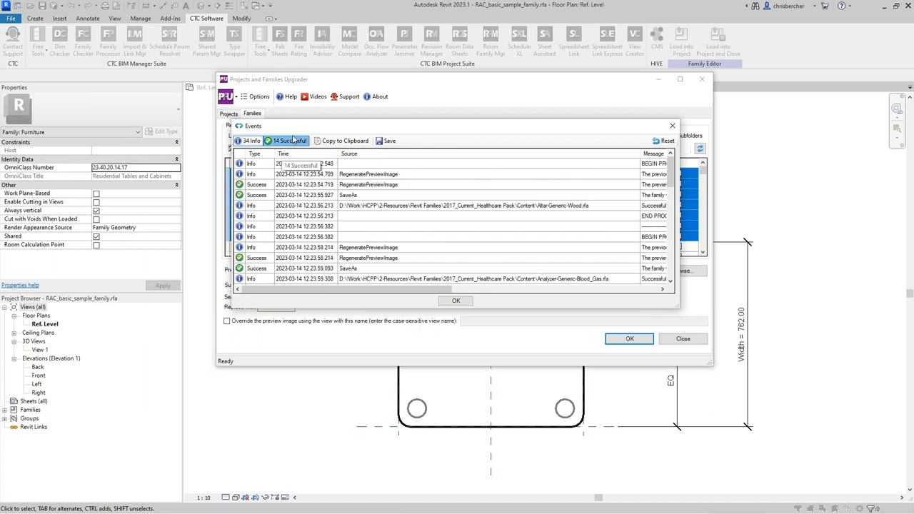
pyautogui.moveTo(297, 130)
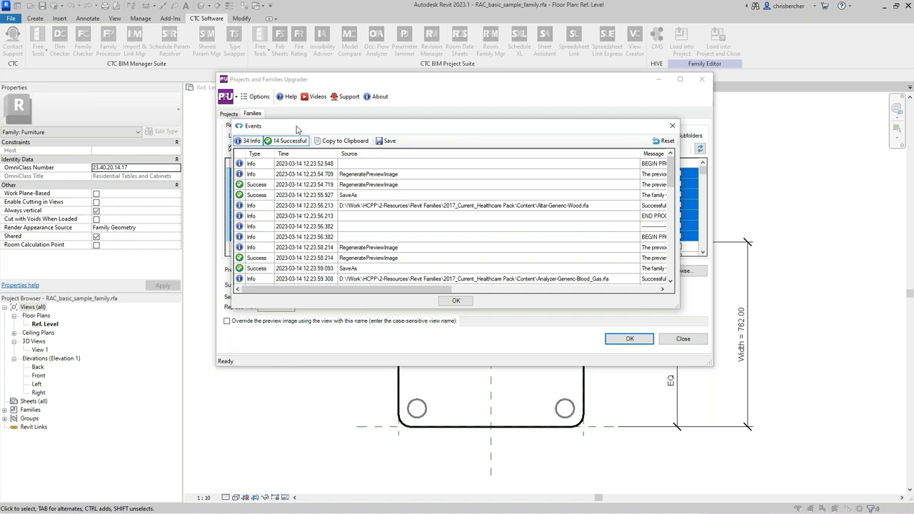
pyautogui.moveTo(297, 131)
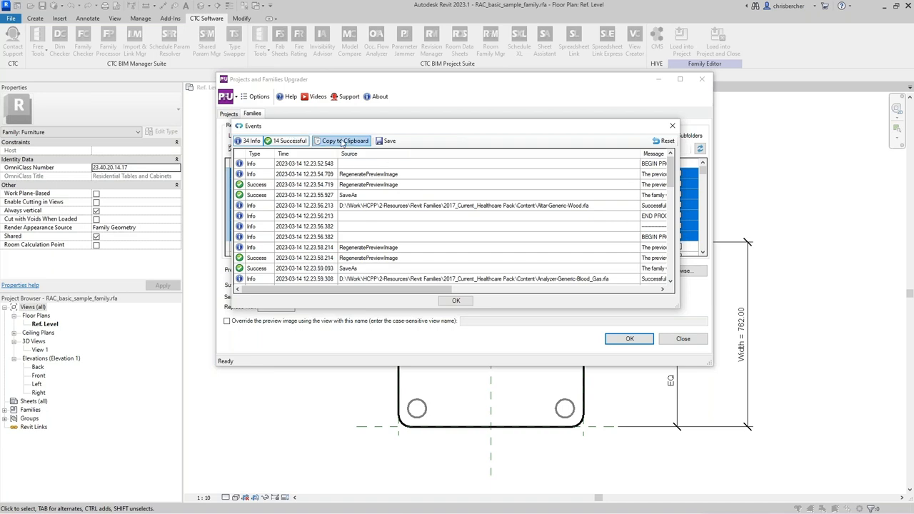
pyautogui.moveTo(342, 142)
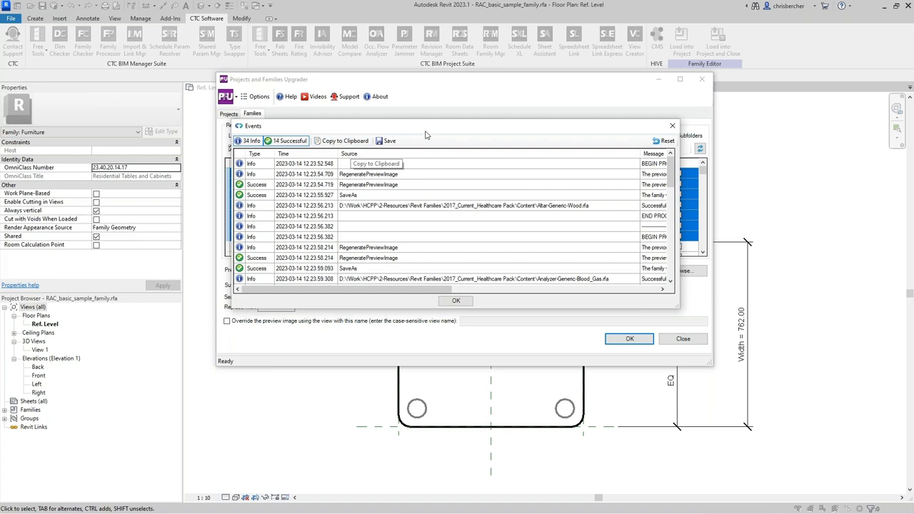
# Step: Save the event log as ProjectsandFamiliesUpgraderLog_20230314.xlsx in the Projects and Family Upgrader folder and open it
pyautogui.click(386, 141)
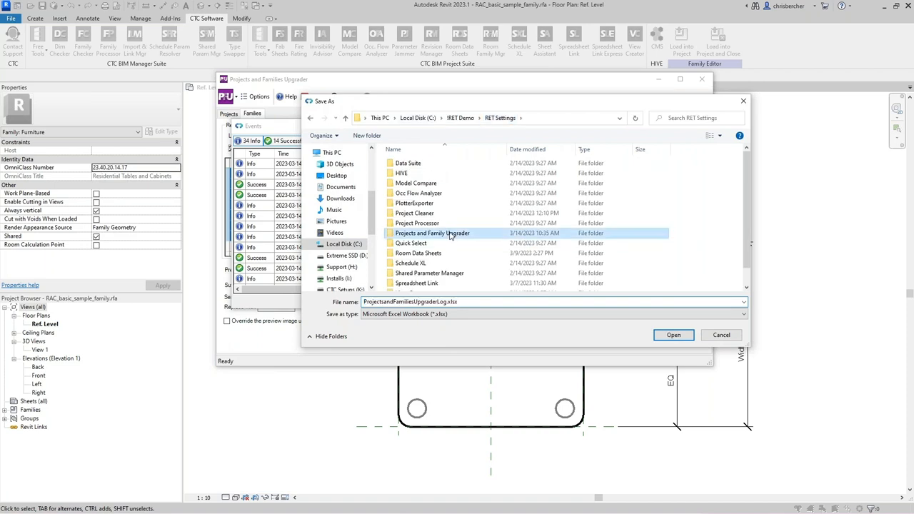
pyautogui.doubleClick(431, 233)
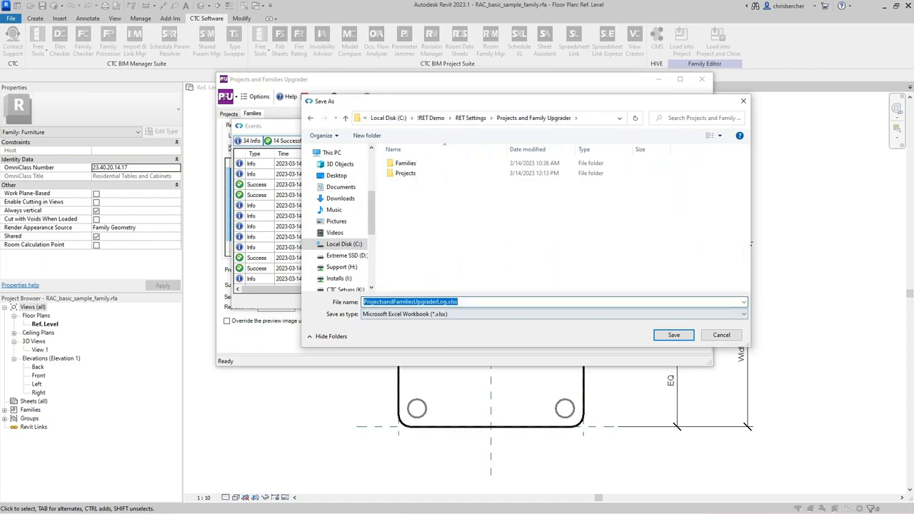
pyautogui.click(489, 290)
pyautogui.write('_20230314')
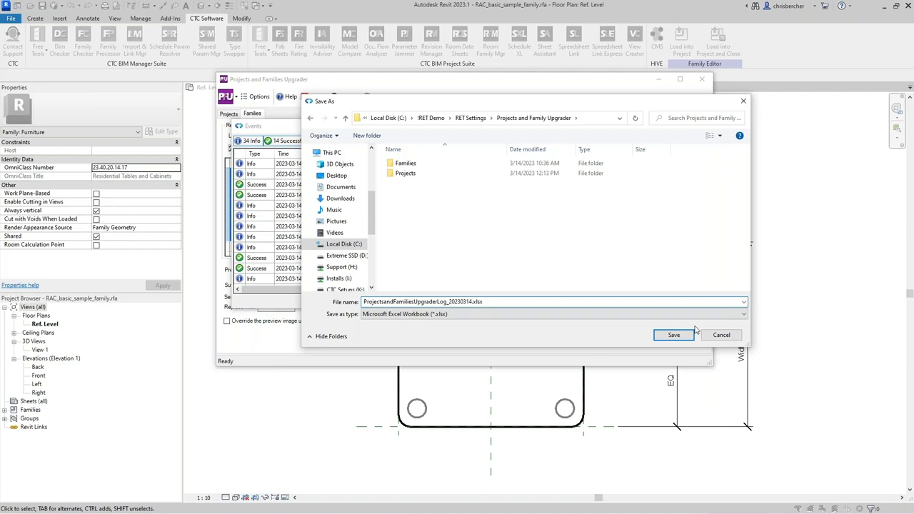
pyautogui.click(672, 334)
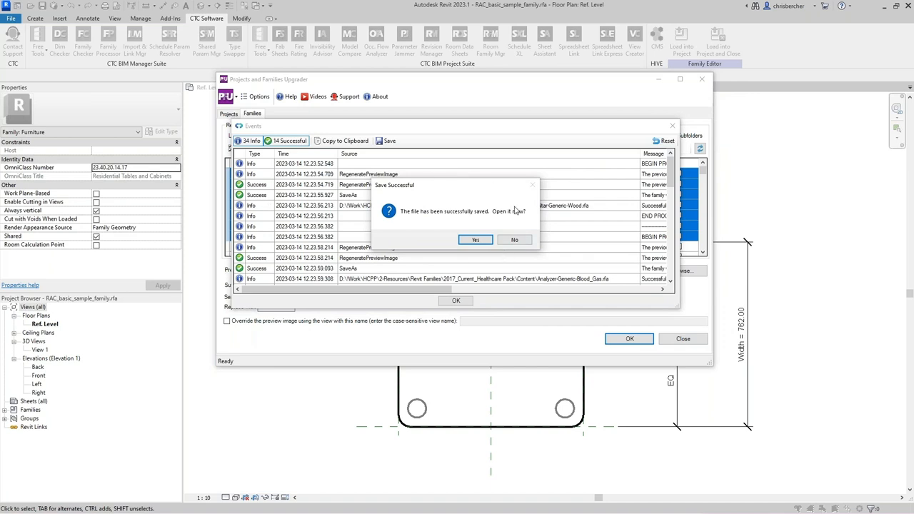
pyautogui.click(514, 239)
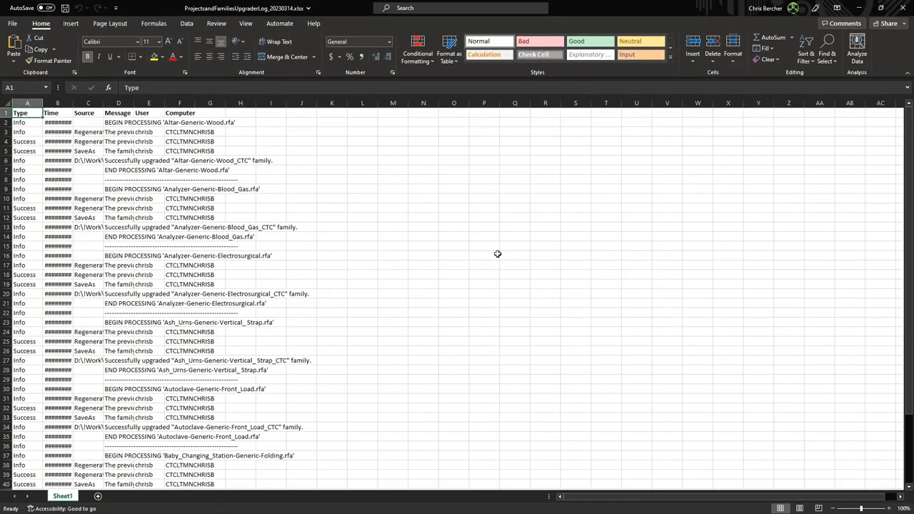
# Step: Autofit the log sheet's columns and filter the Type column to Success rows only
pyautogui.click(8, 103)
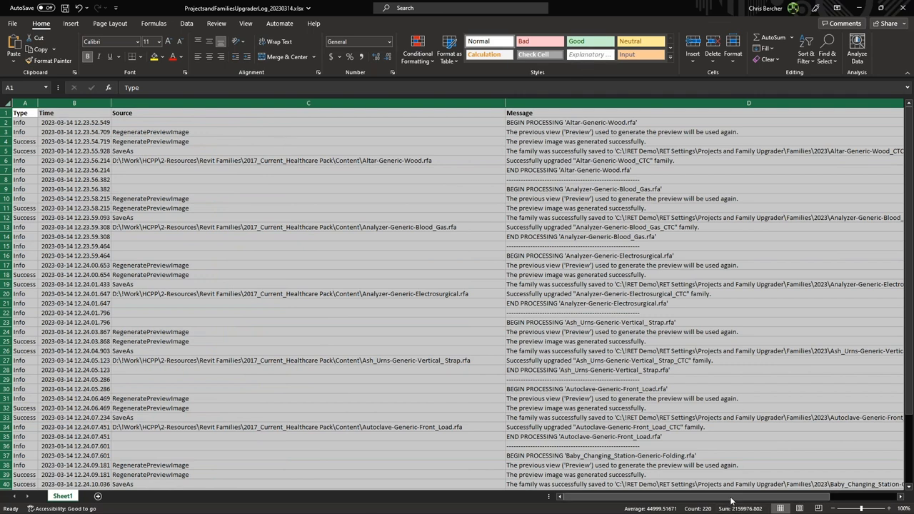
pyautogui.hscroll(3)
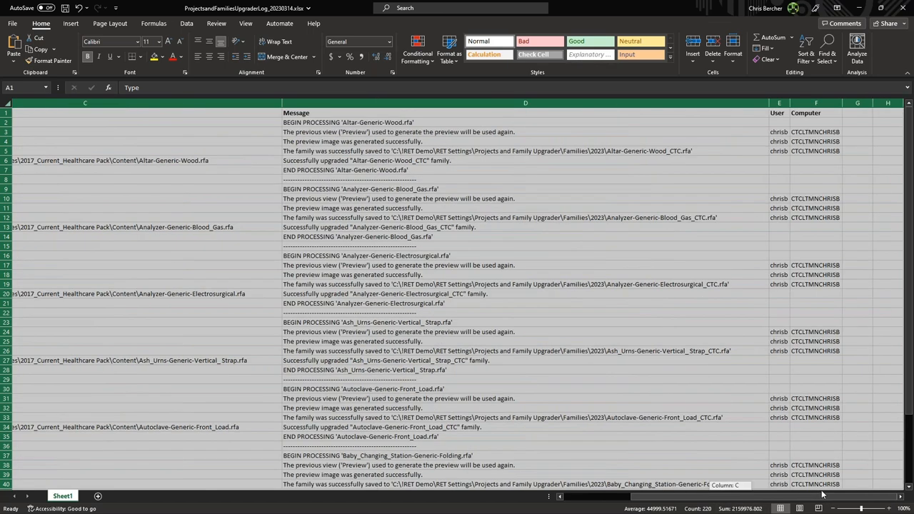
pyautogui.hscroll(-3)
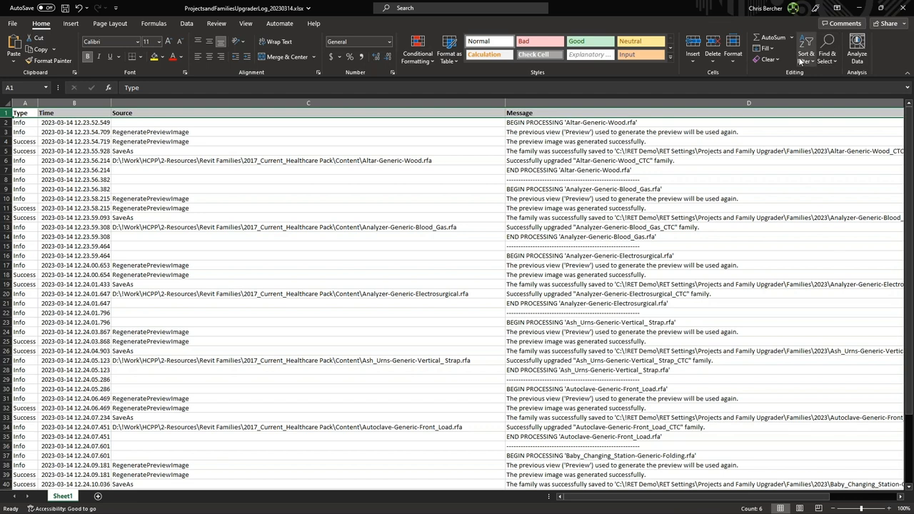
pyautogui.click(805, 42)
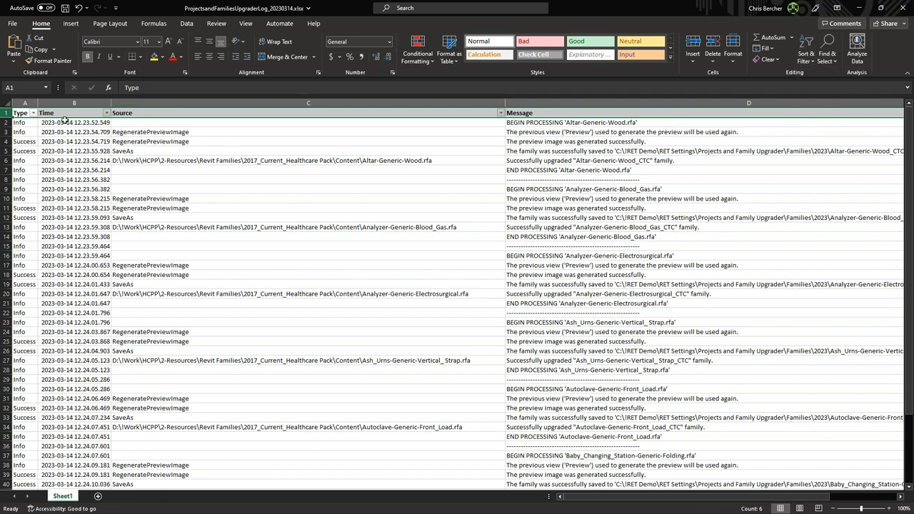
pyautogui.click(31, 113)
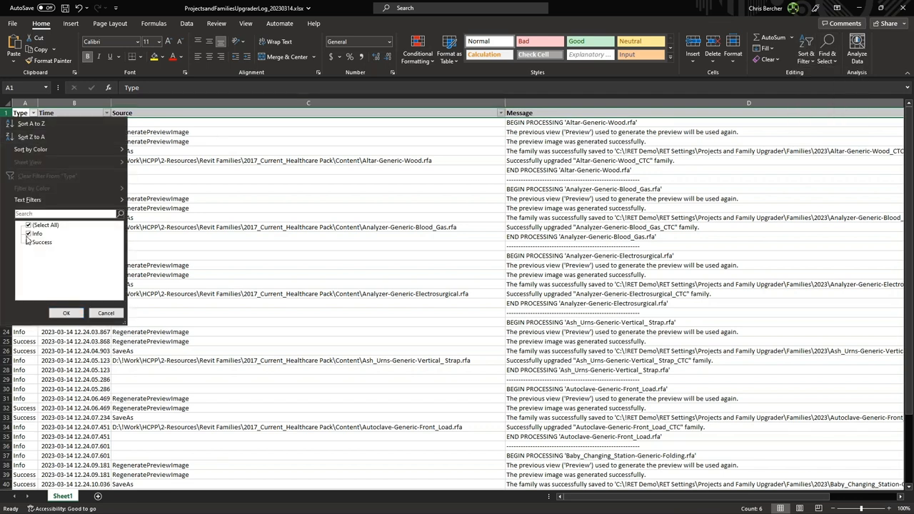
pyautogui.click(29, 234)
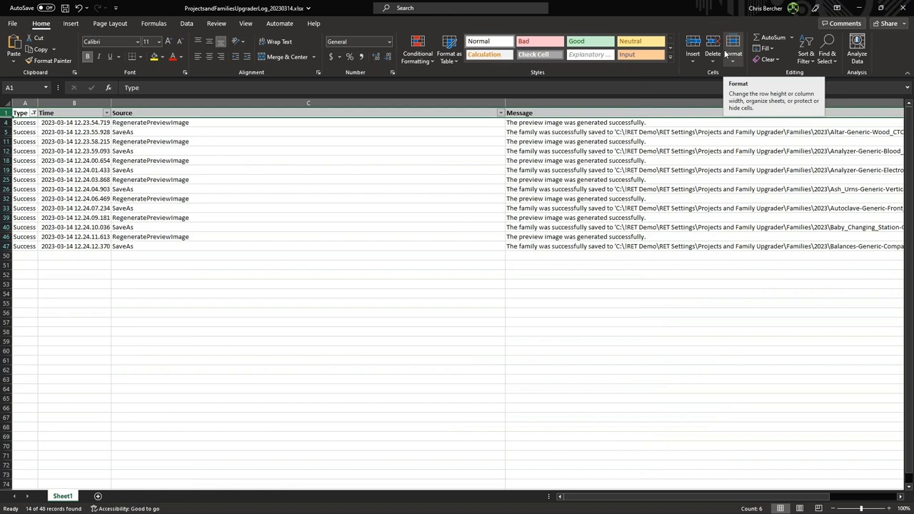
pyautogui.moveTo(341, 252)
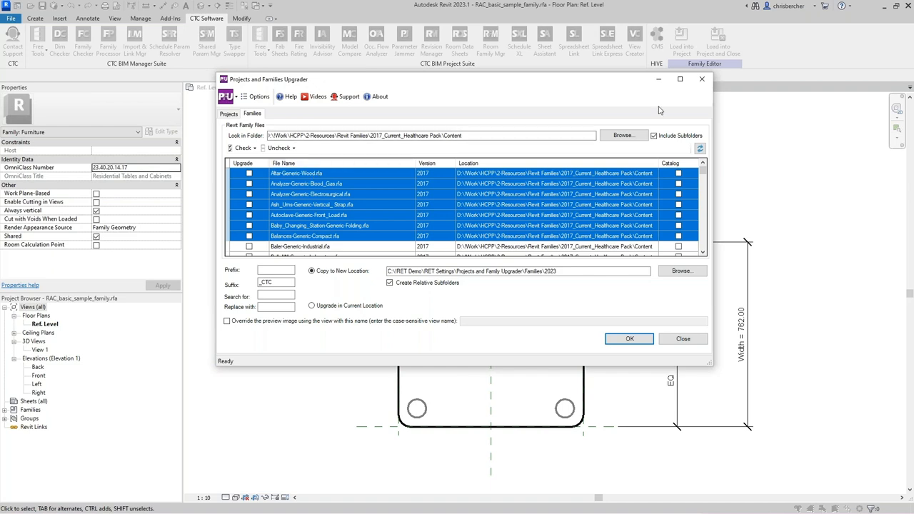
pyautogui.moveTo(702, 113)
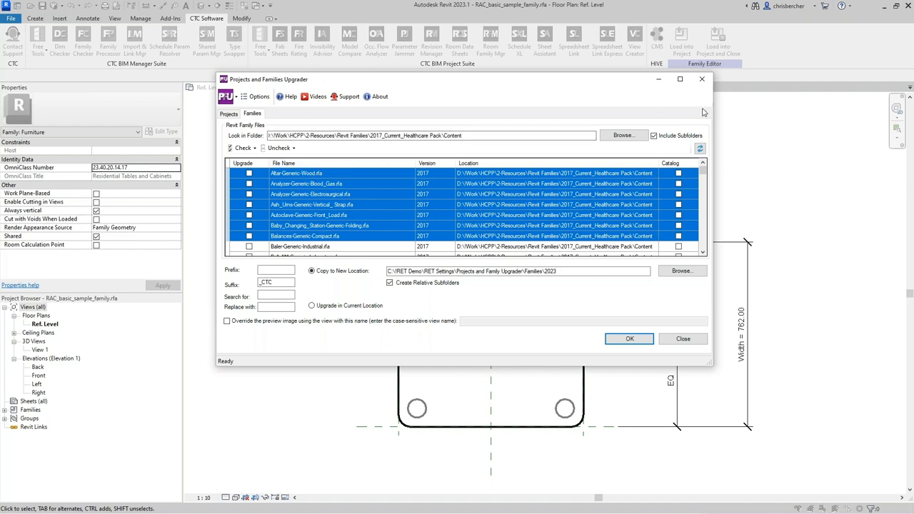